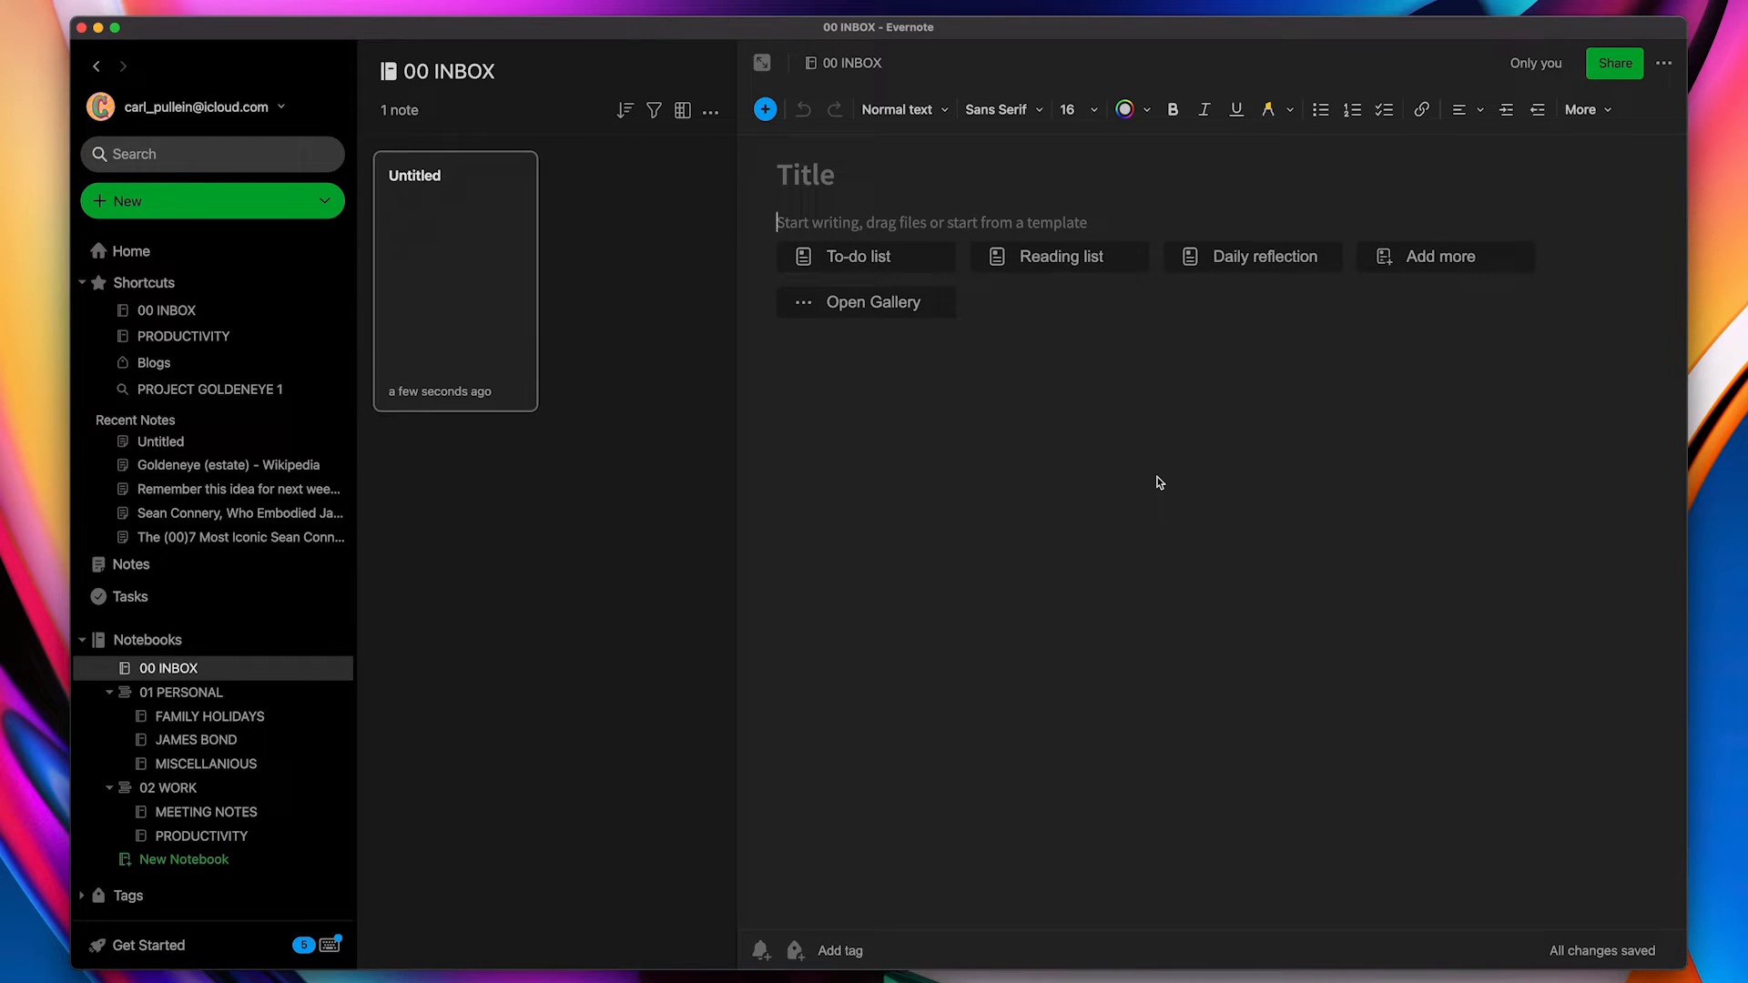
{"action": "mouse_move", "coordinate": [960, 342]}
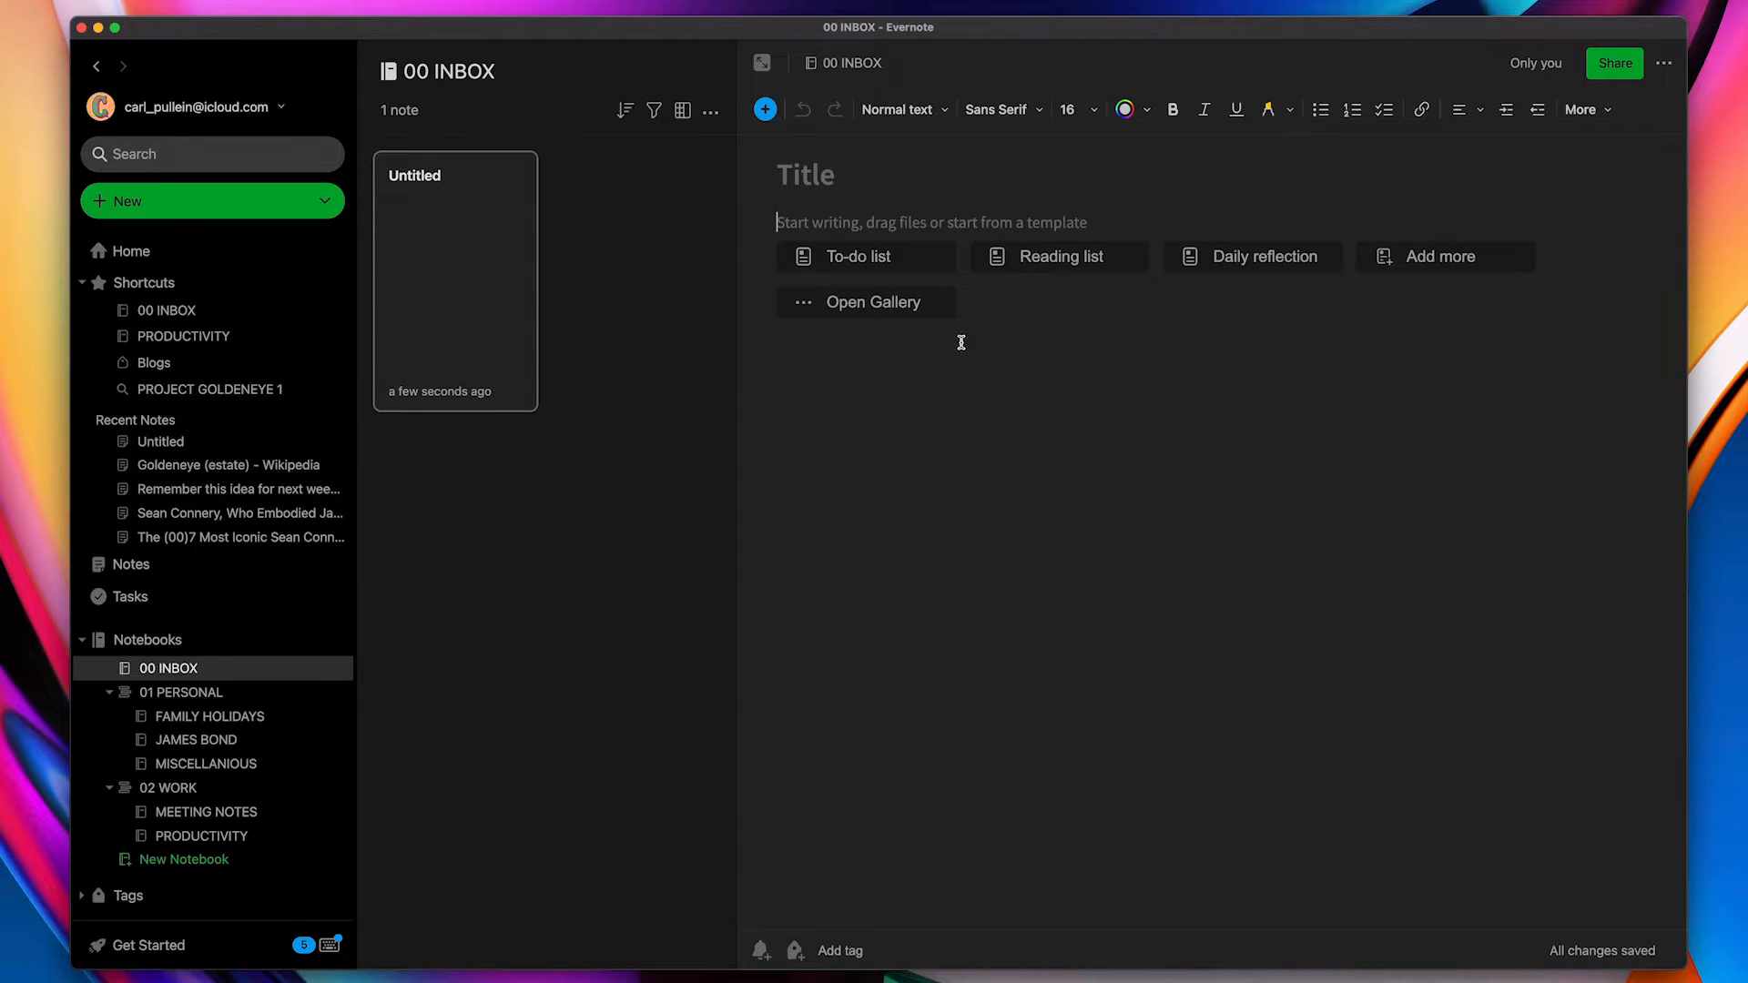
{"action": "mouse_move", "coordinate": [1033, 480]}
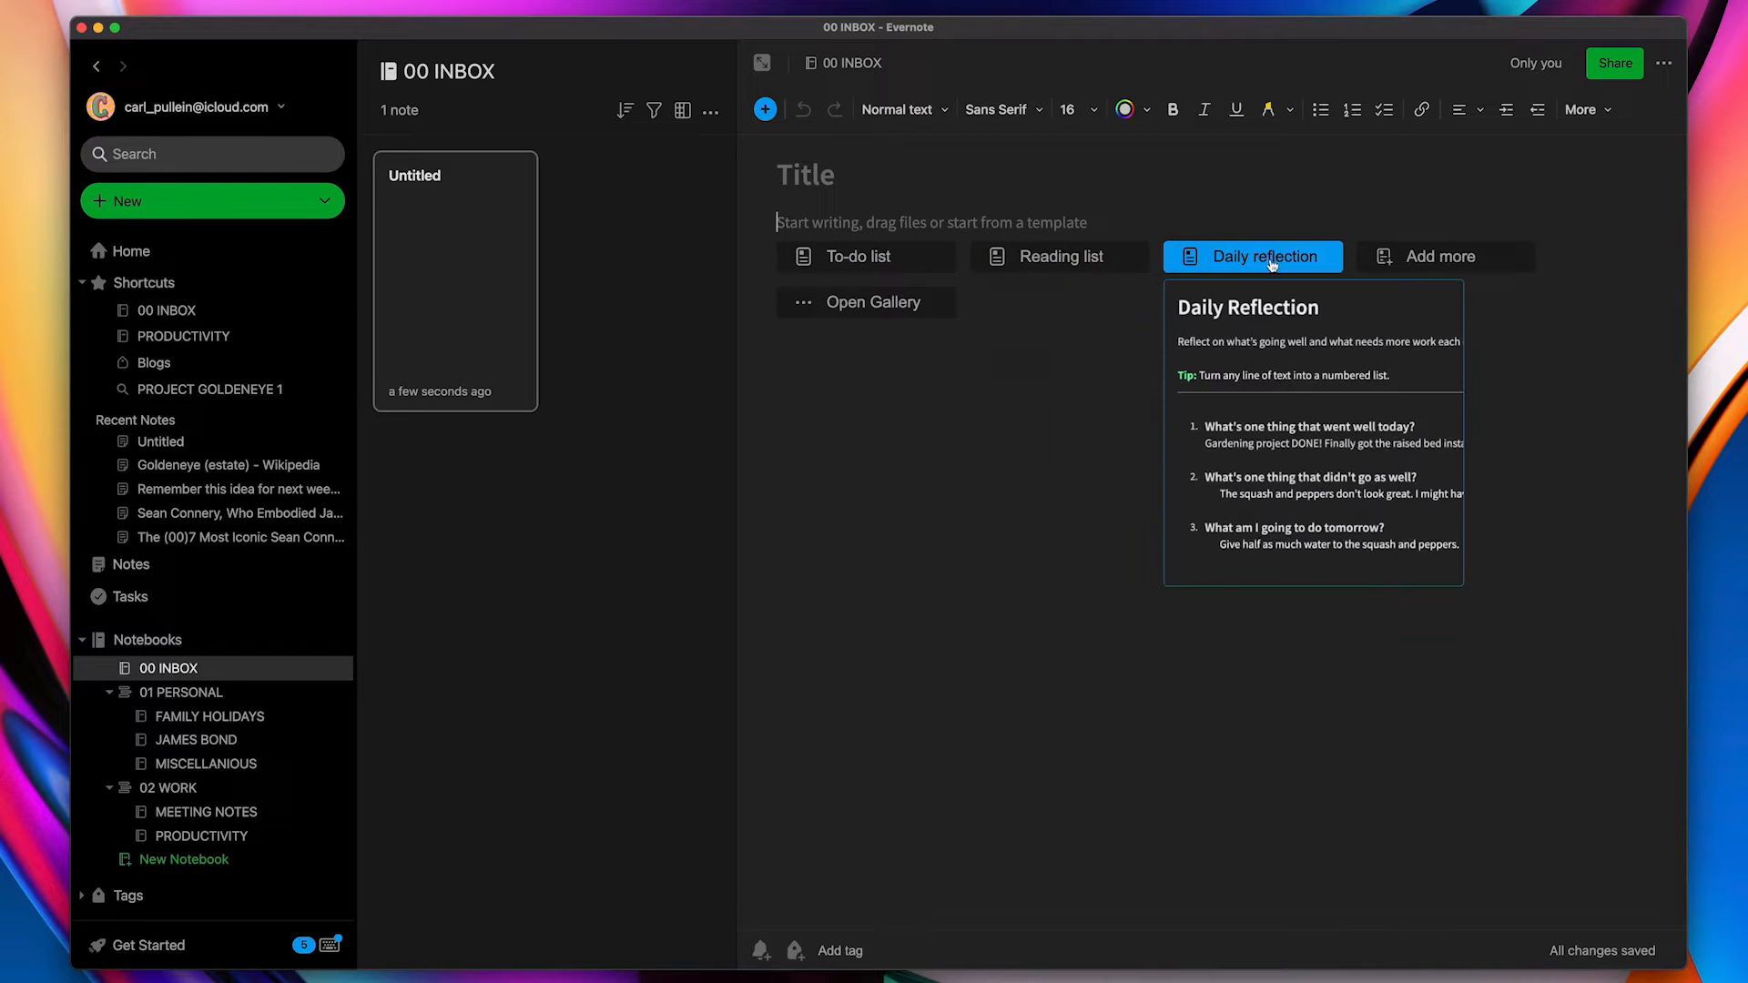
Apply the gallery's Weekly Planner template, giving the note a Monday–Sunday table
{"action": "left_click", "coordinate": [858, 257]}
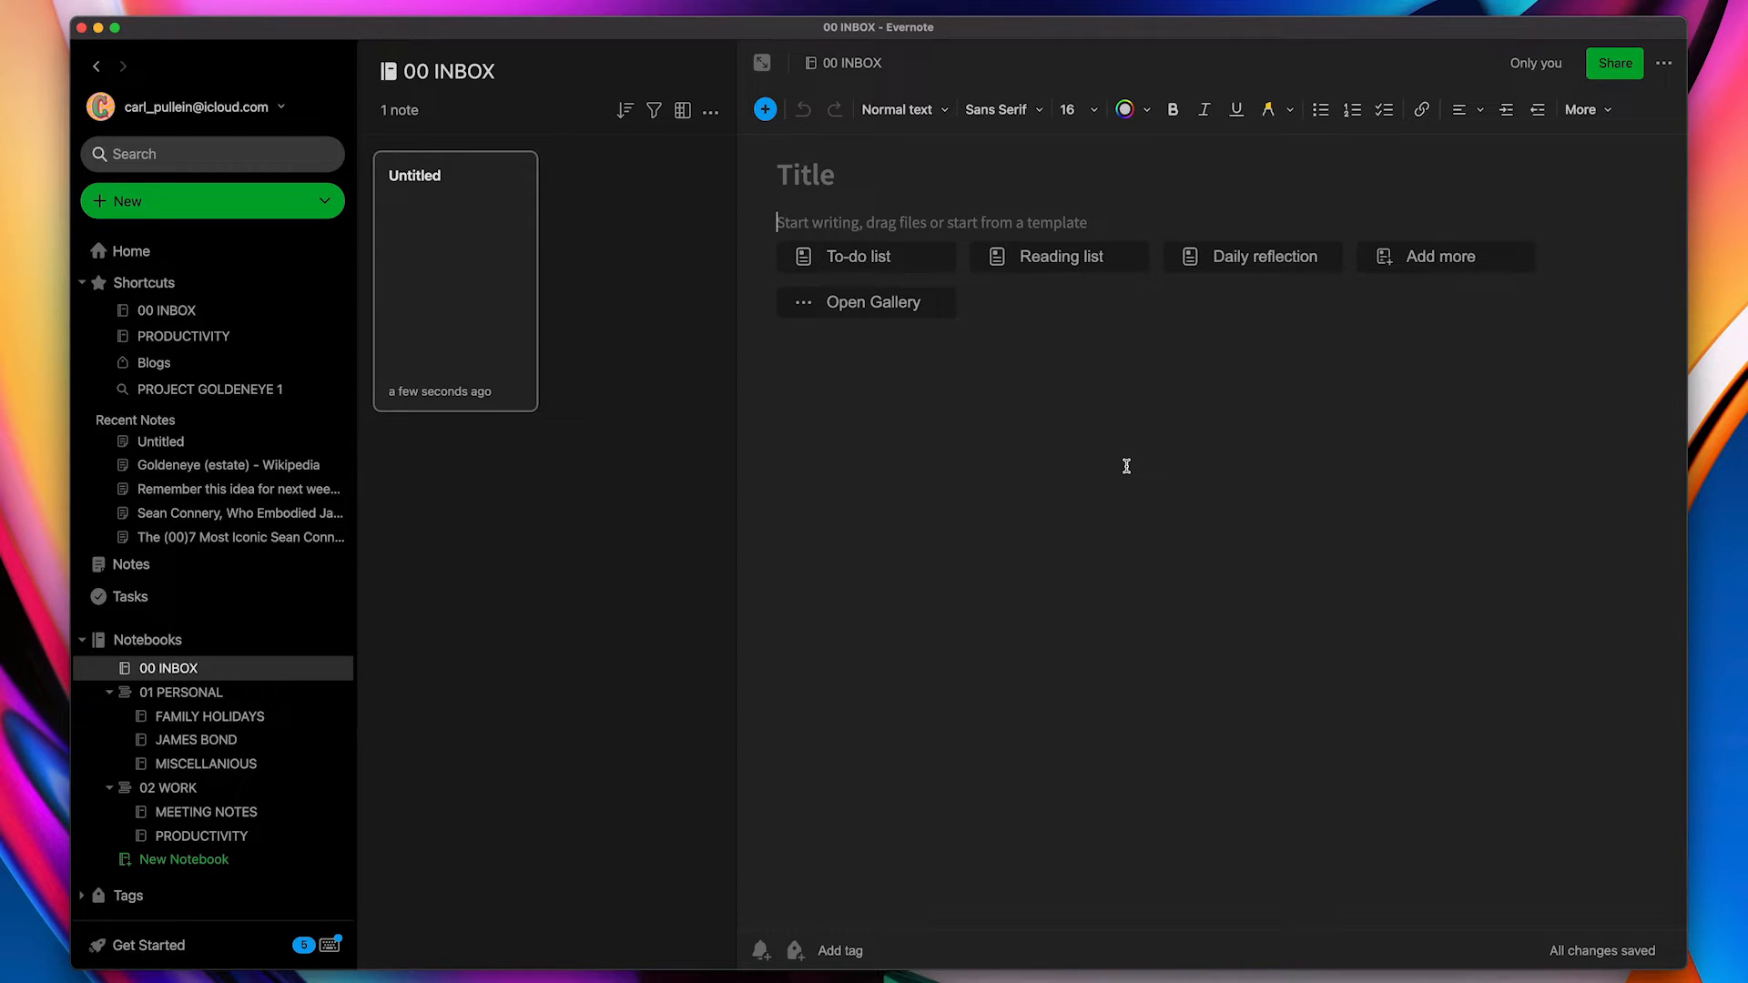
{"action": "mouse_move", "coordinate": [1018, 408]}
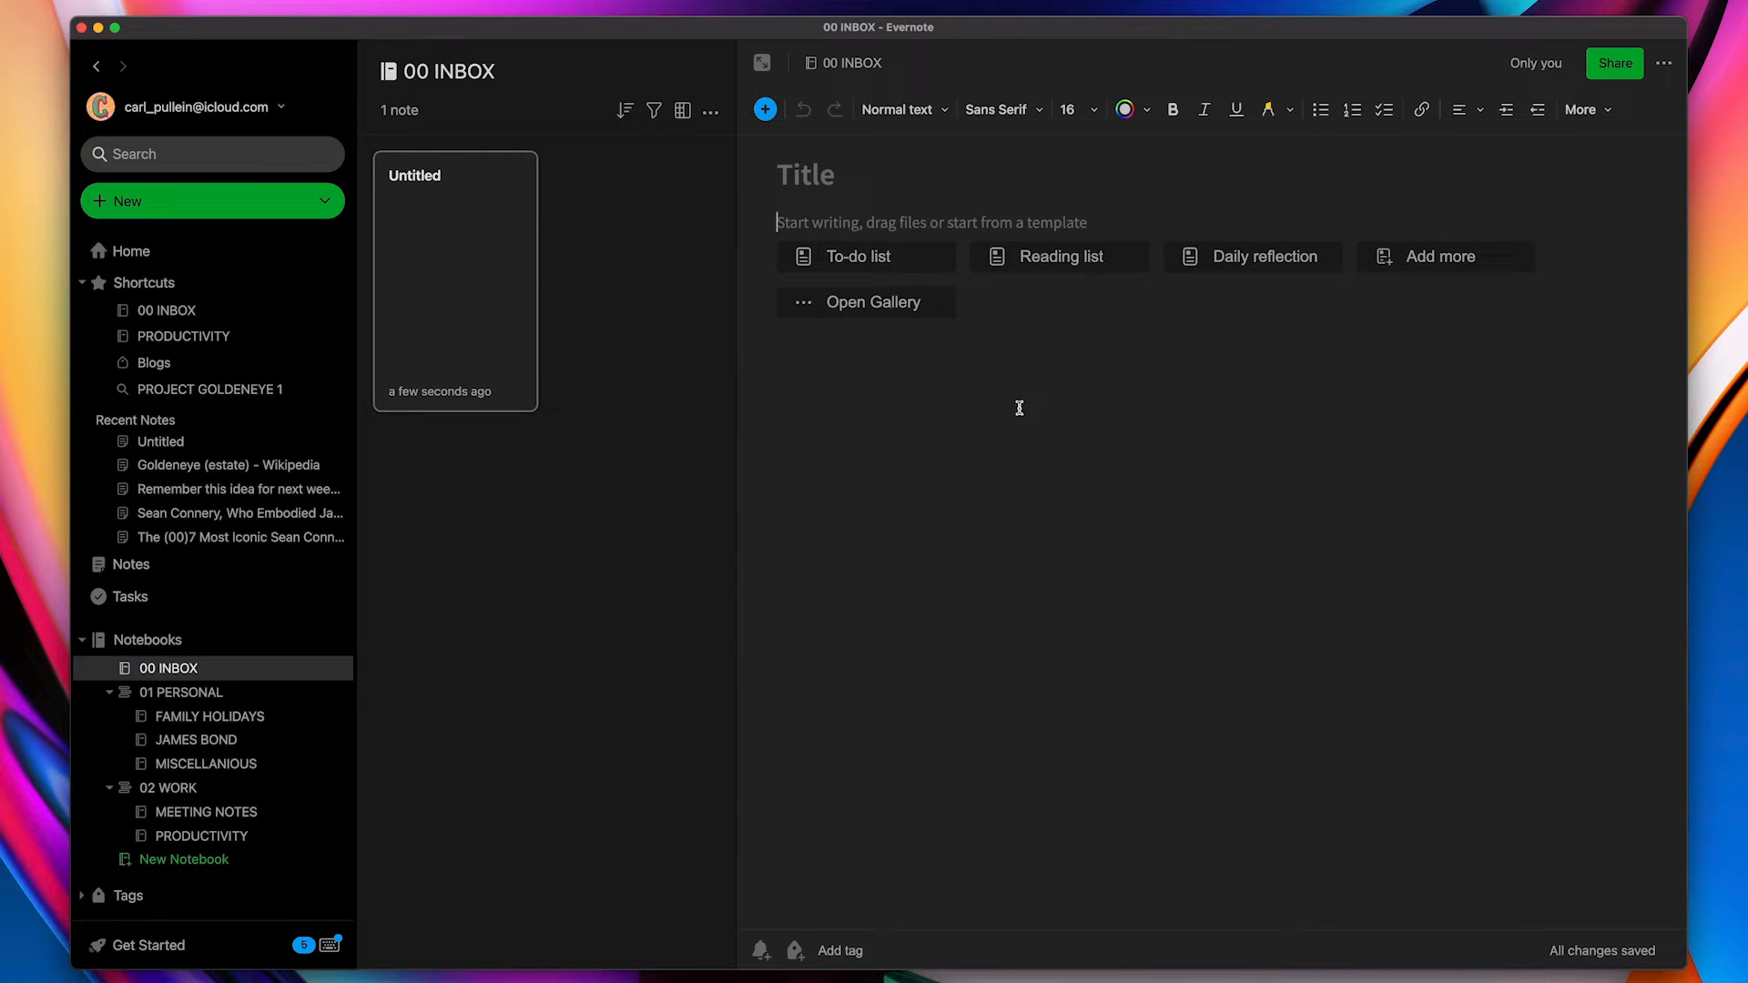
{"action": "mouse_move", "coordinate": [865, 257]}
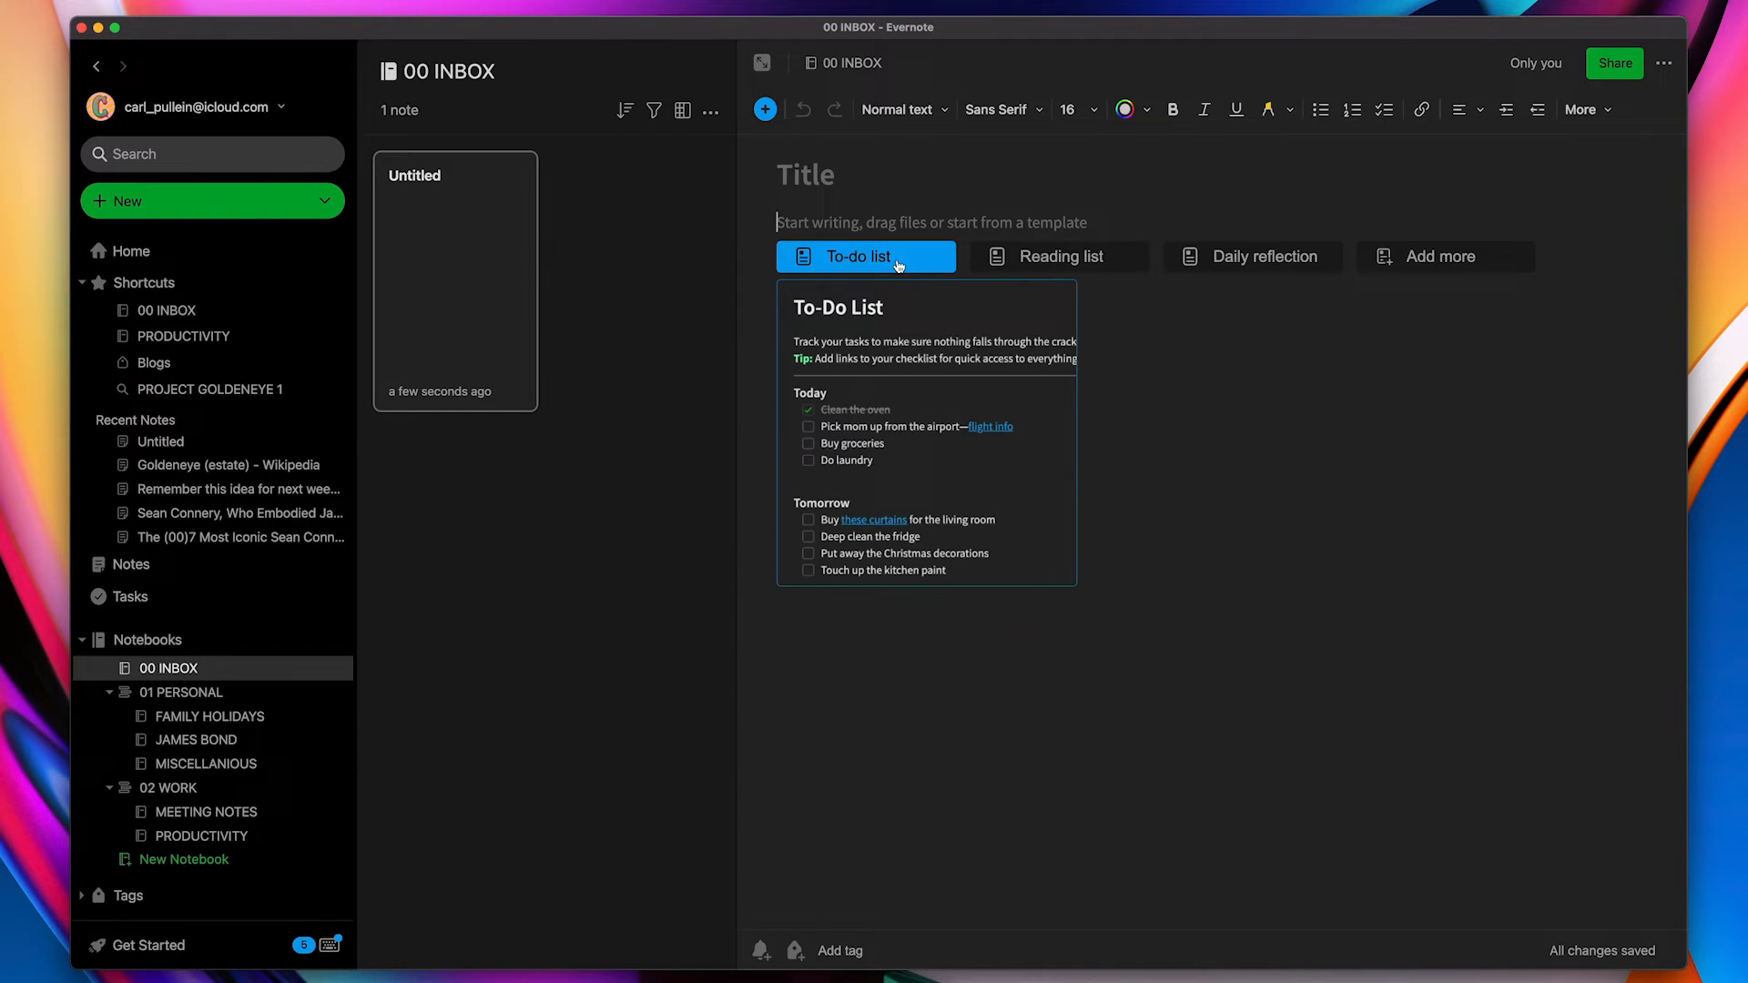
{"action": "left_click", "coordinate": [1058, 257]}
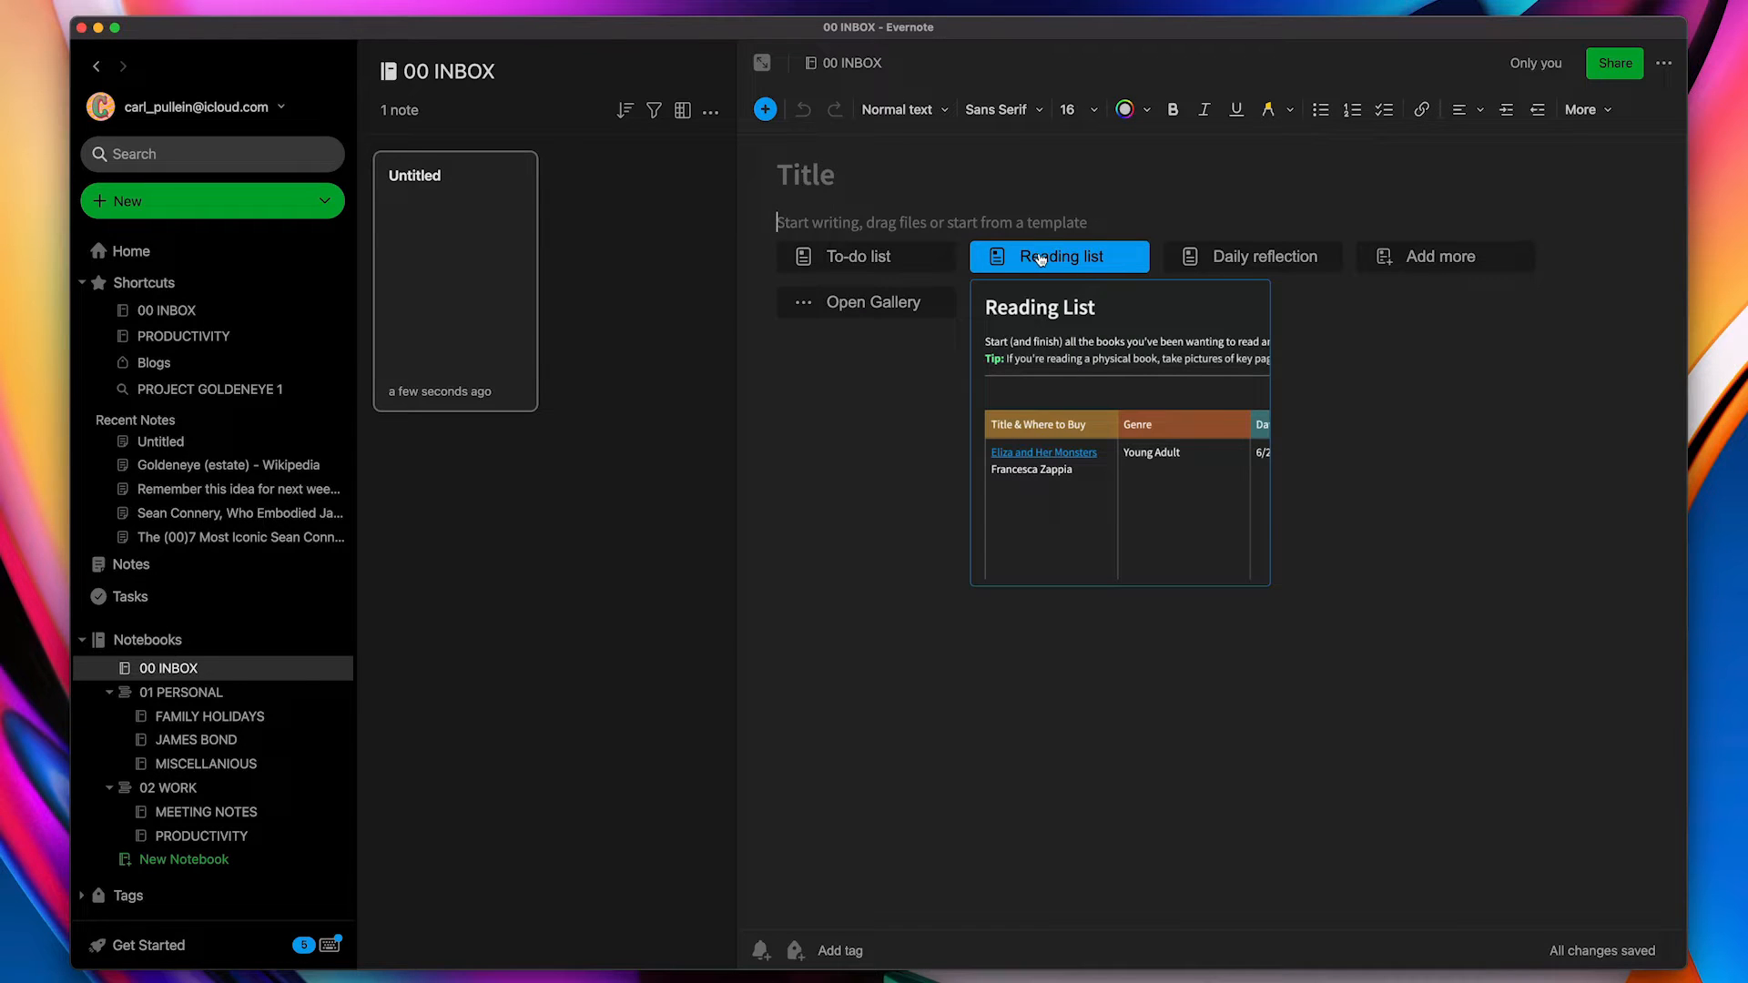
{"action": "left_click", "coordinate": [1252, 257]}
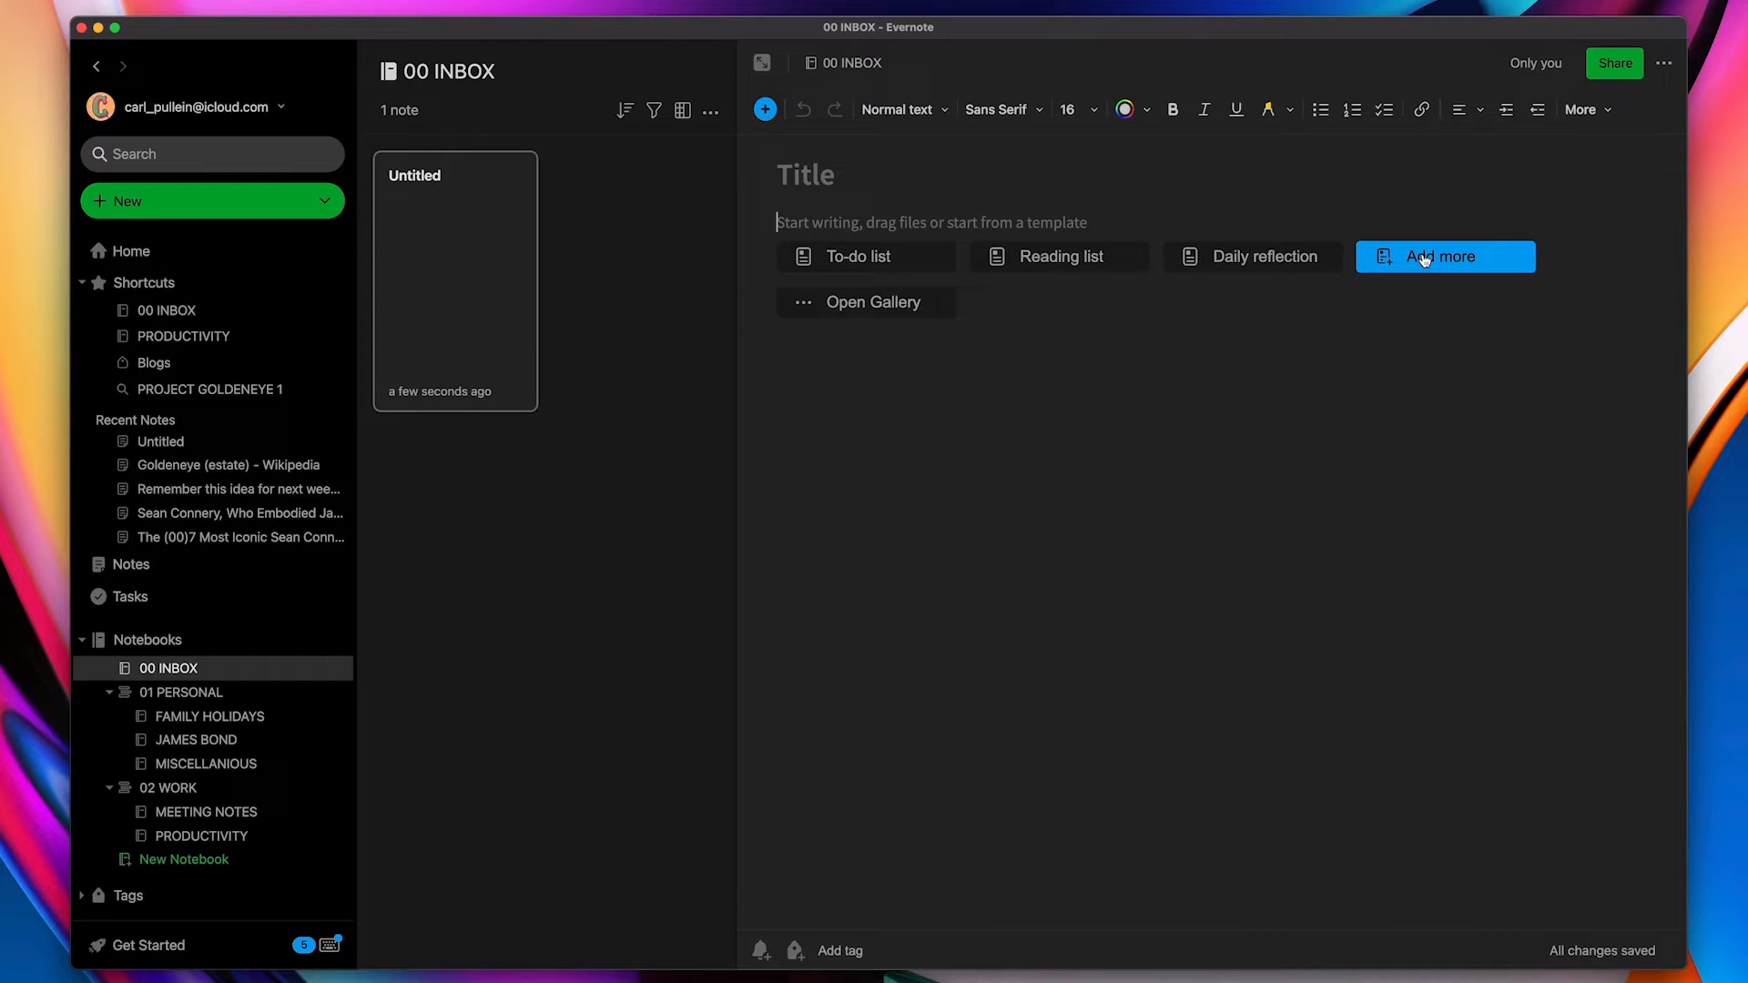
{"action": "mouse_move", "coordinate": [865, 302]}
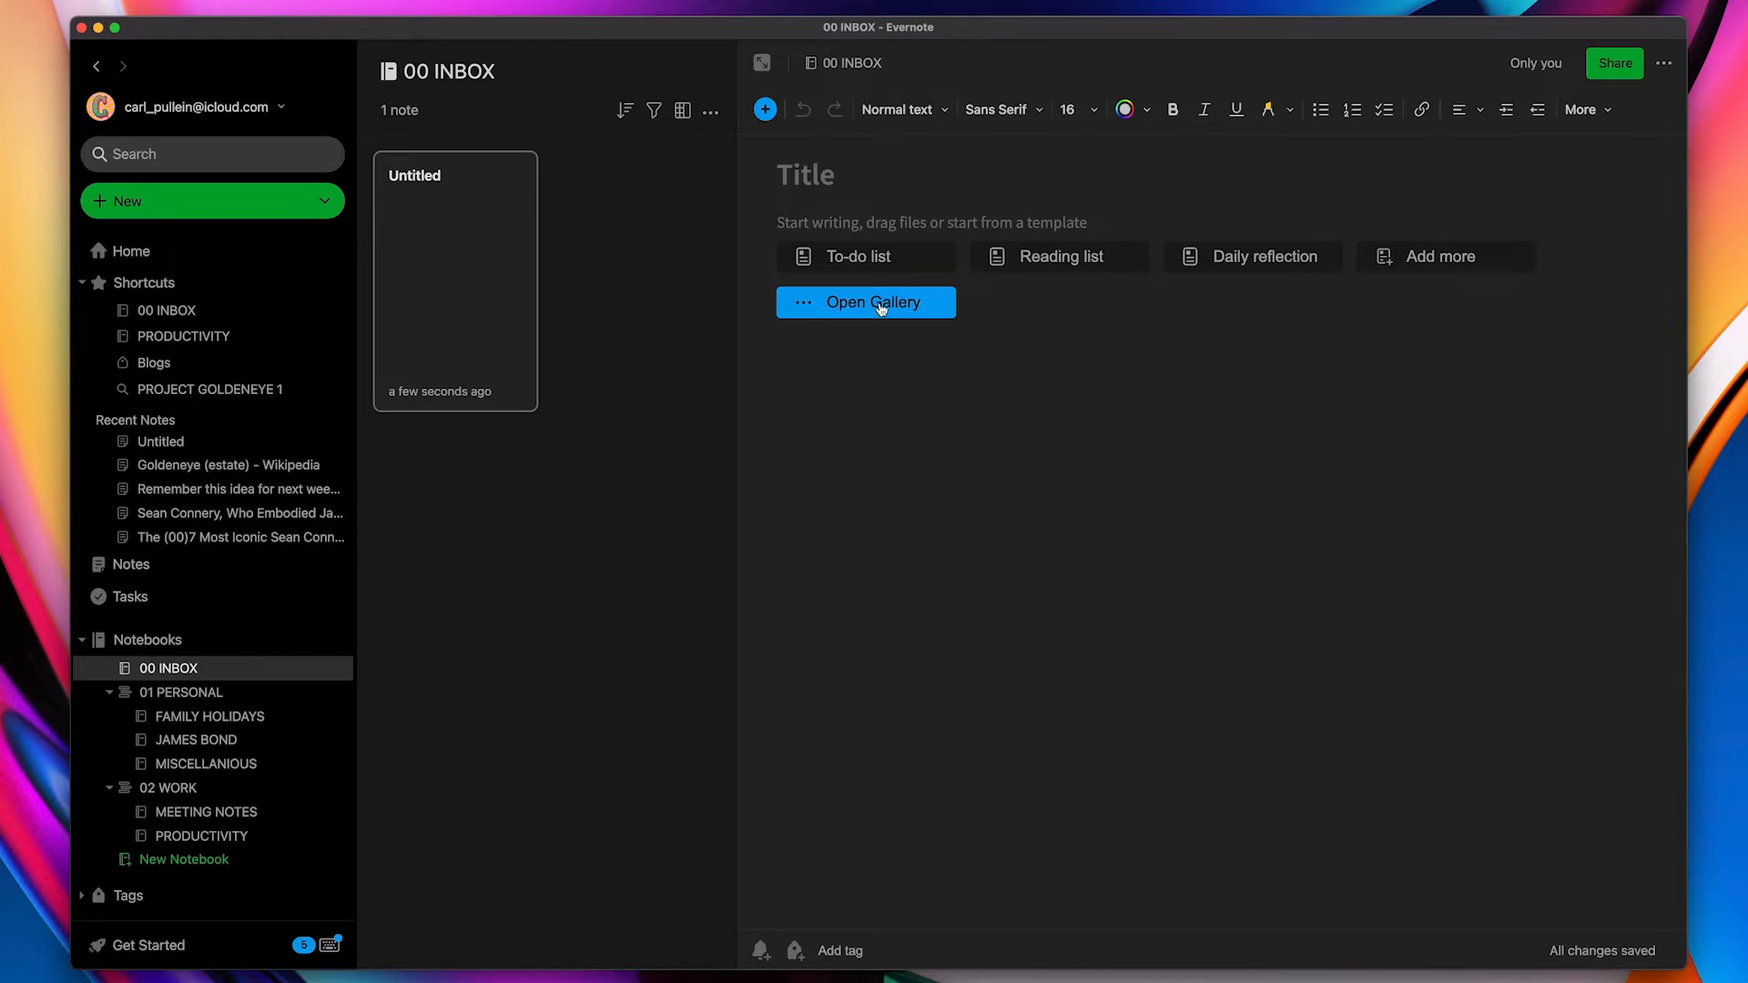
{"action": "left_click", "coordinate": [865, 302]}
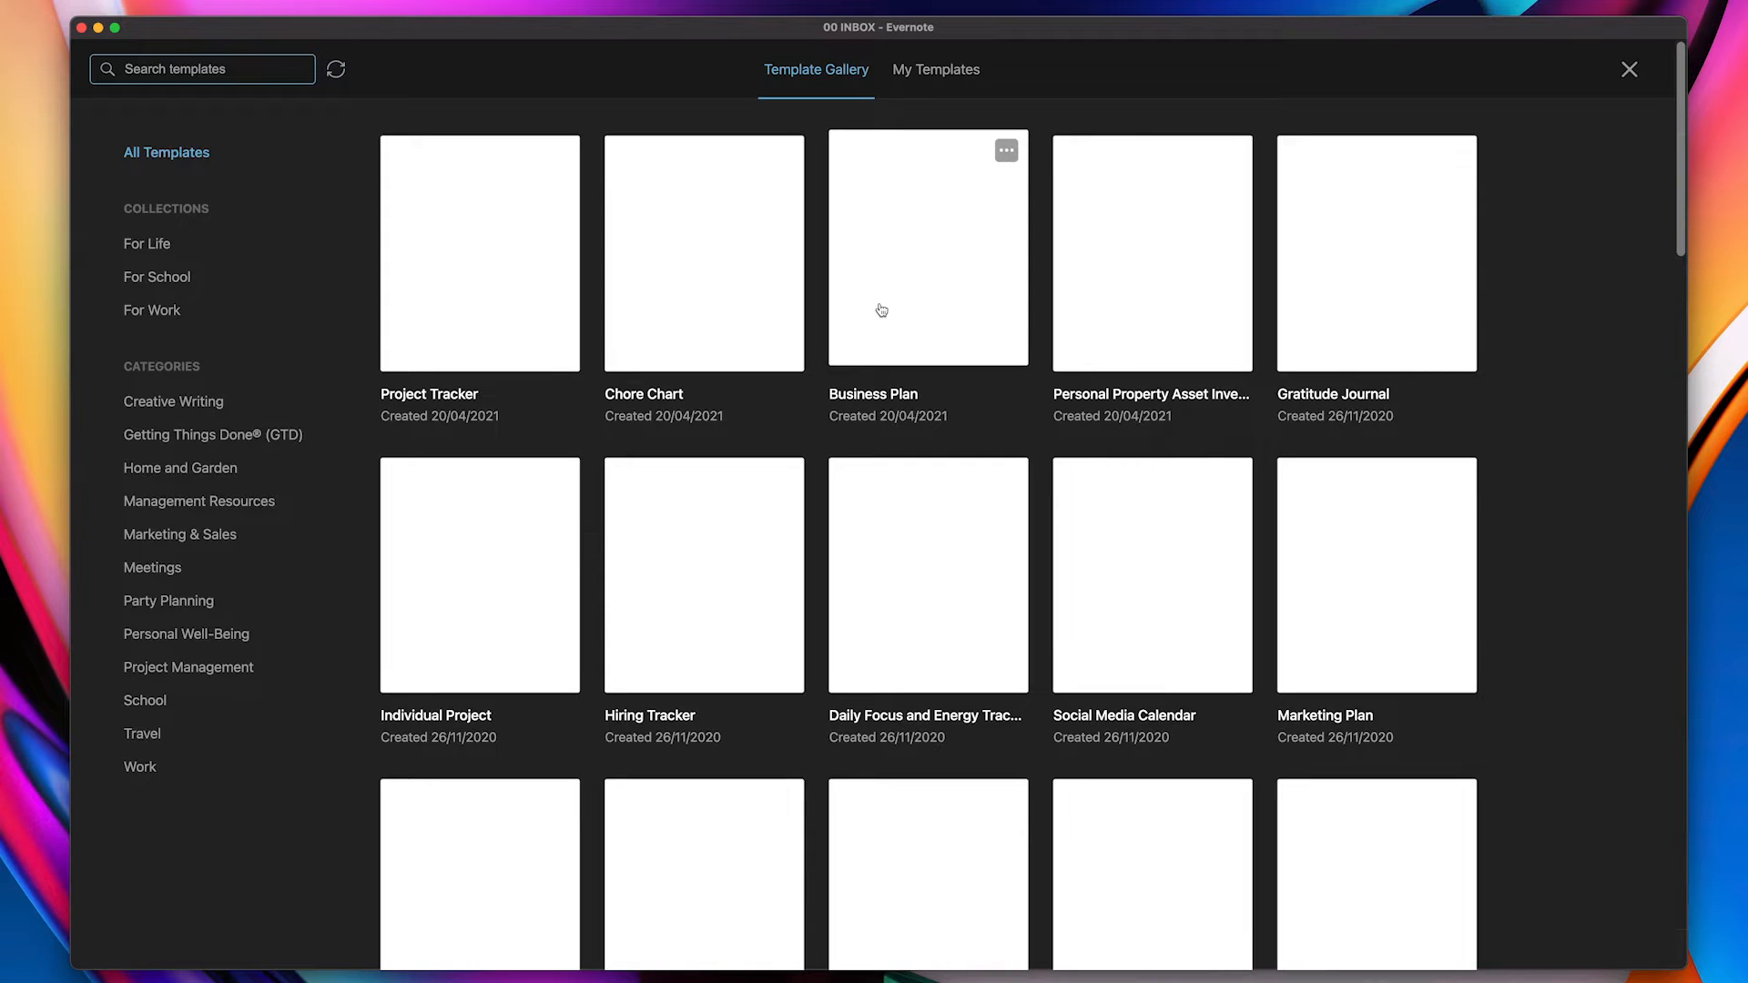
{"action": "mouse_move", "coordinate": [1525, 322]}
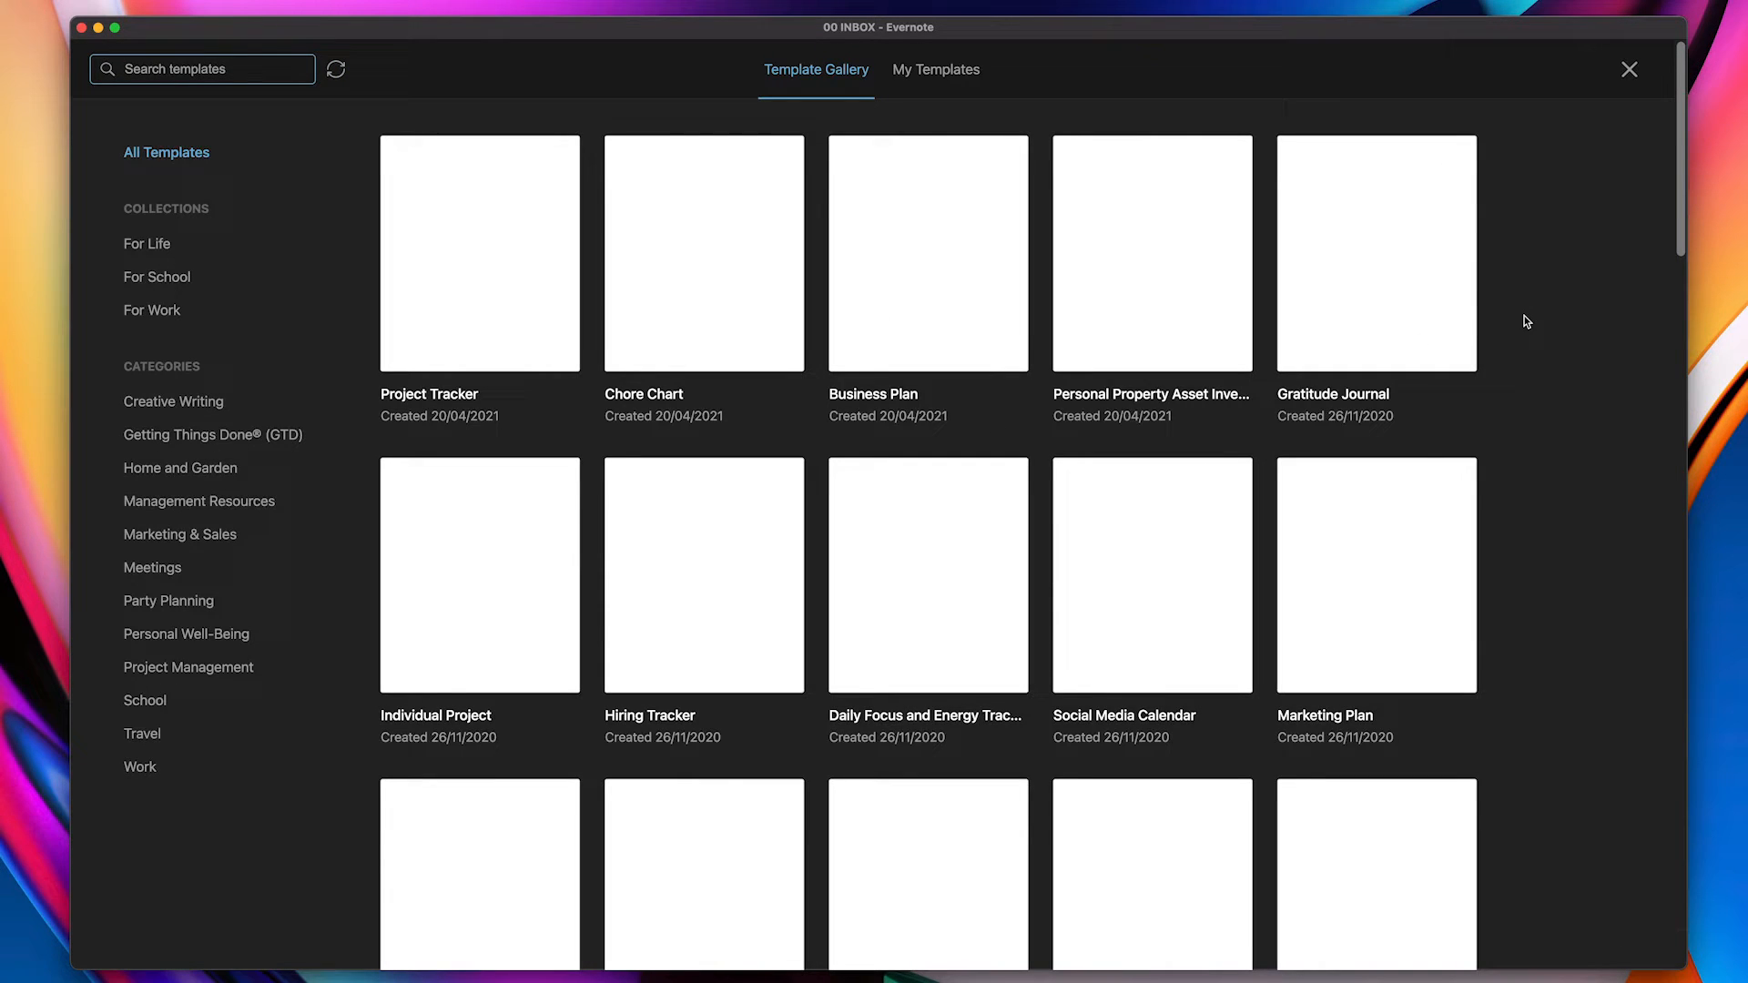
{"action": "mouse_move", "coordinate": [1498, 349]}
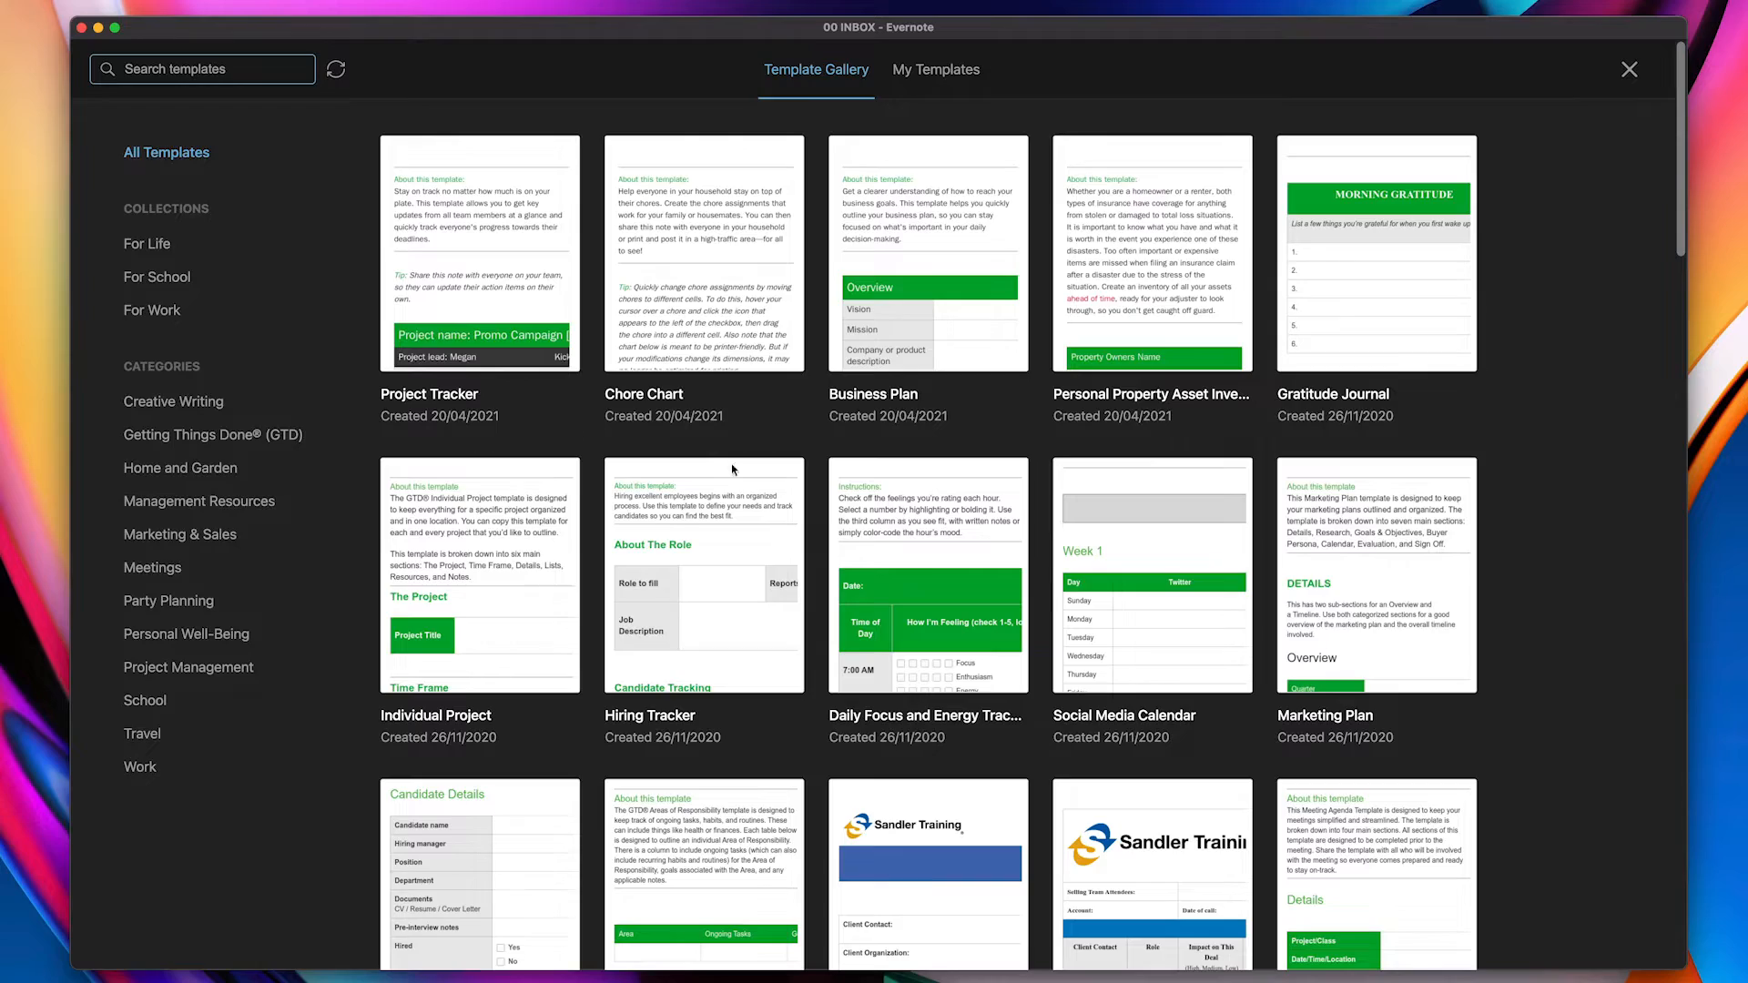
{"action": "scroll", "scroll_direction": "down", "scroll_amount": 3}
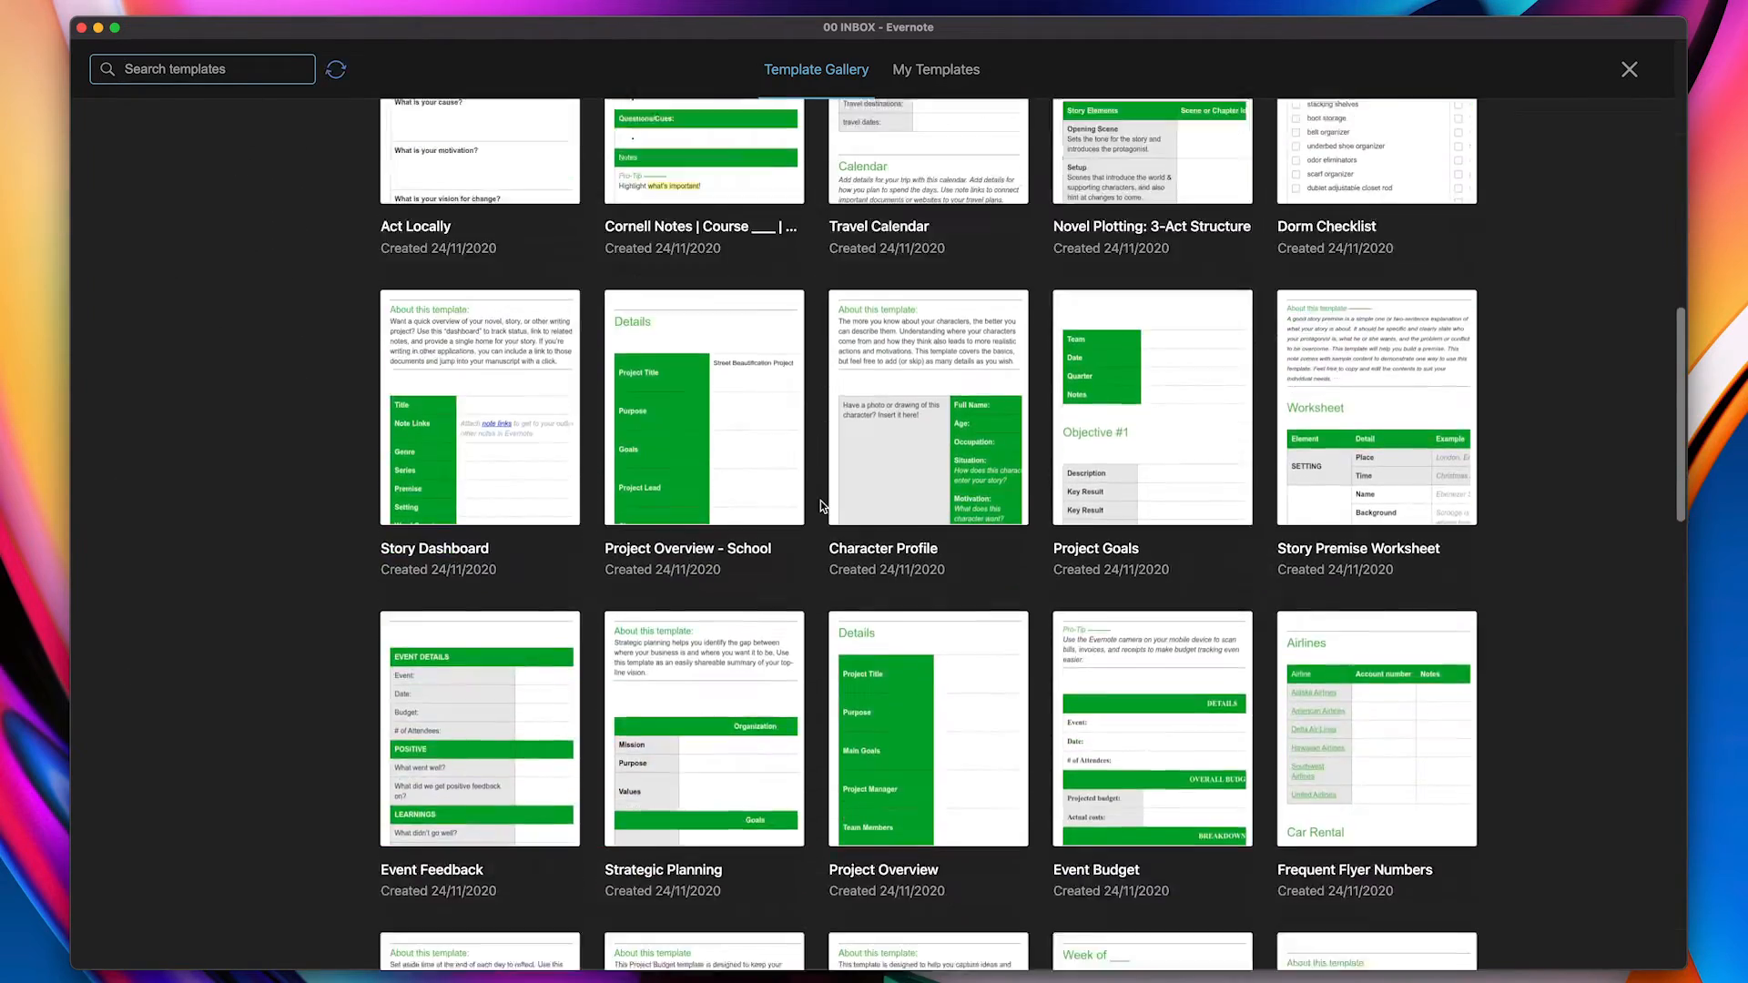
{"action": "scroll", "scroll_direction": "down", "scroll_amount": 3}
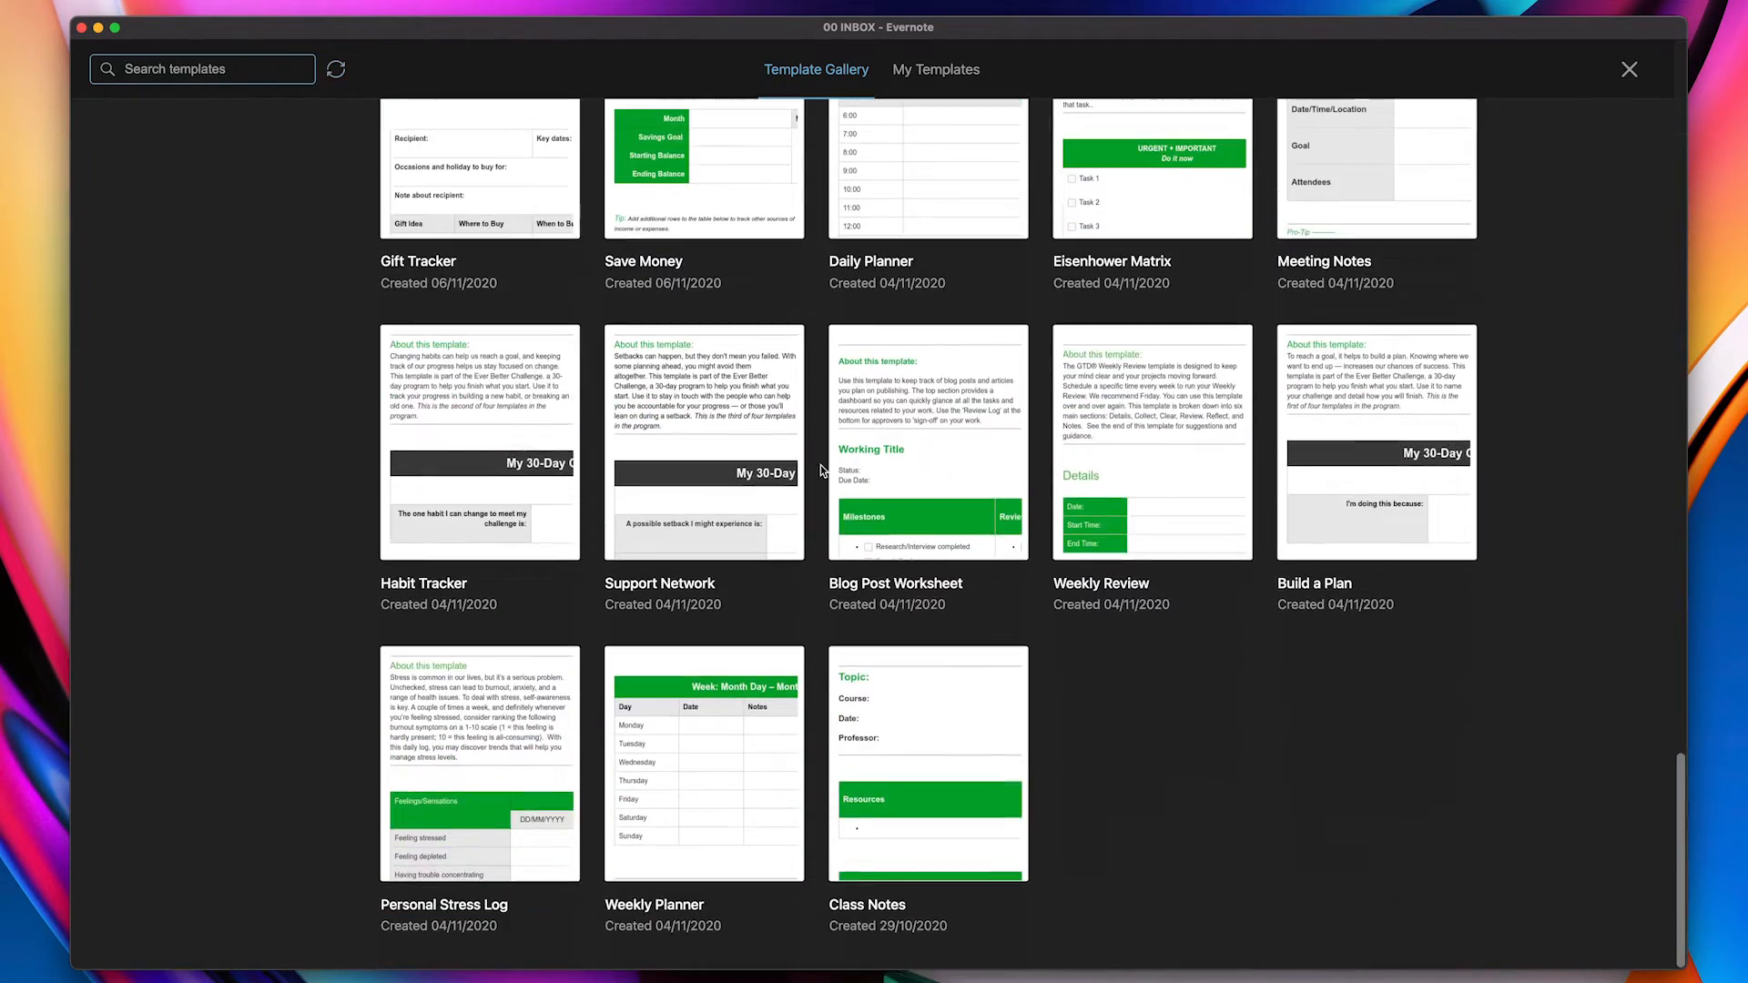
{"action": "scroll", "scroll_direction": "down", "scroll_amount": 3}
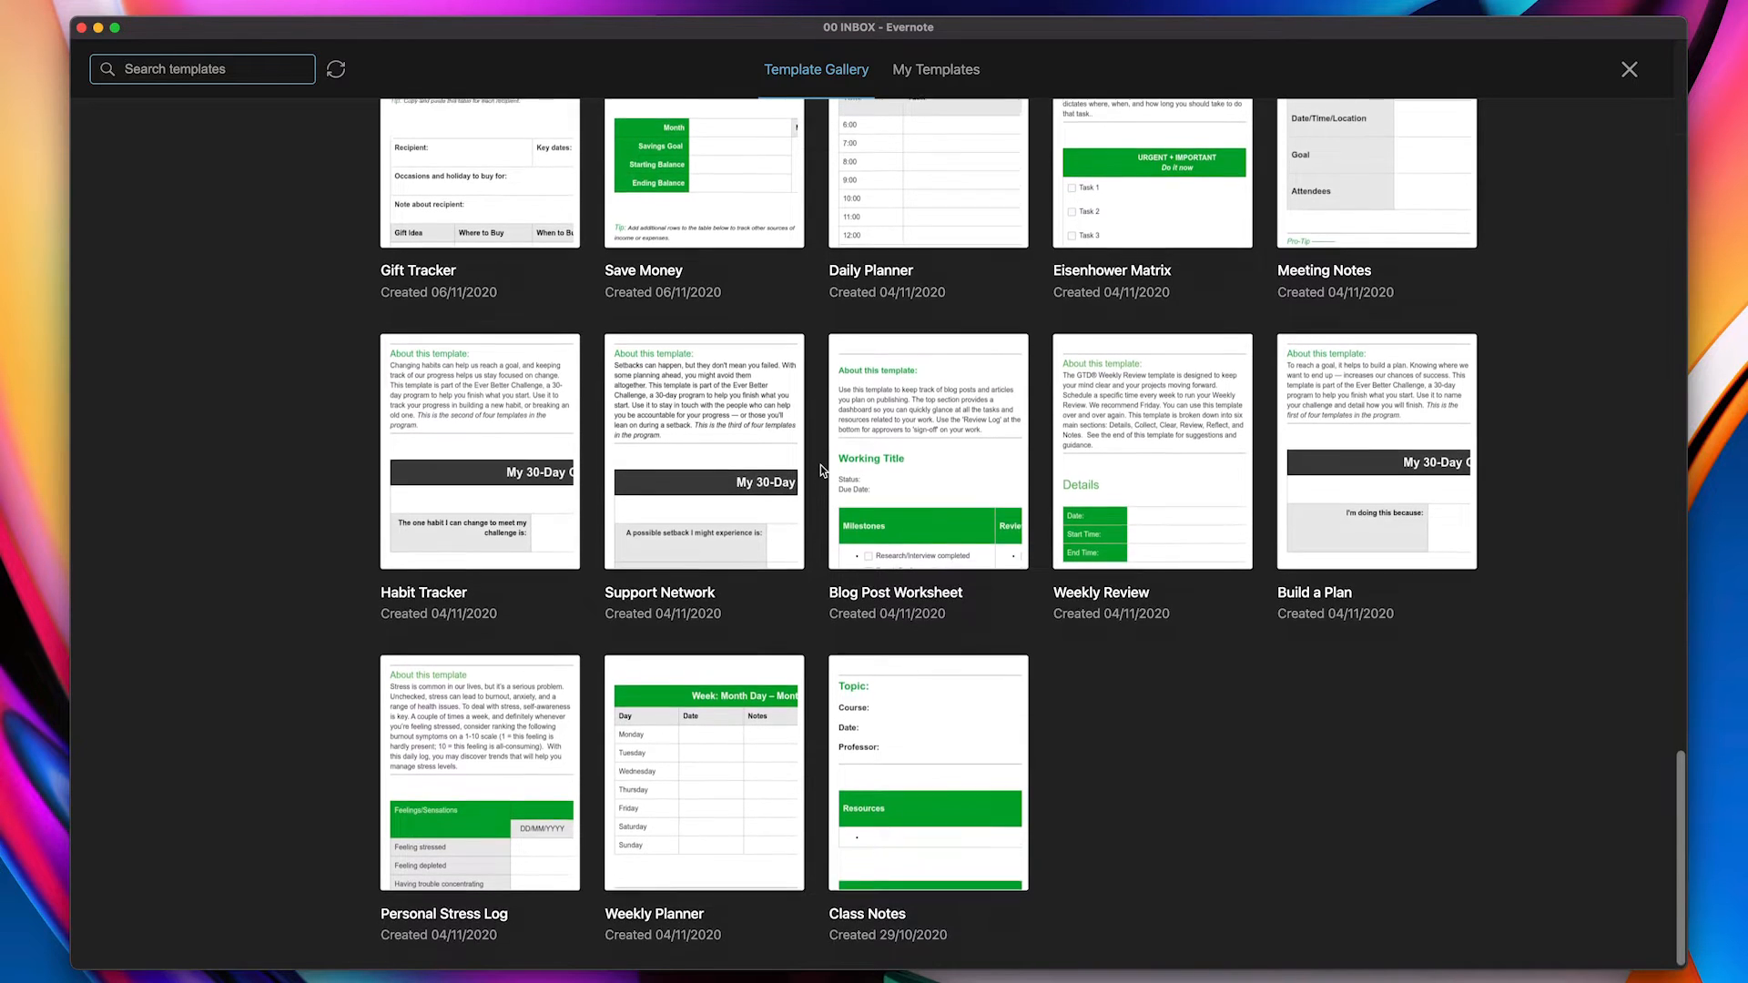
{"action": "scroll", "scroll_direction": "down", "scroll_amount": 3}
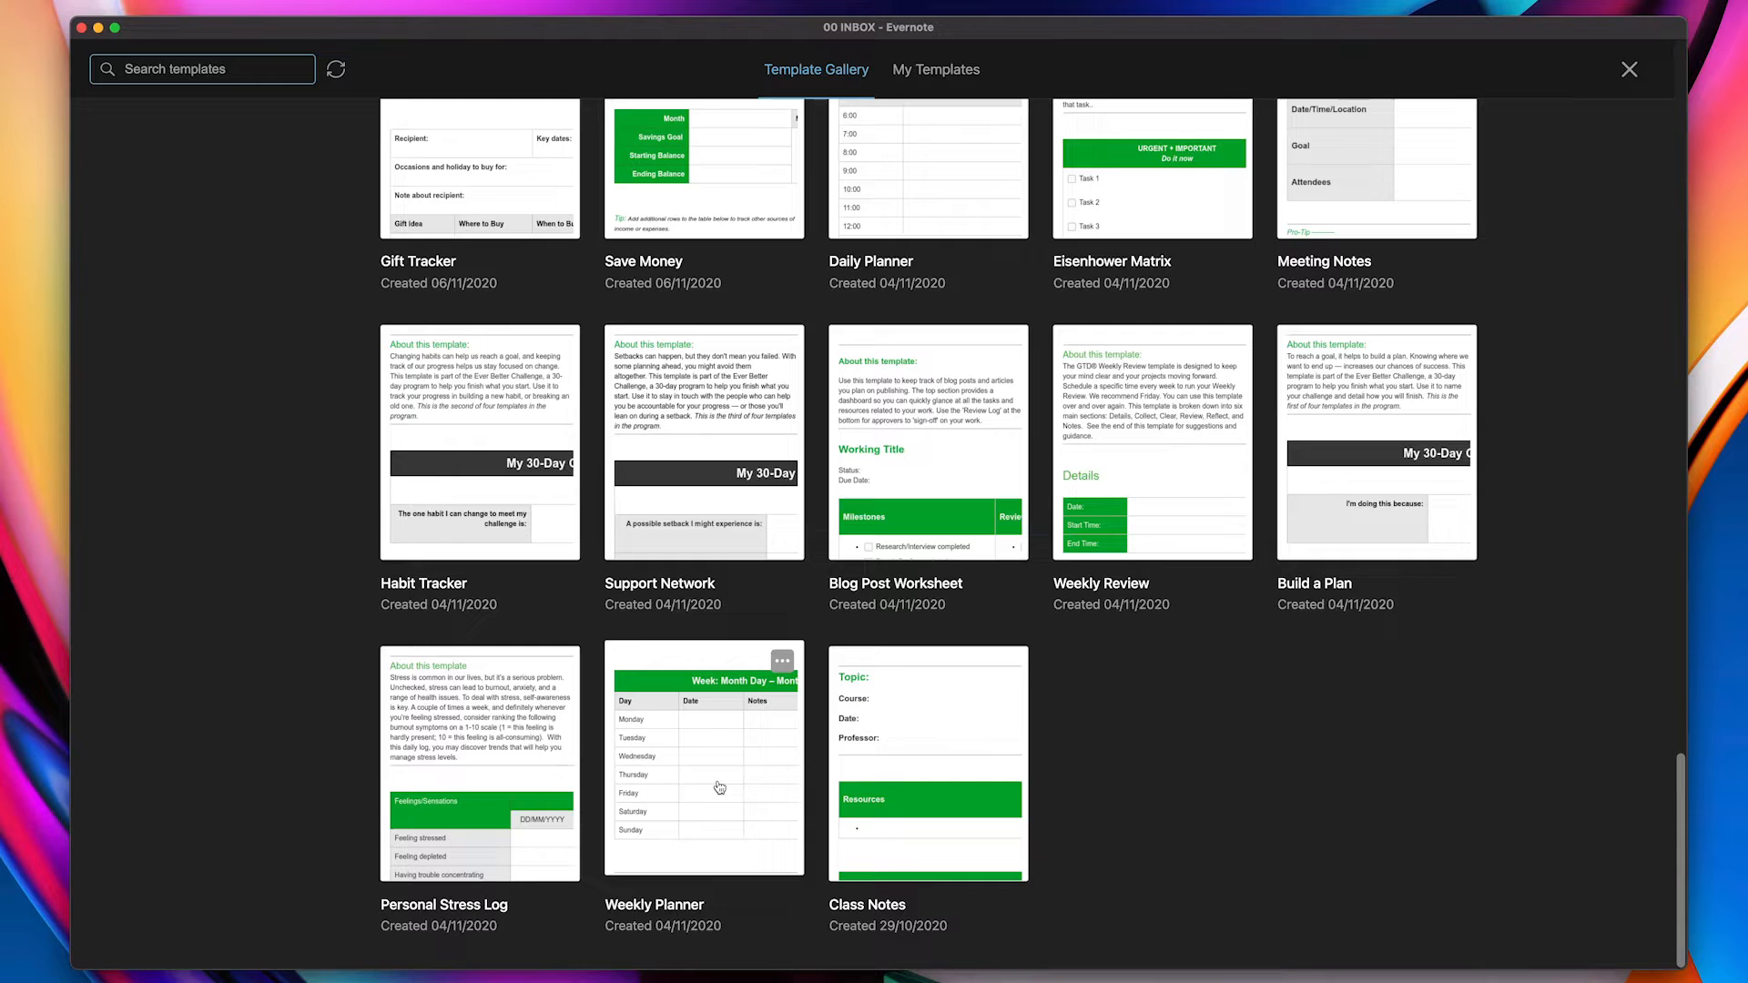
{"action": "left_click", "coordinate": [703, 761]}
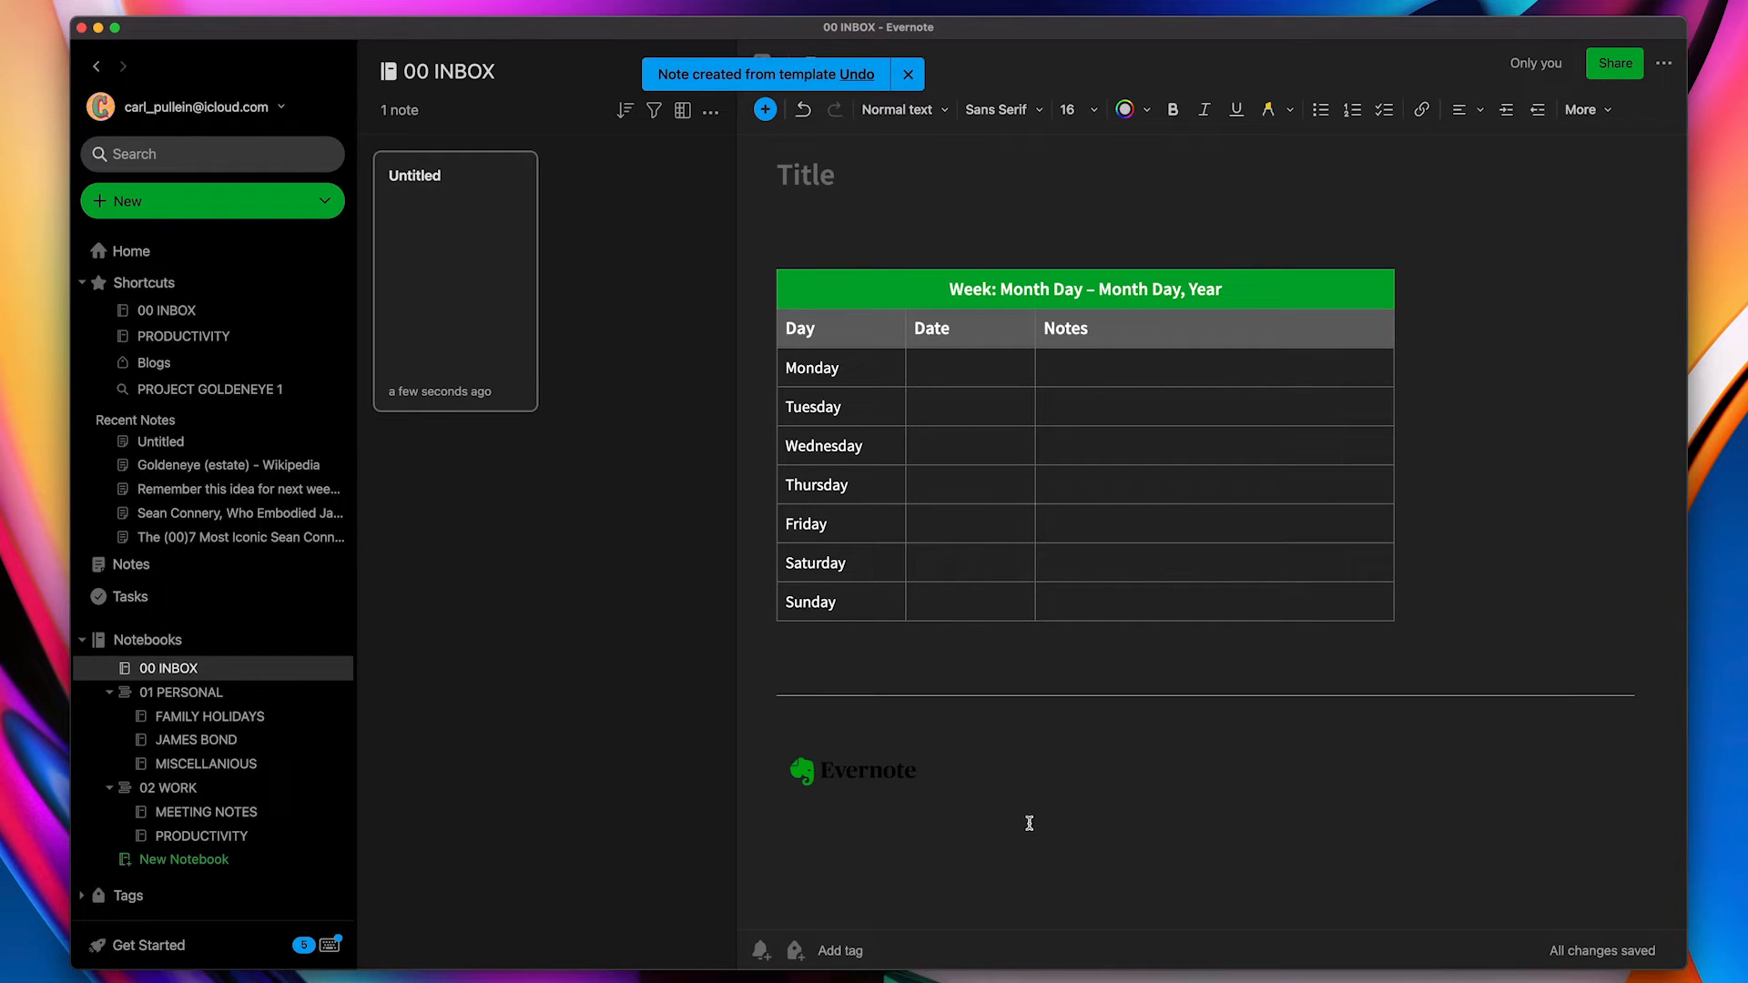
Set the planner table's week header Cell Background to blue instead of green
{"action": "left_click", "coordinate": [907, 74]}
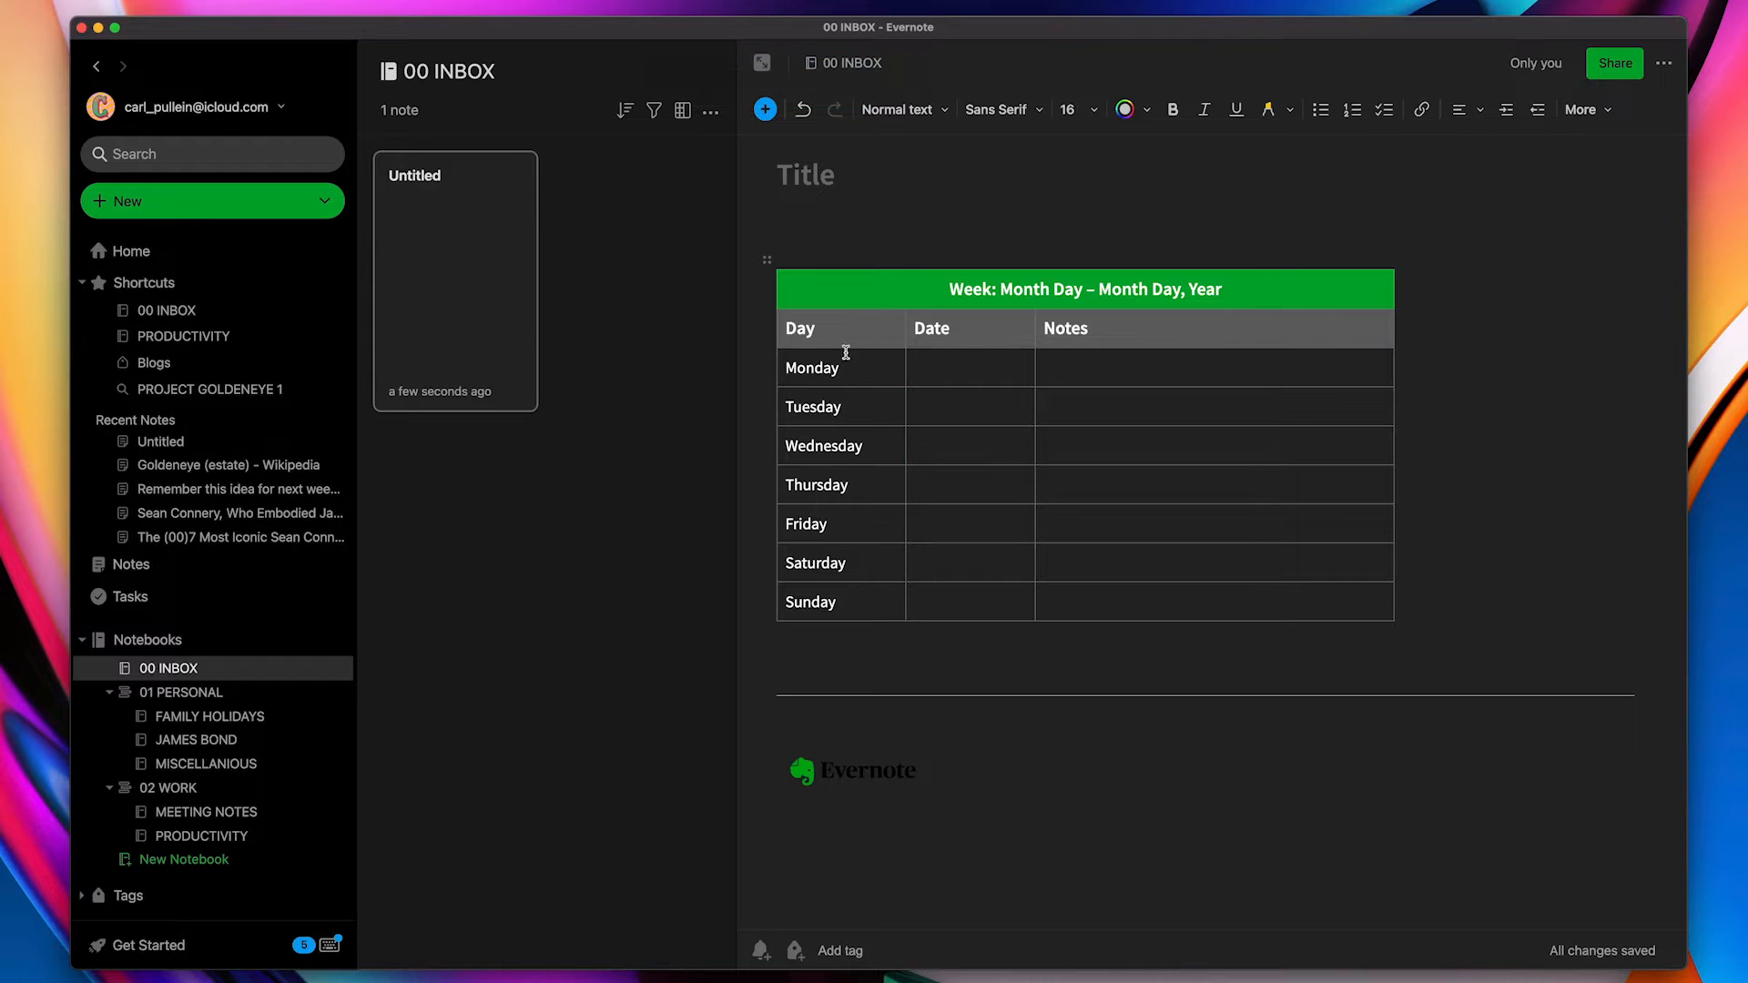
{"action": "mouse_move", "coordinate": [909, 289]}
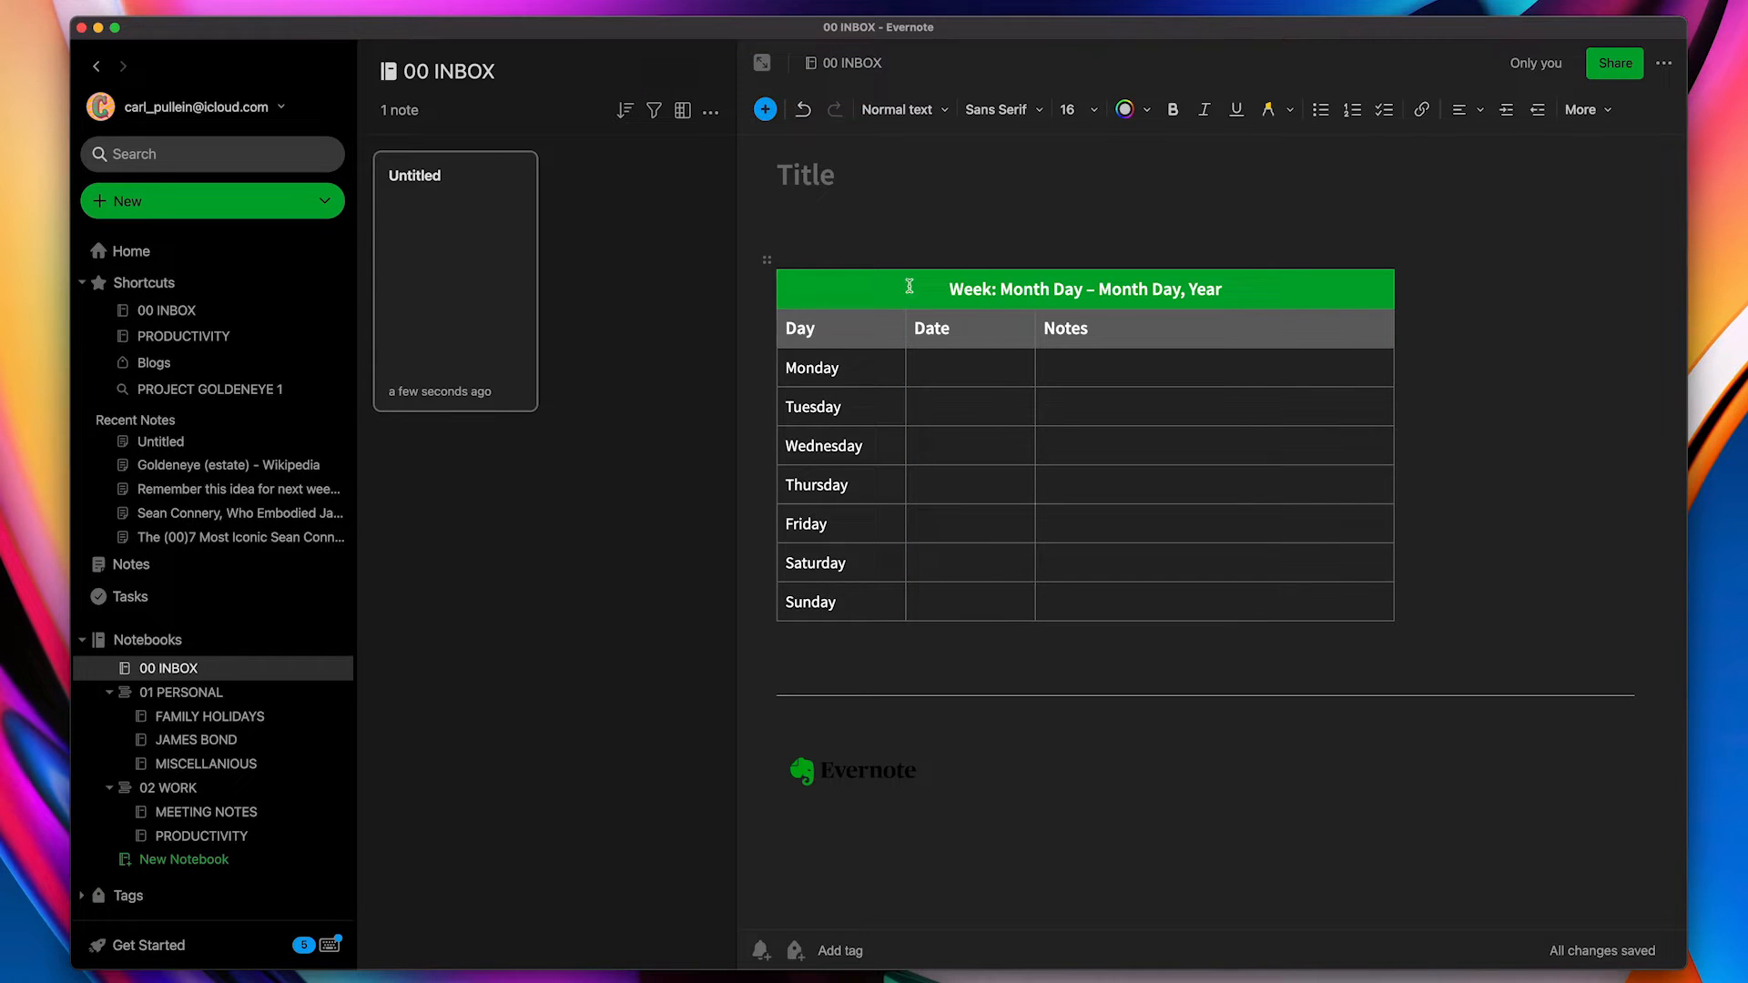
{"action": "left_click", "coordinate": [1084, 289]}
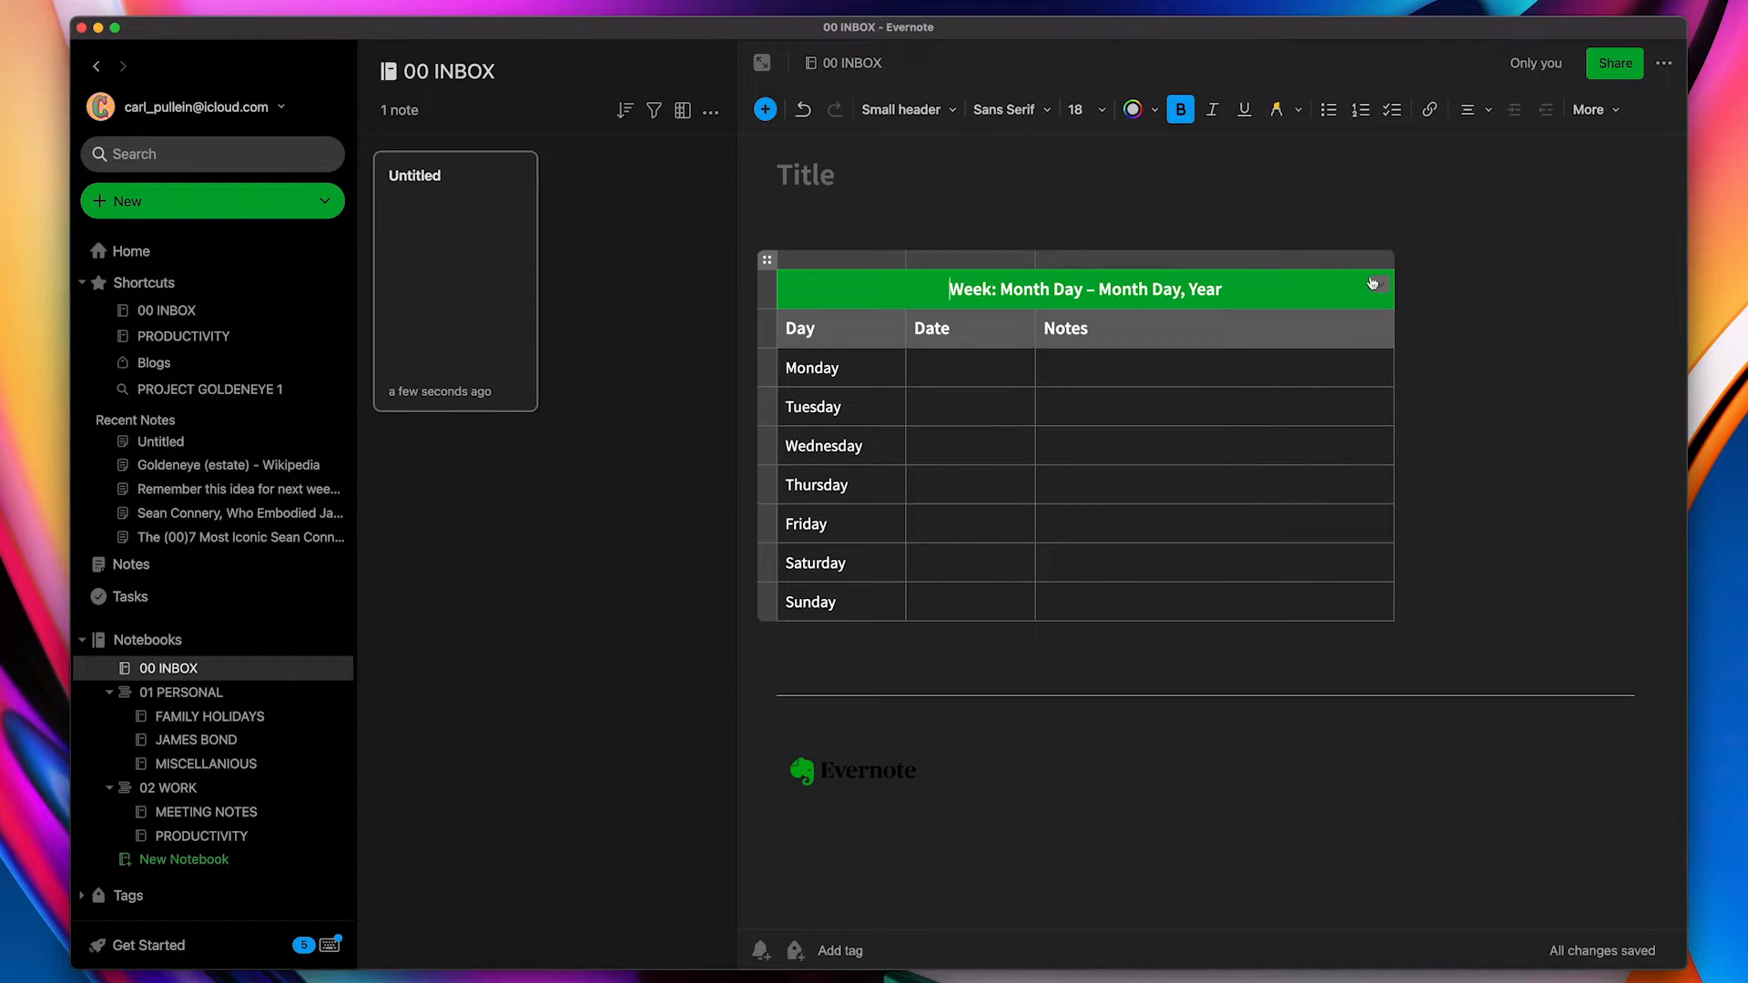
{"action": "left_click", "coordinate": [1374, 283]}
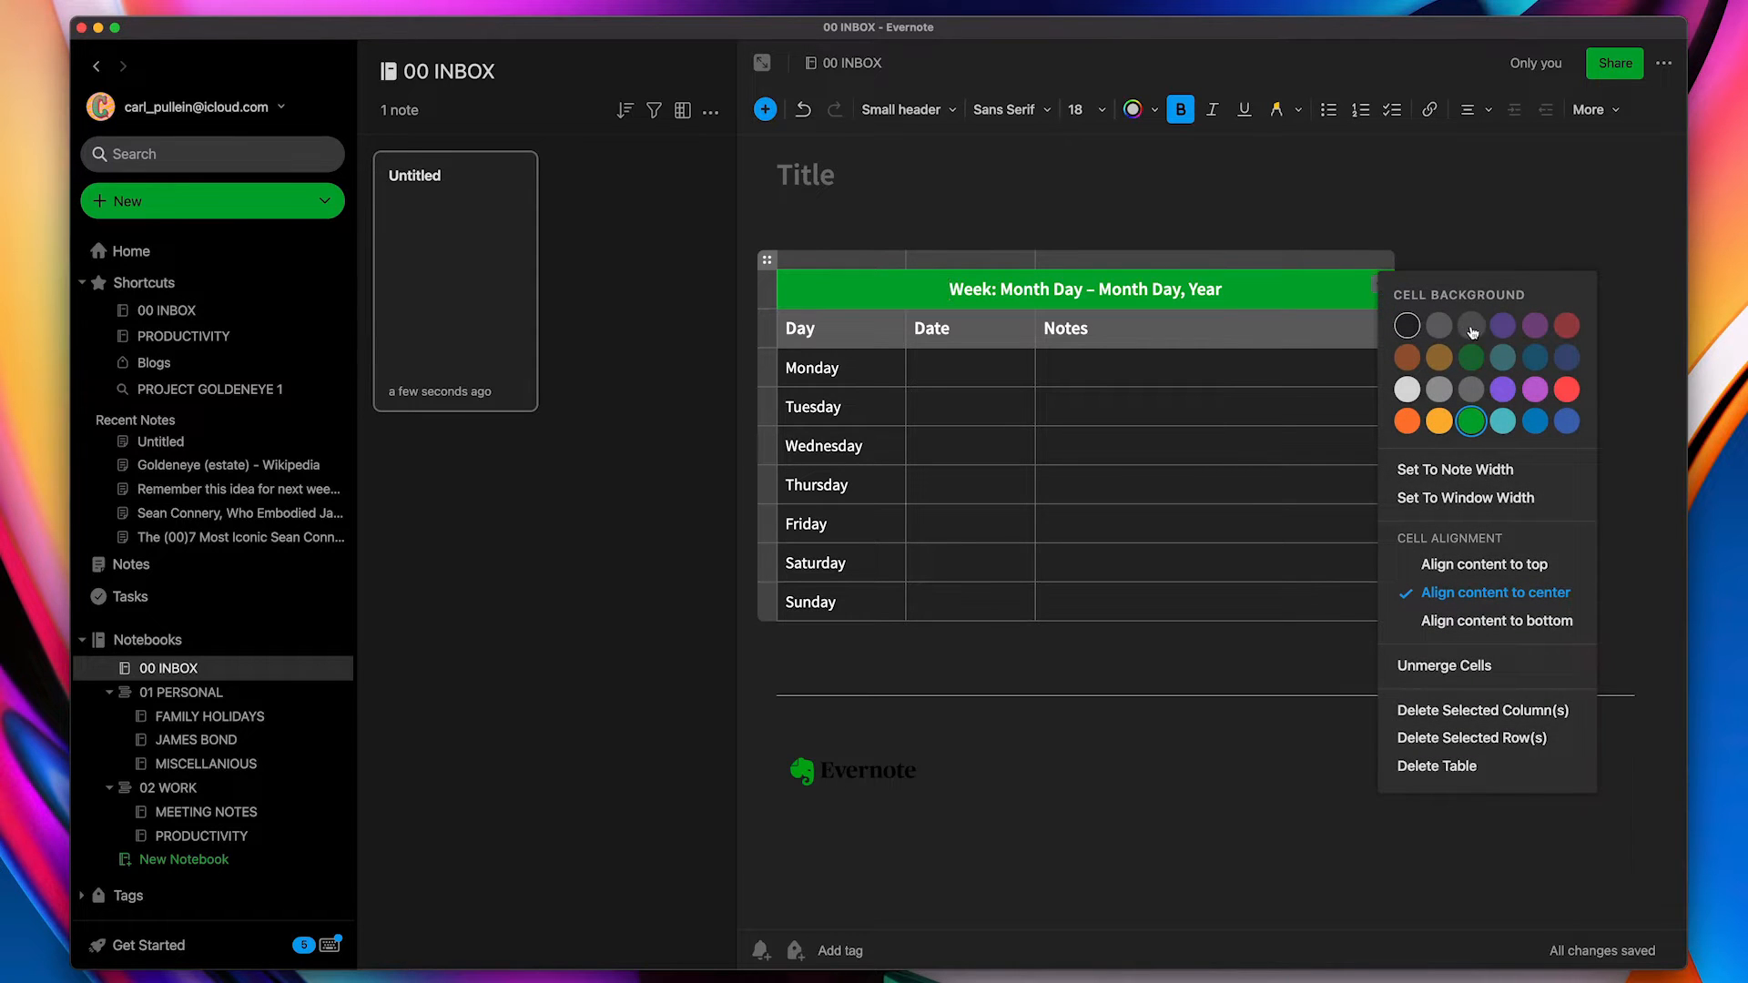
{"action": "left_click", "coordinate": [1501, 357]}
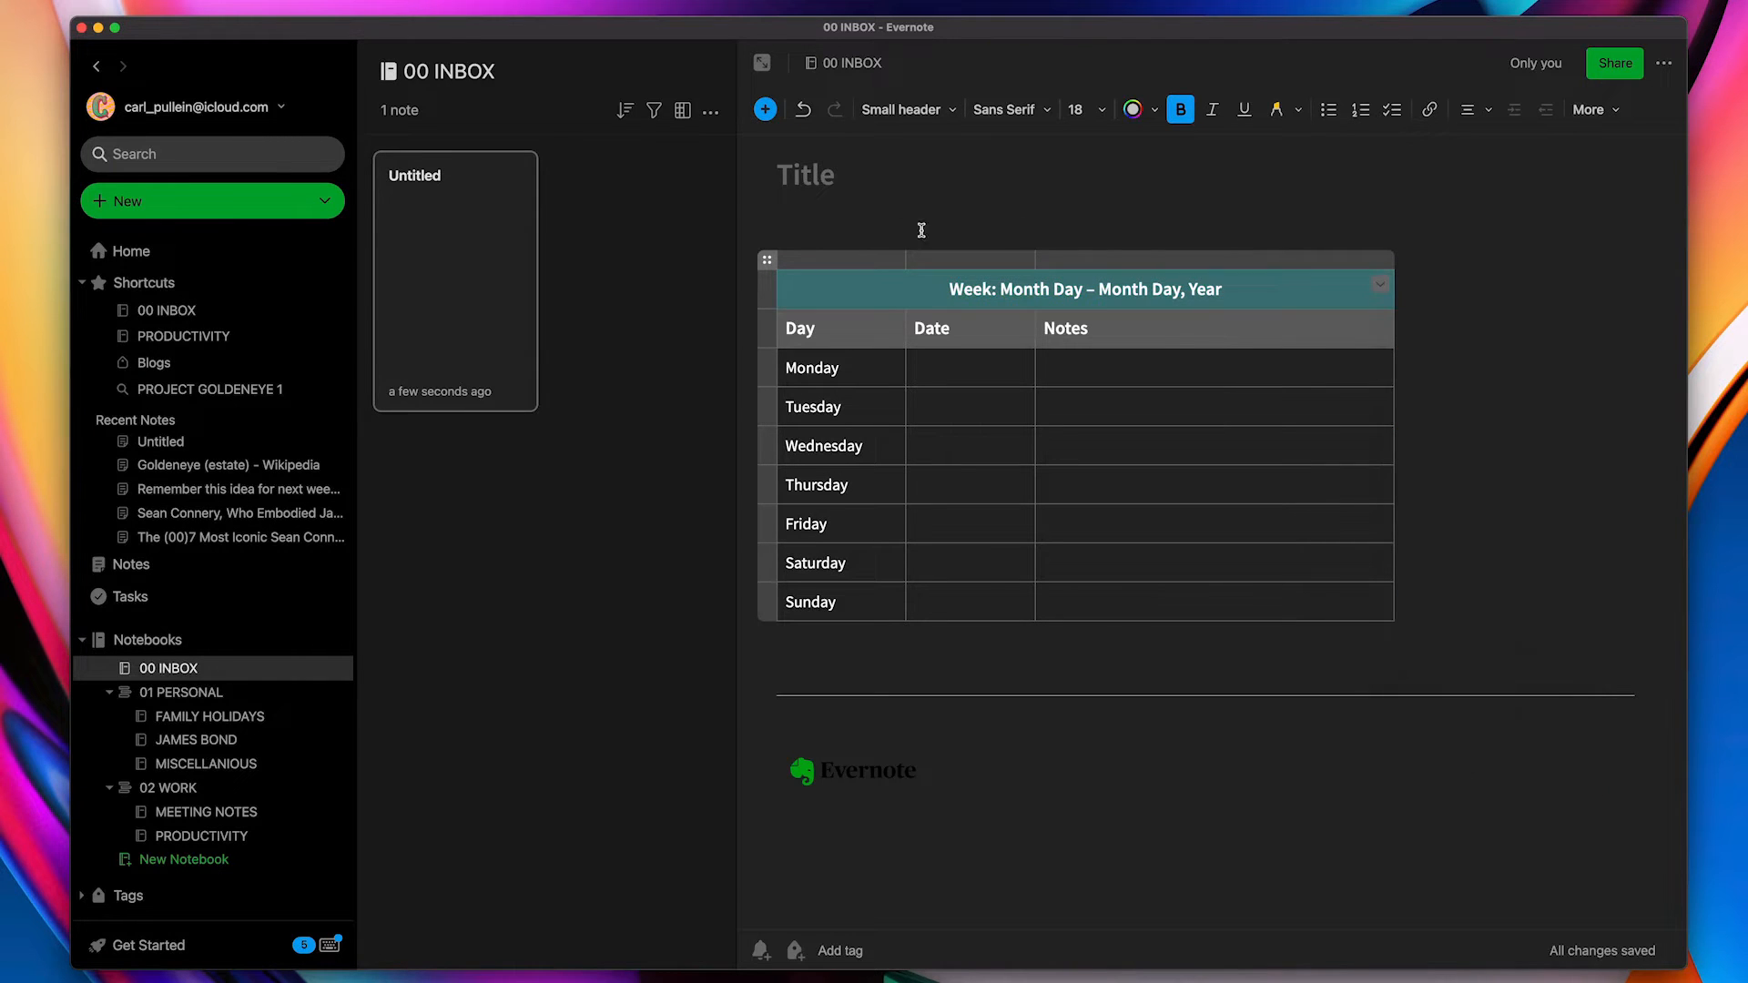
{"action": "left_click", "coordinate": [1380, 288]}
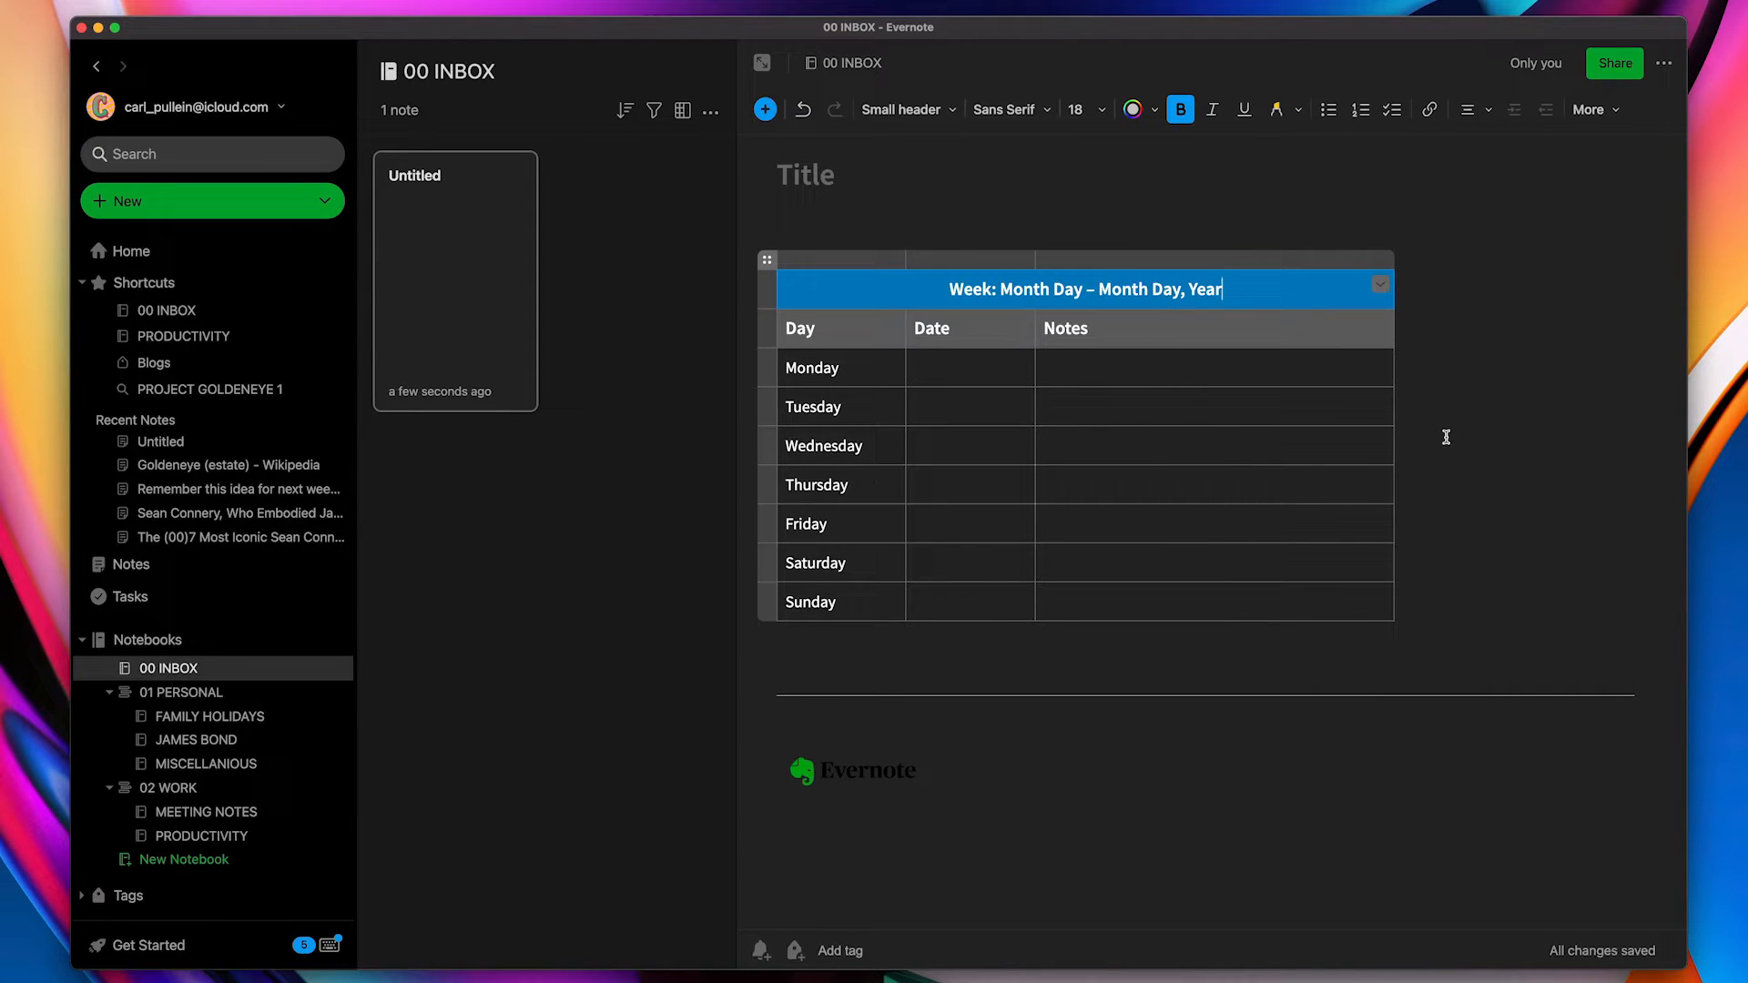
{"action": "mouse_move", "coordinate": [934, 531]}
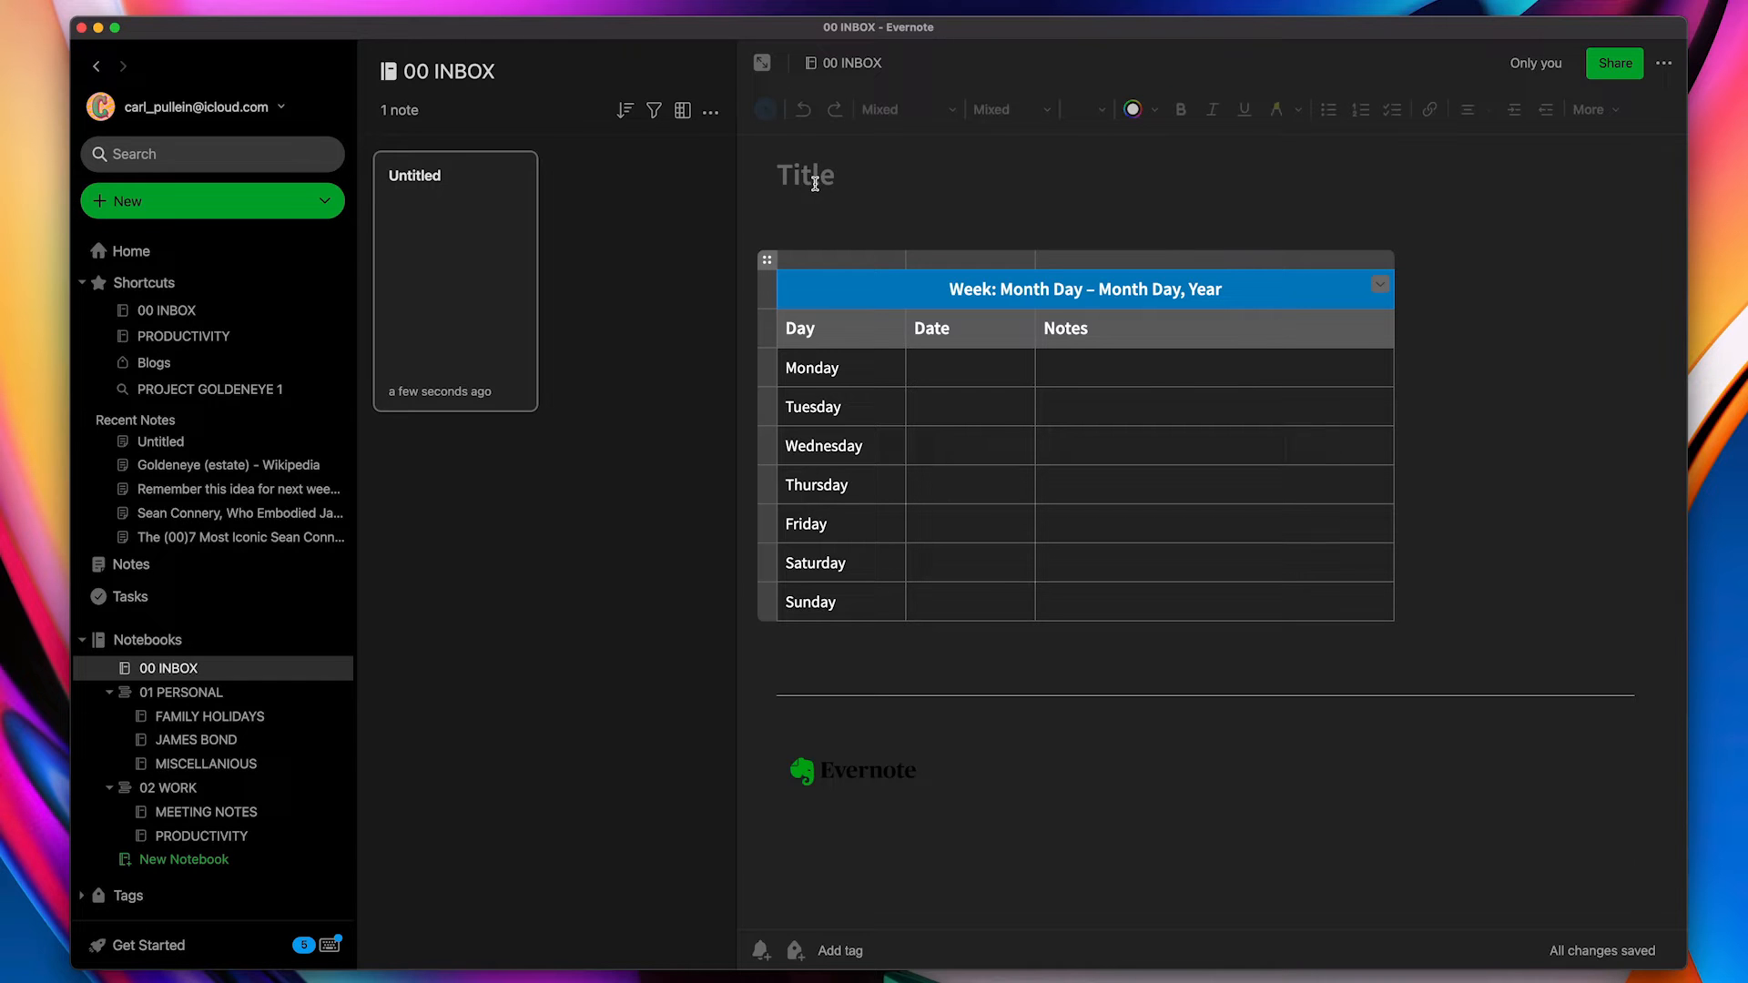
Complete the title 'My Weekly Planner' and move into the note body
{"action": "type", "text": "My Weekly P"}
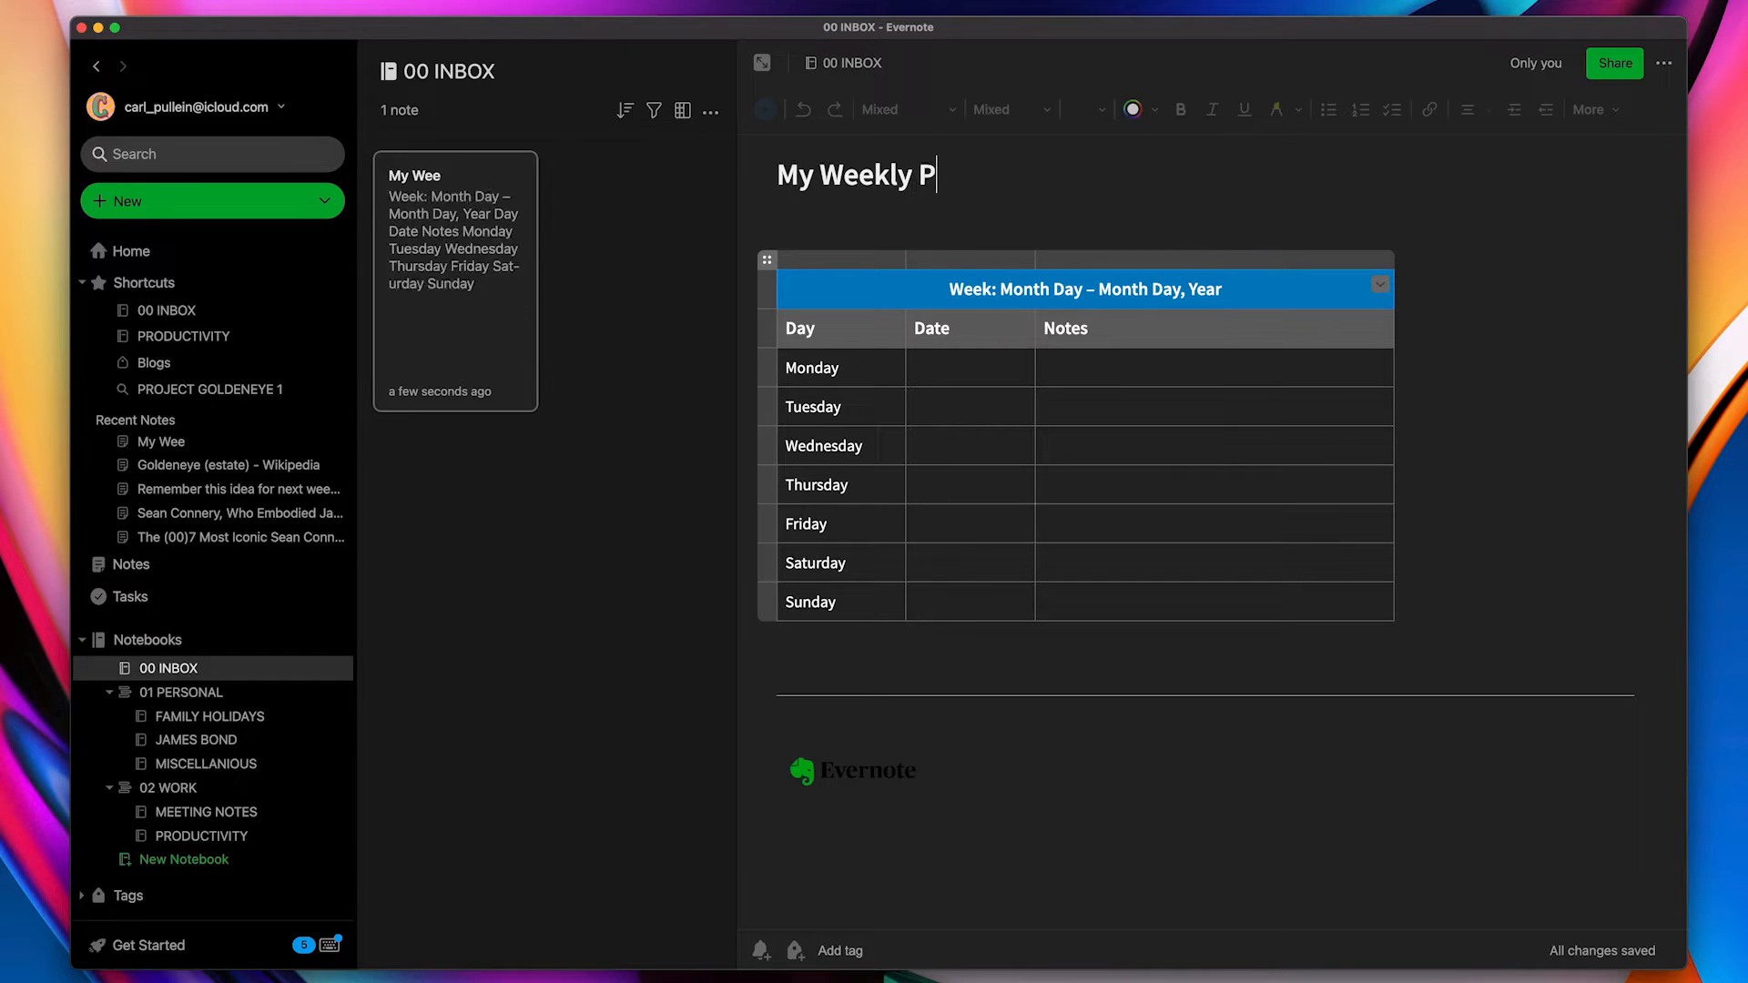
{"action": "type", "text": "lanner"}
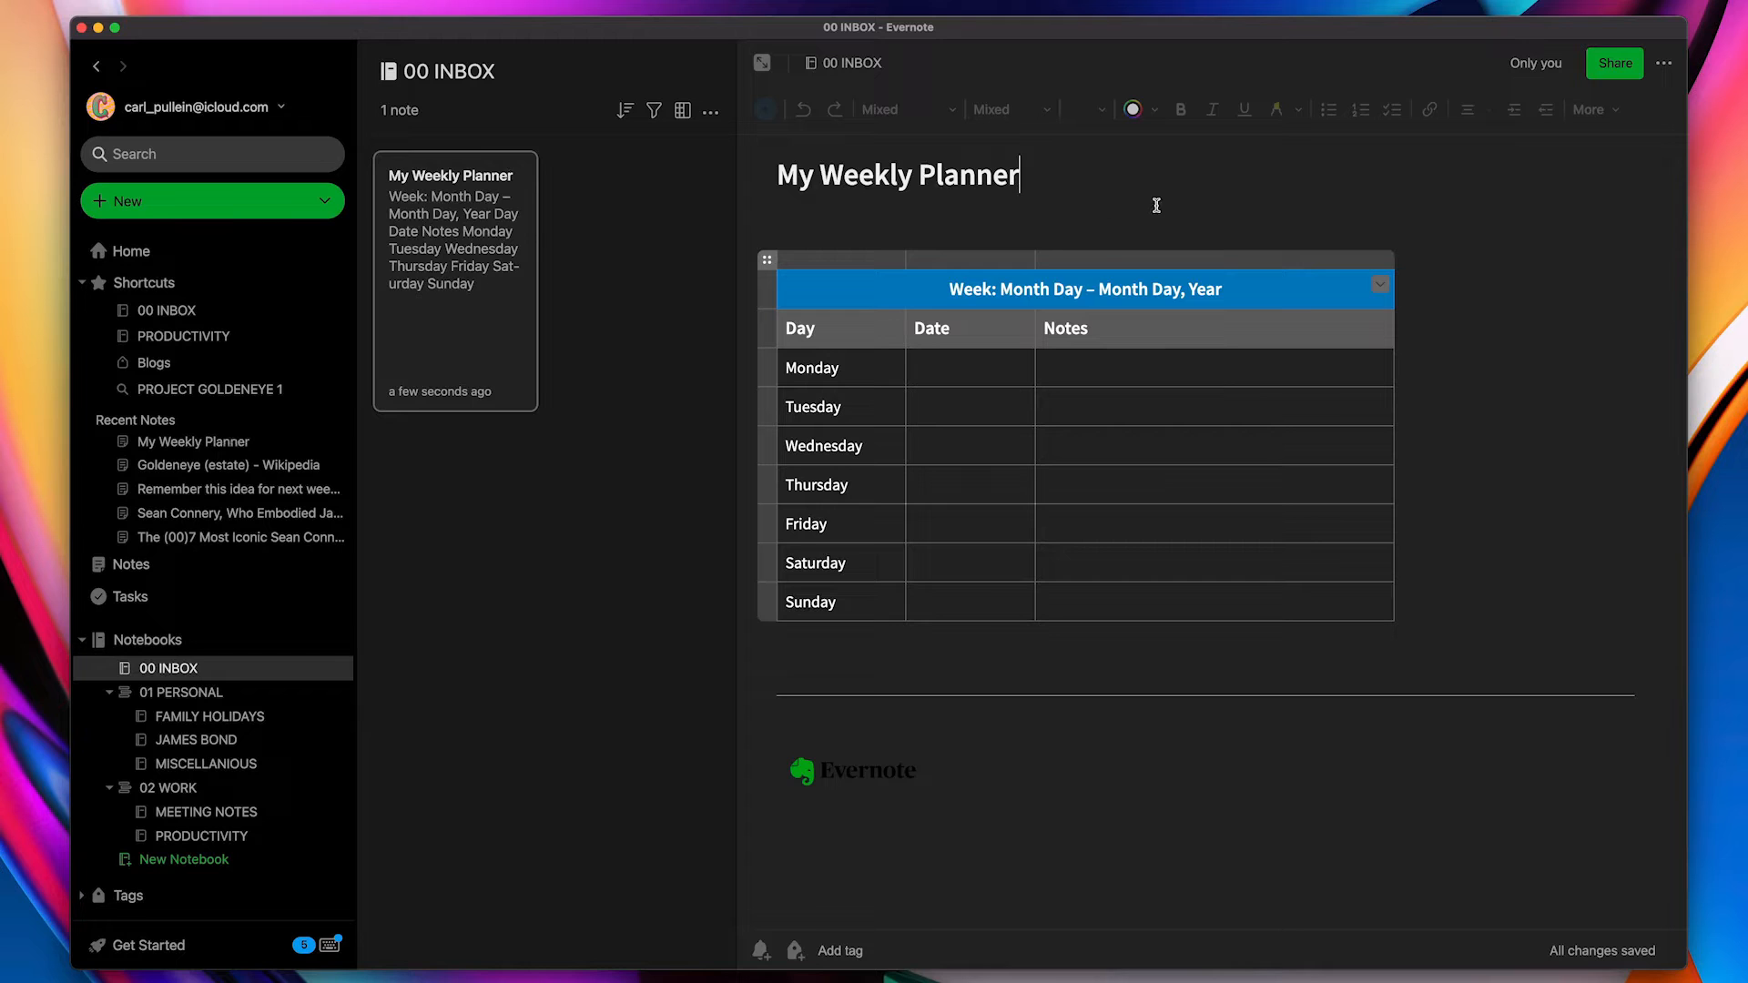
{"action": "mouse_move", "coordinate": [1610, 119]}
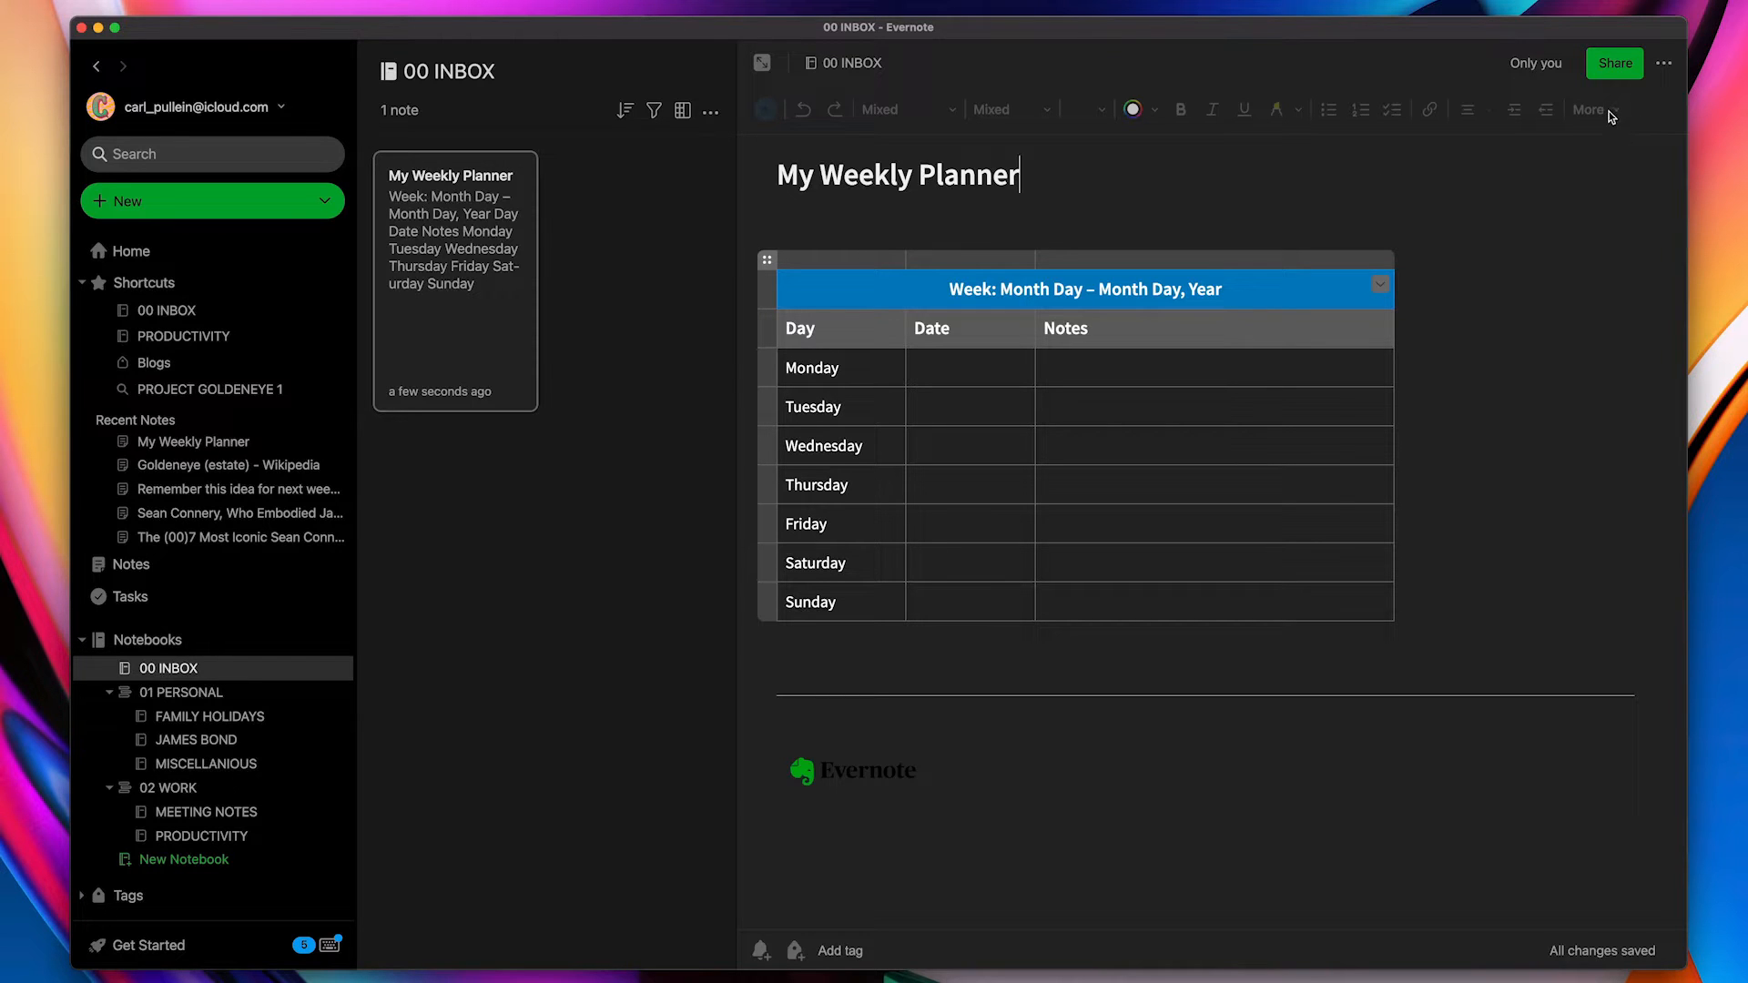
{"action": "left_click", "coordinate": [1589, 110]}
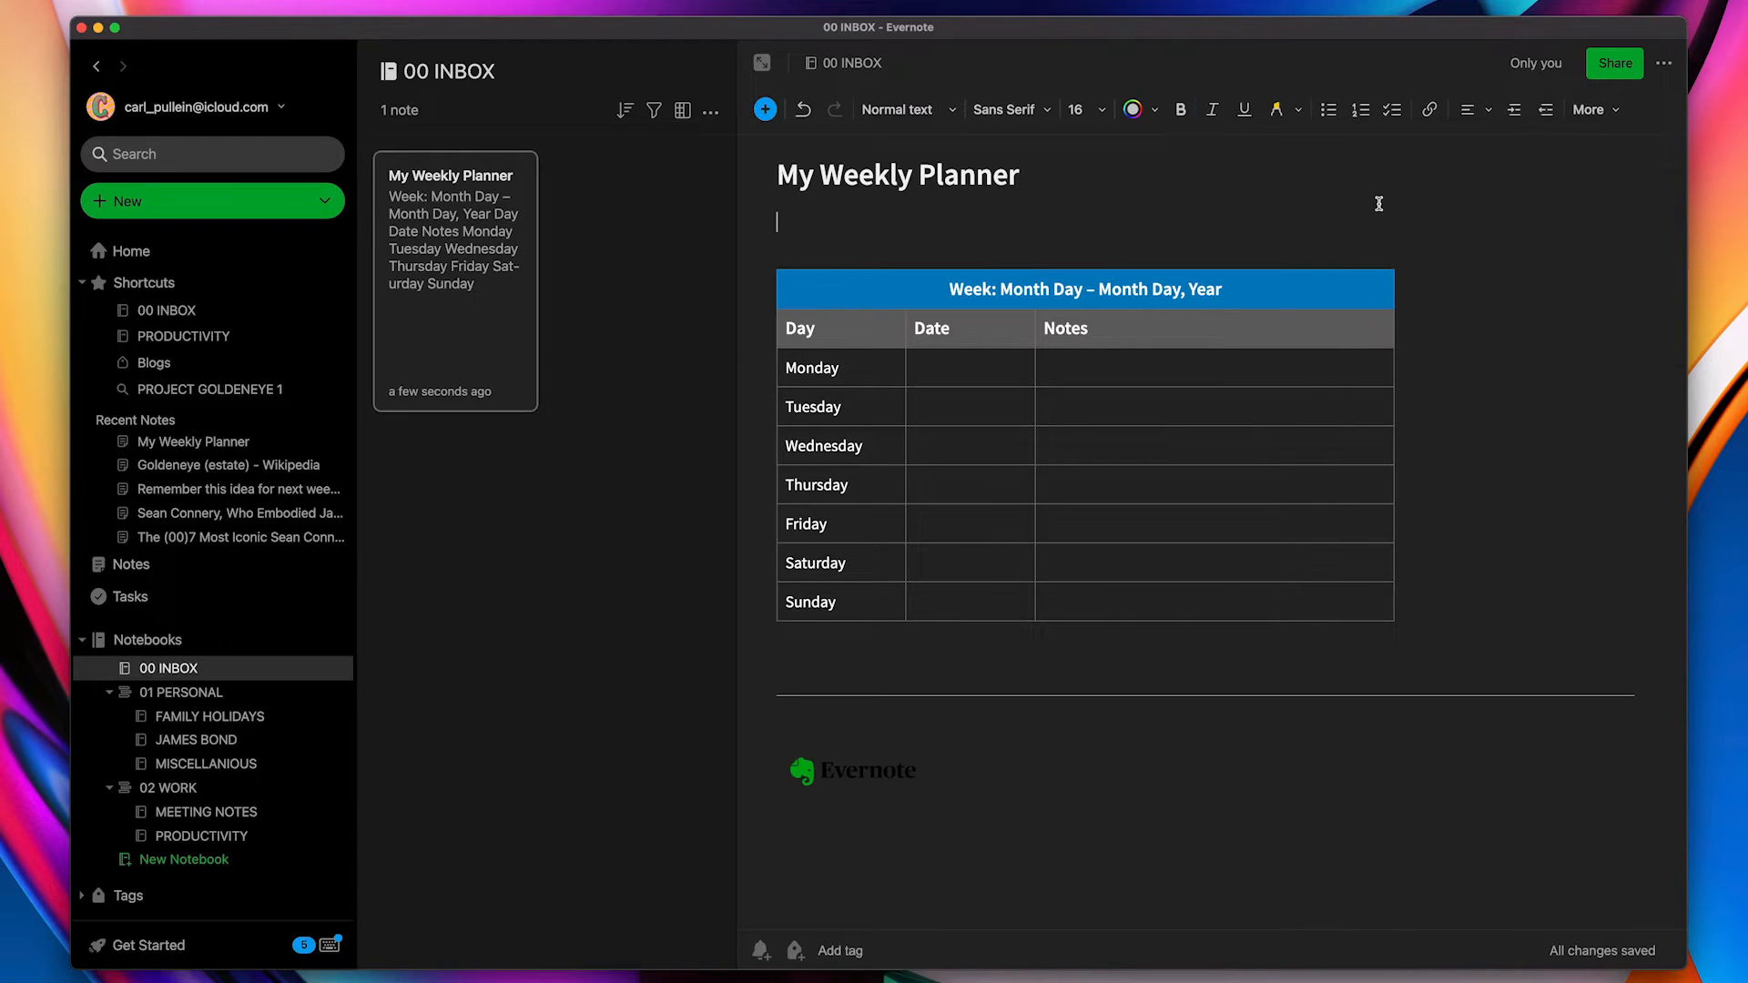
{"action": "mouse_move", "coordinate": [1664, 64]}
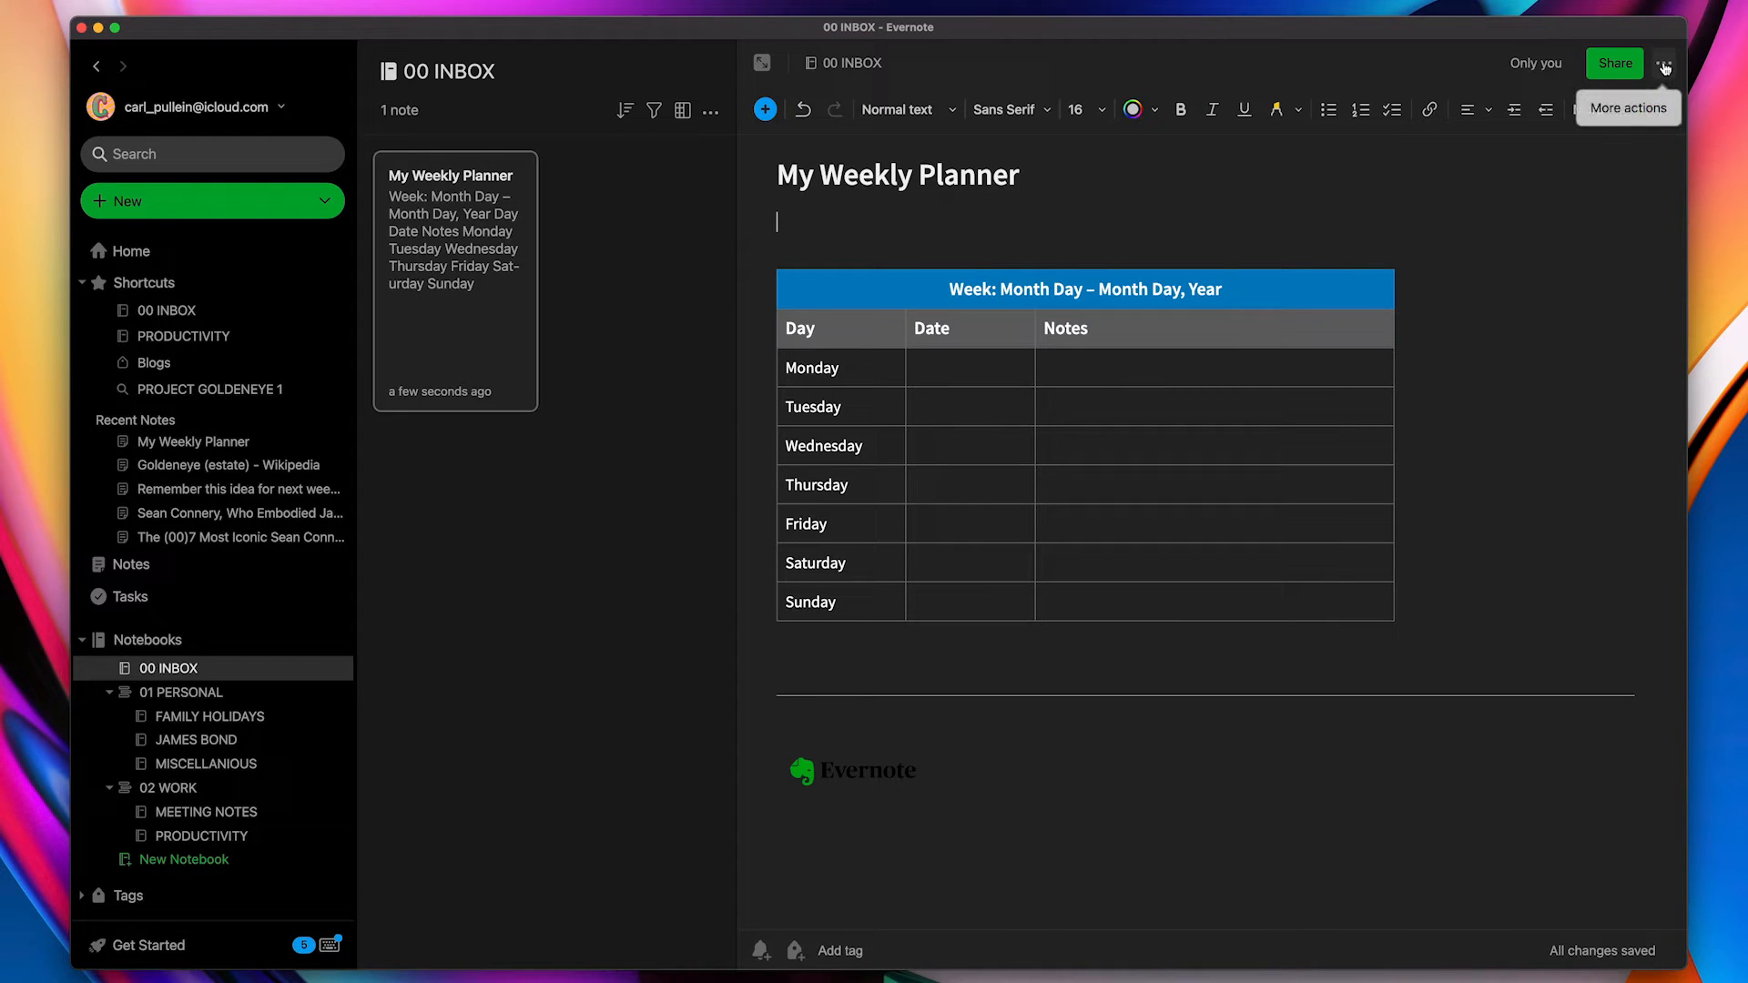
Save the note as a template named 'My Weekly Planner' via More actions
{"action": "left_click", "coordinate": [1663, 64]}
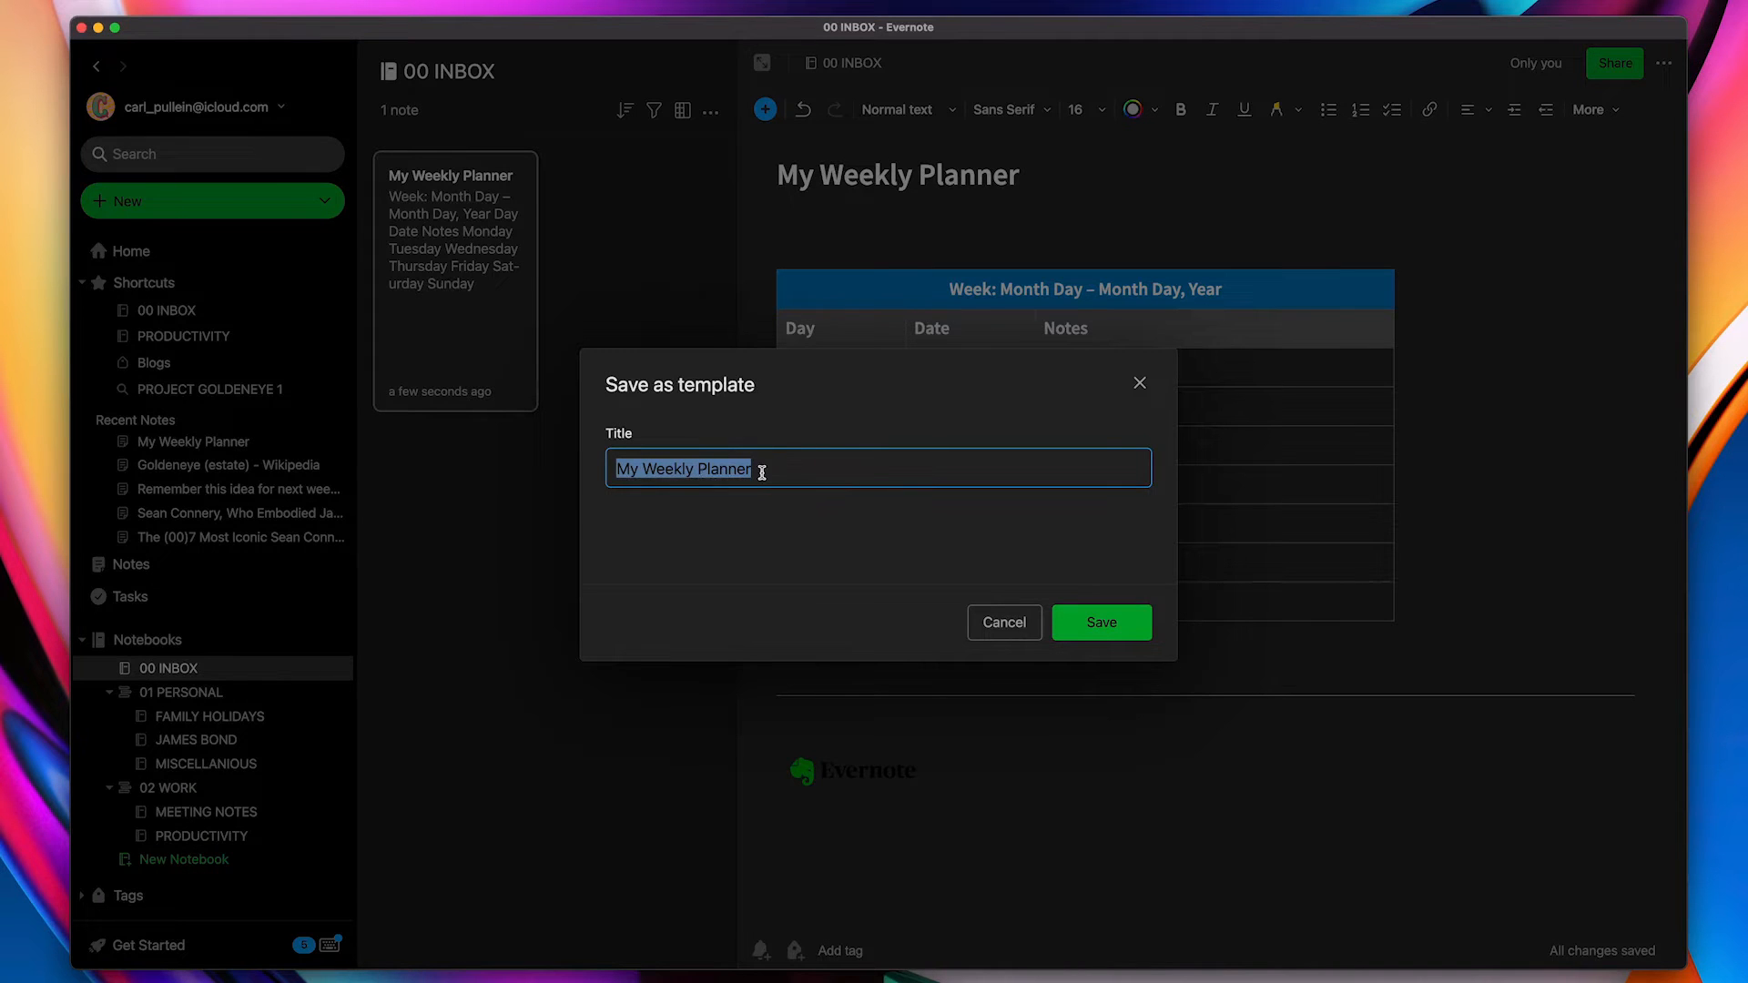
{"action": "left_click", "coordinate": [1099, 622]}
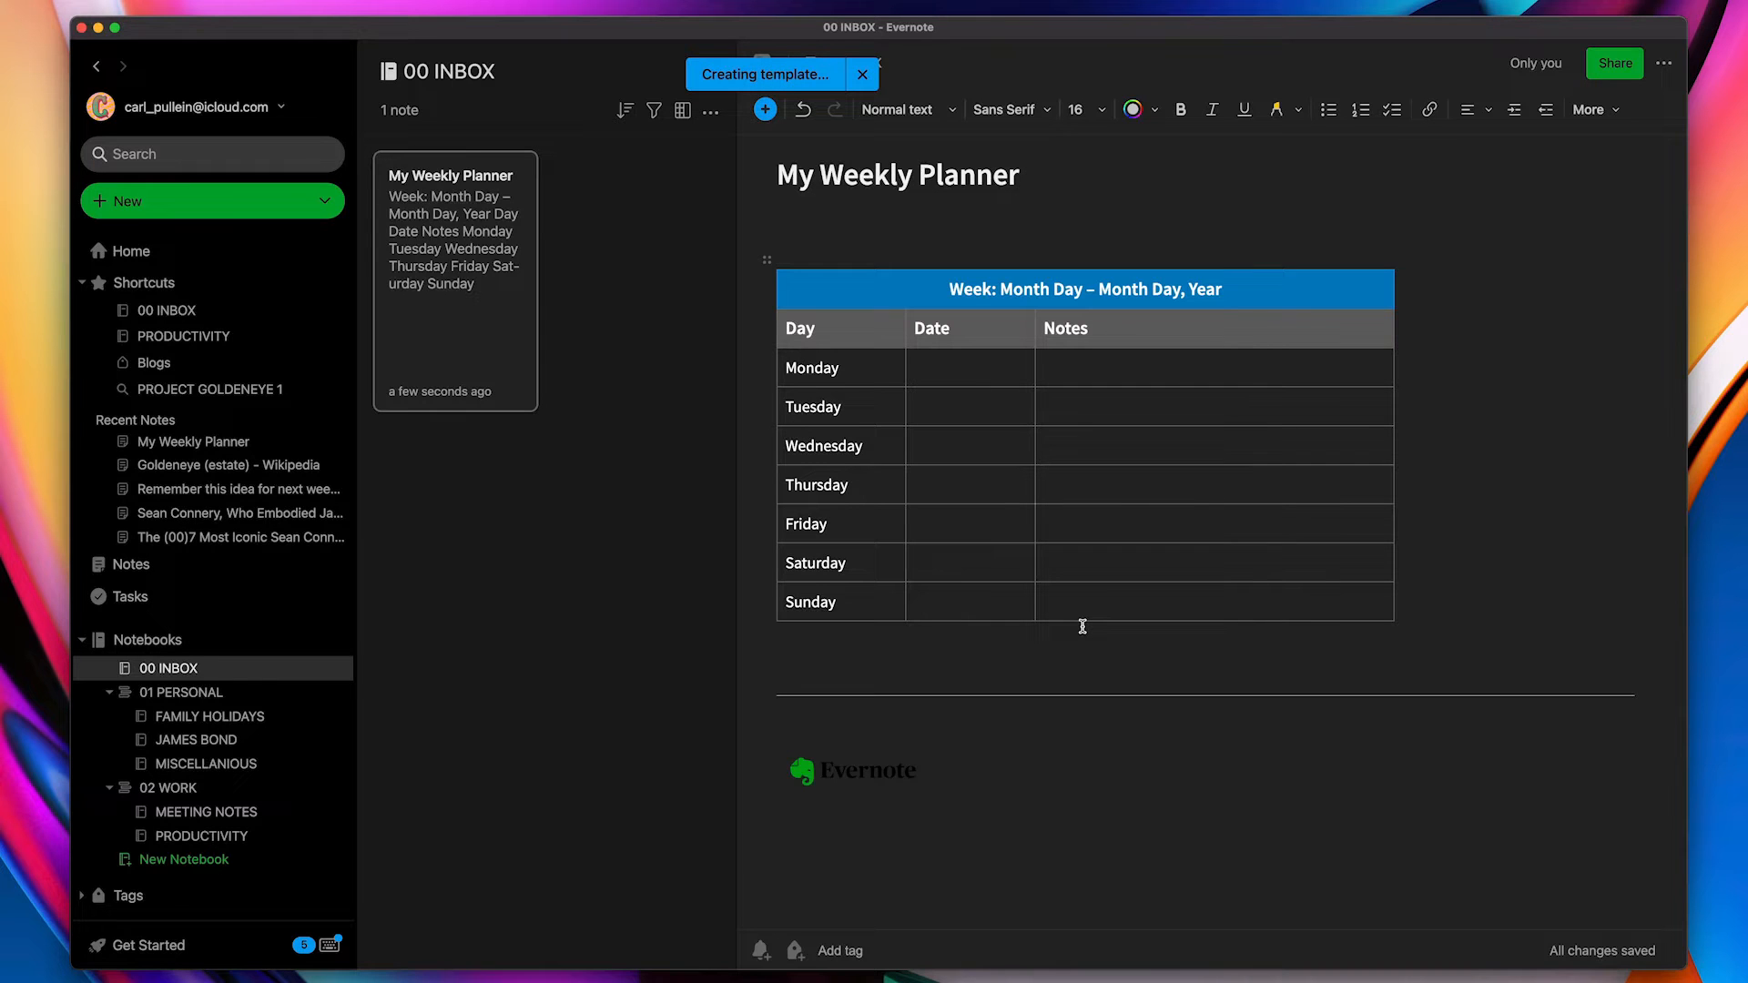
{"action": "left_click", "coordinate": [863, 74]}
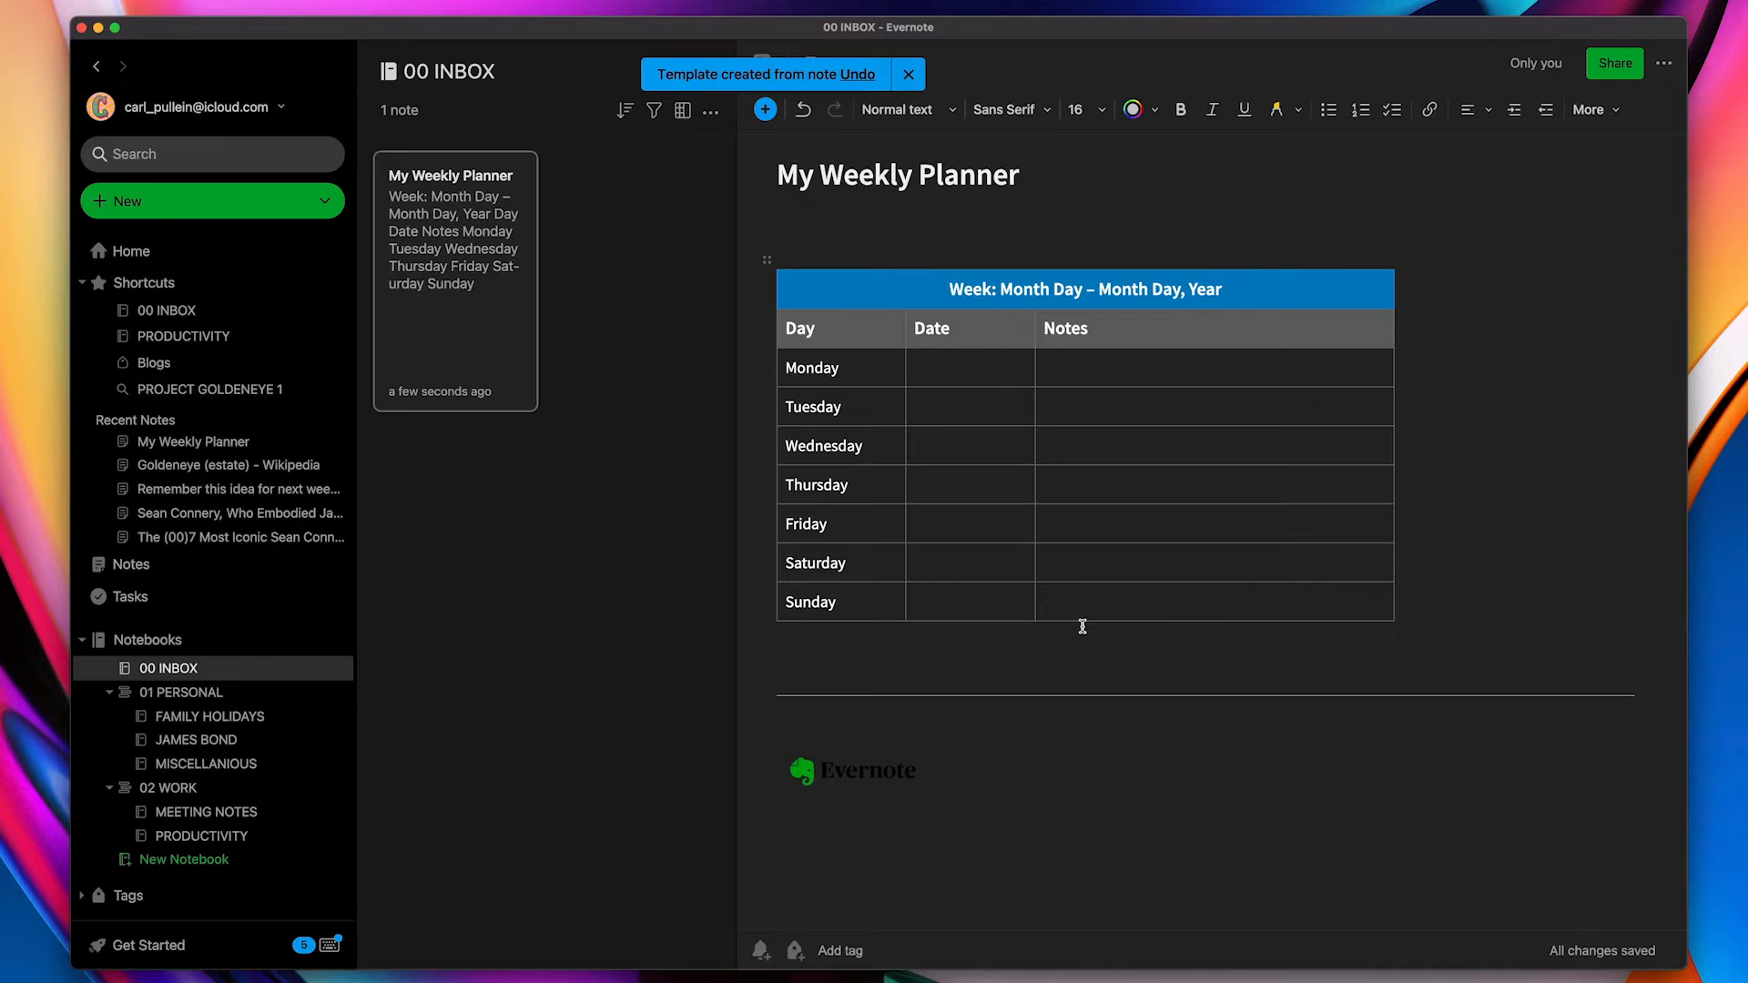
{"action": "mouse_move", "coordinate": [533, 441]}
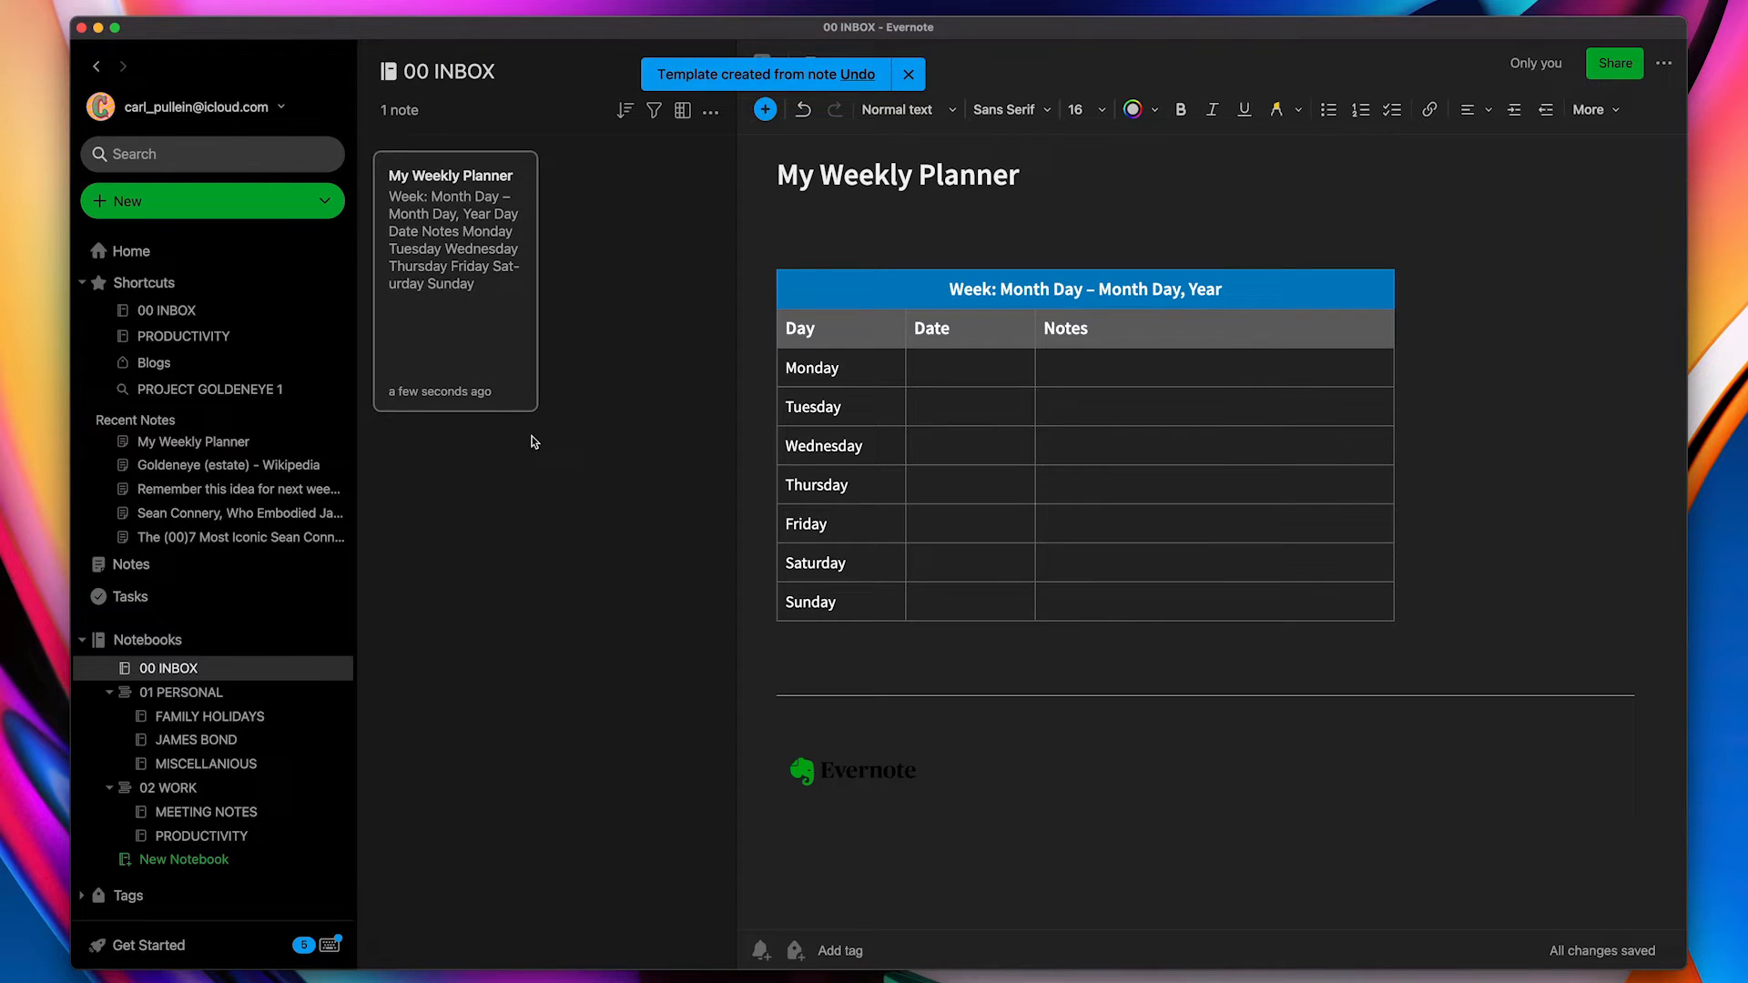
Create a new note from My Templates' My Weekly Planner and title it '10 September 2021'
{"action": "left_click", "coordinate": [908, 73]}
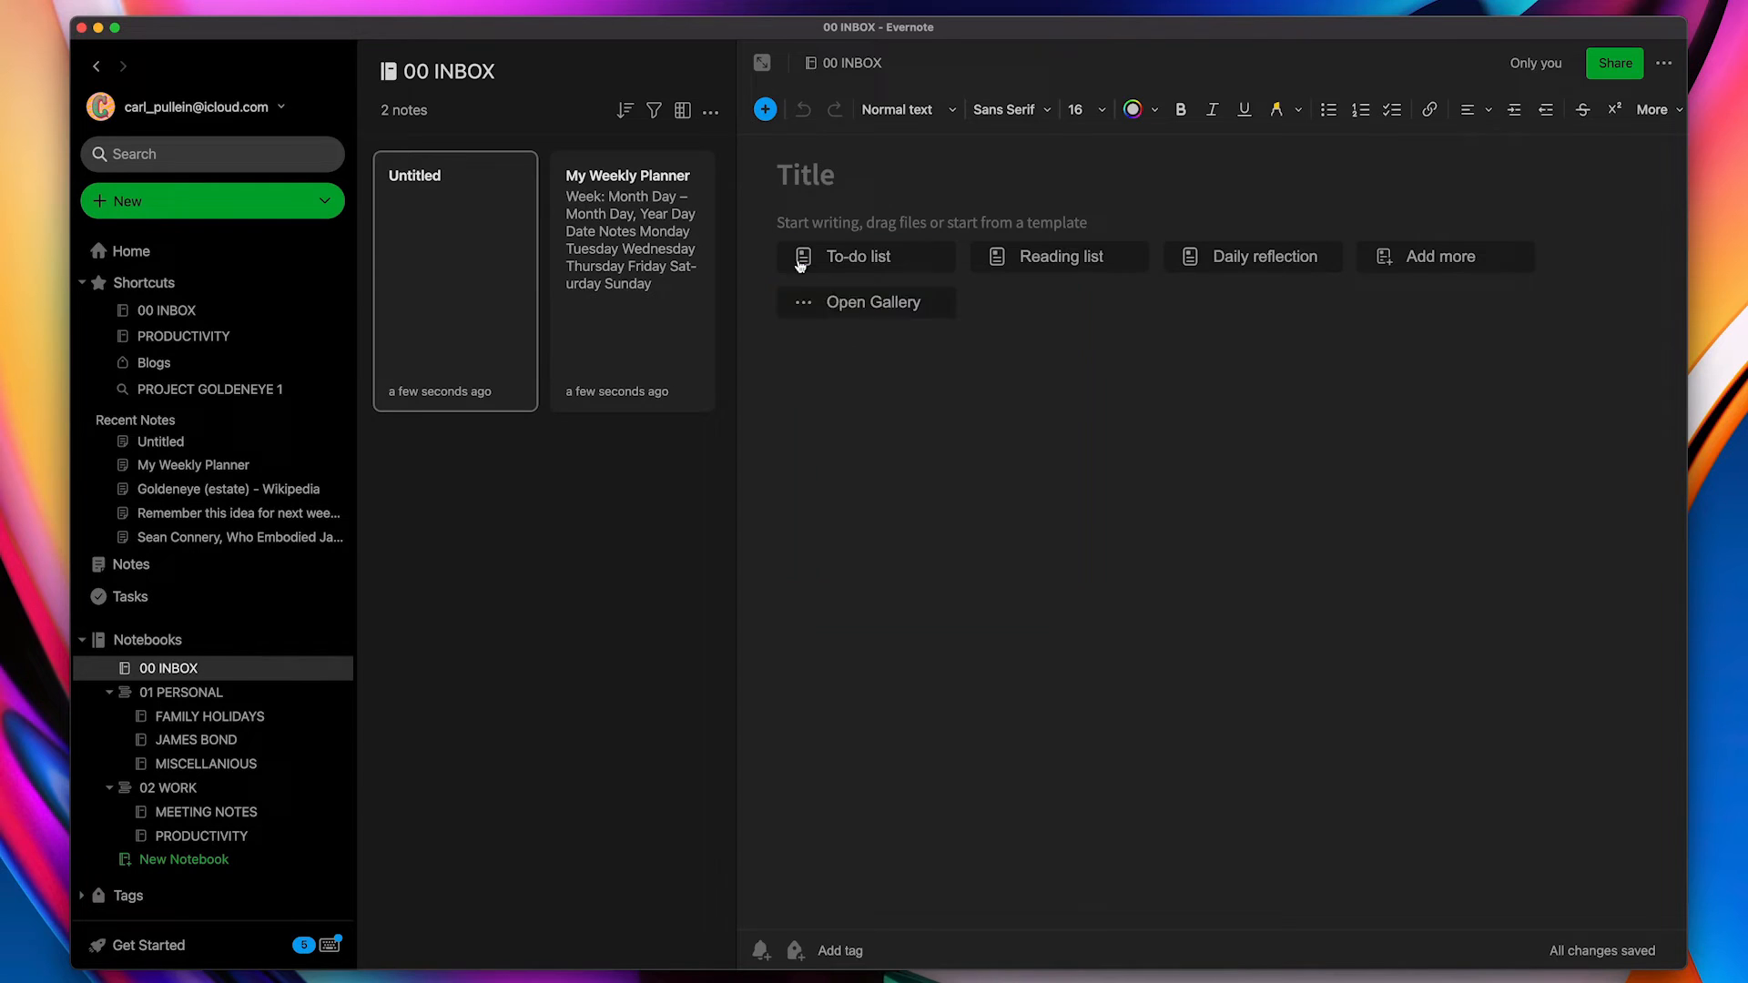
{"action": "mouse_move", "coordinate": [967, 451]}
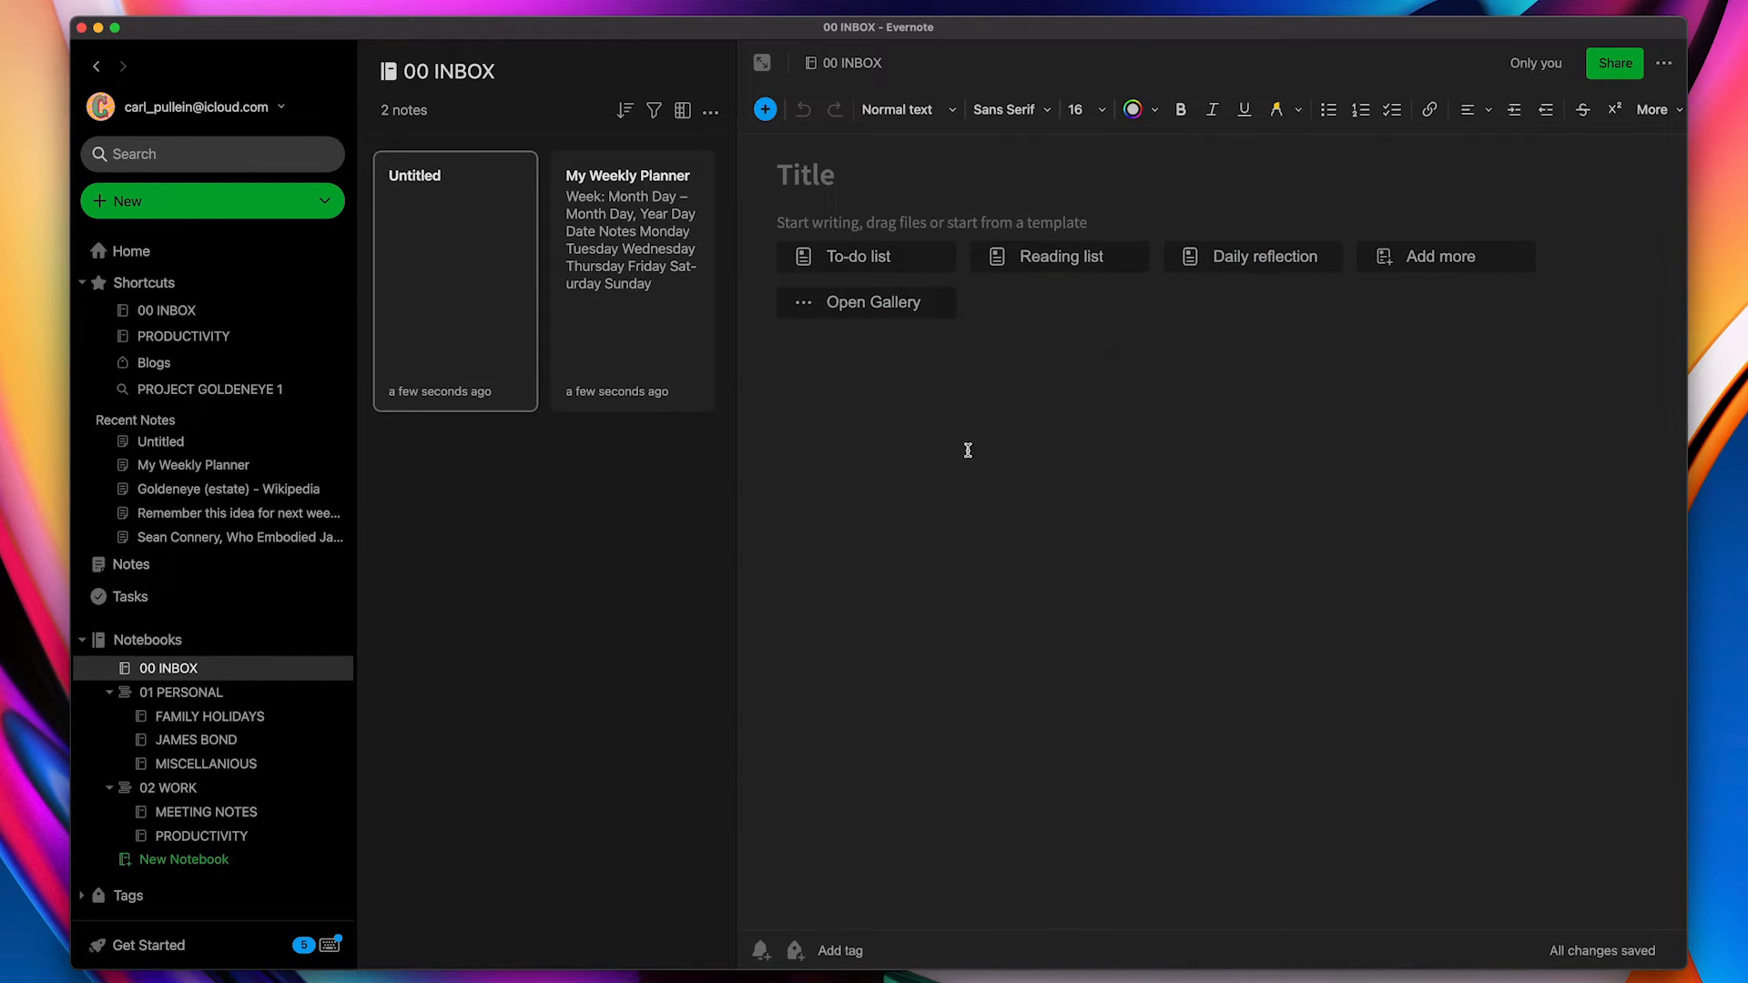
{"action": "left_click", "coordinate": [874, 302]}
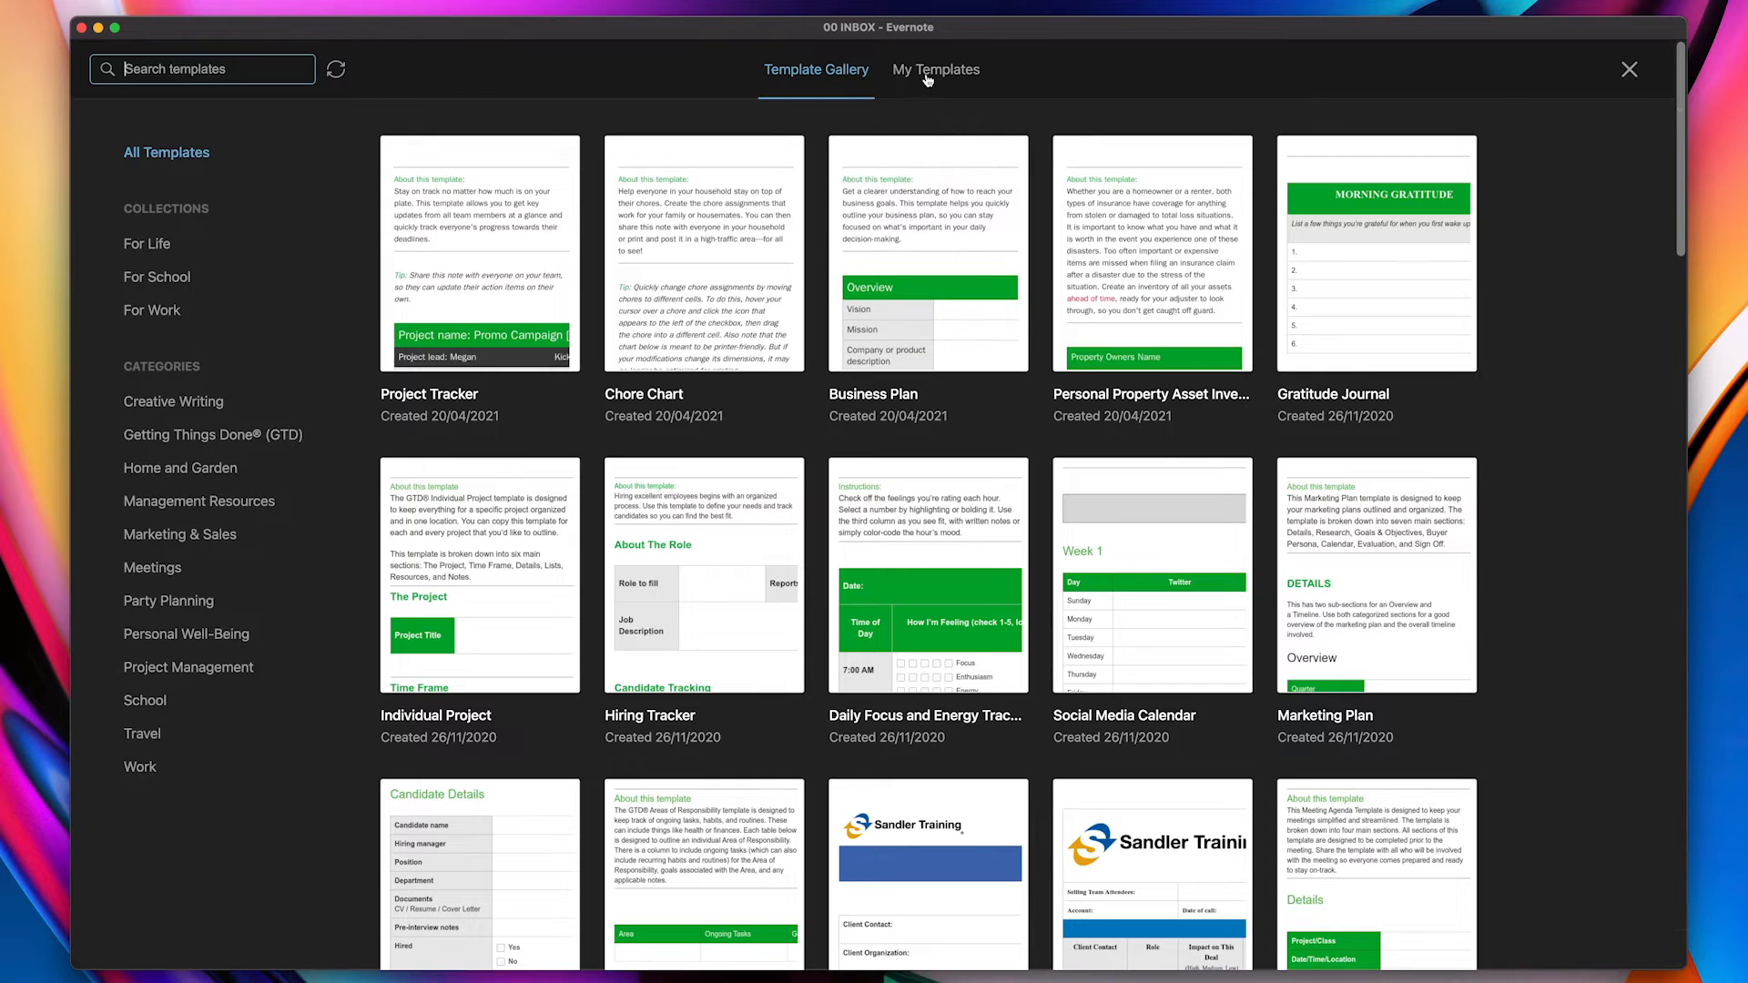
{"action": "left_click", "coordinate": [935, 70]}
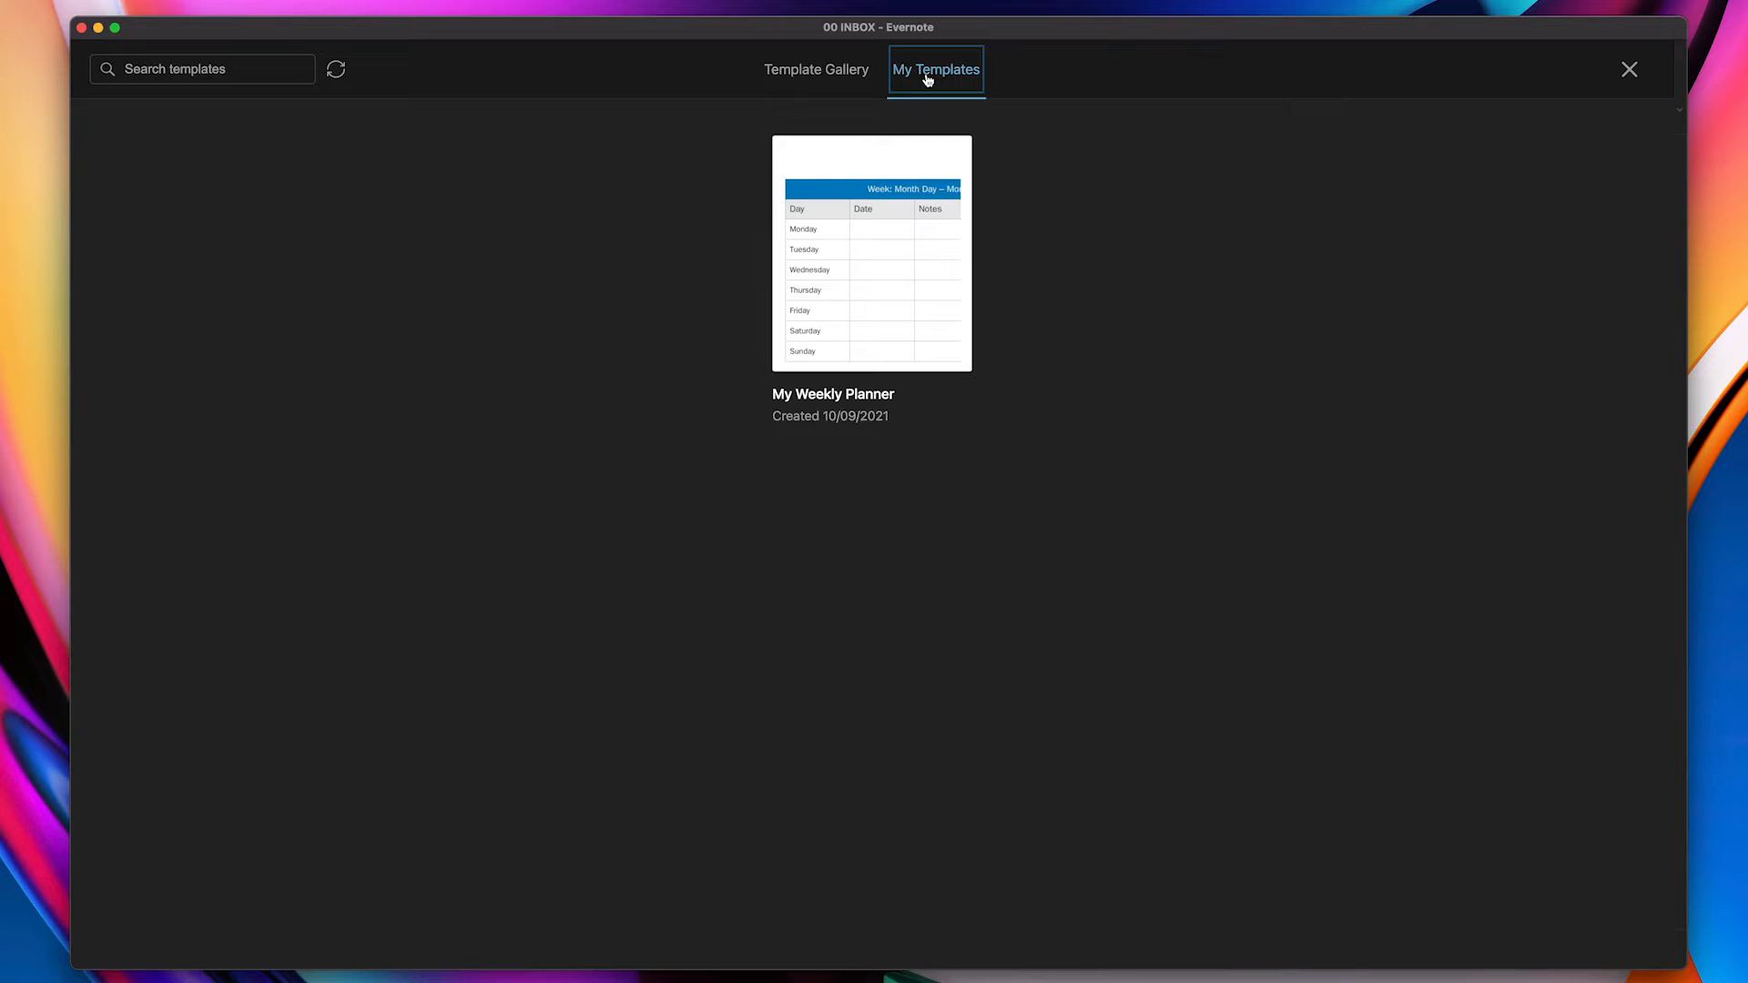
{"action": "mouse_move", "coordinate": [927, 129]}
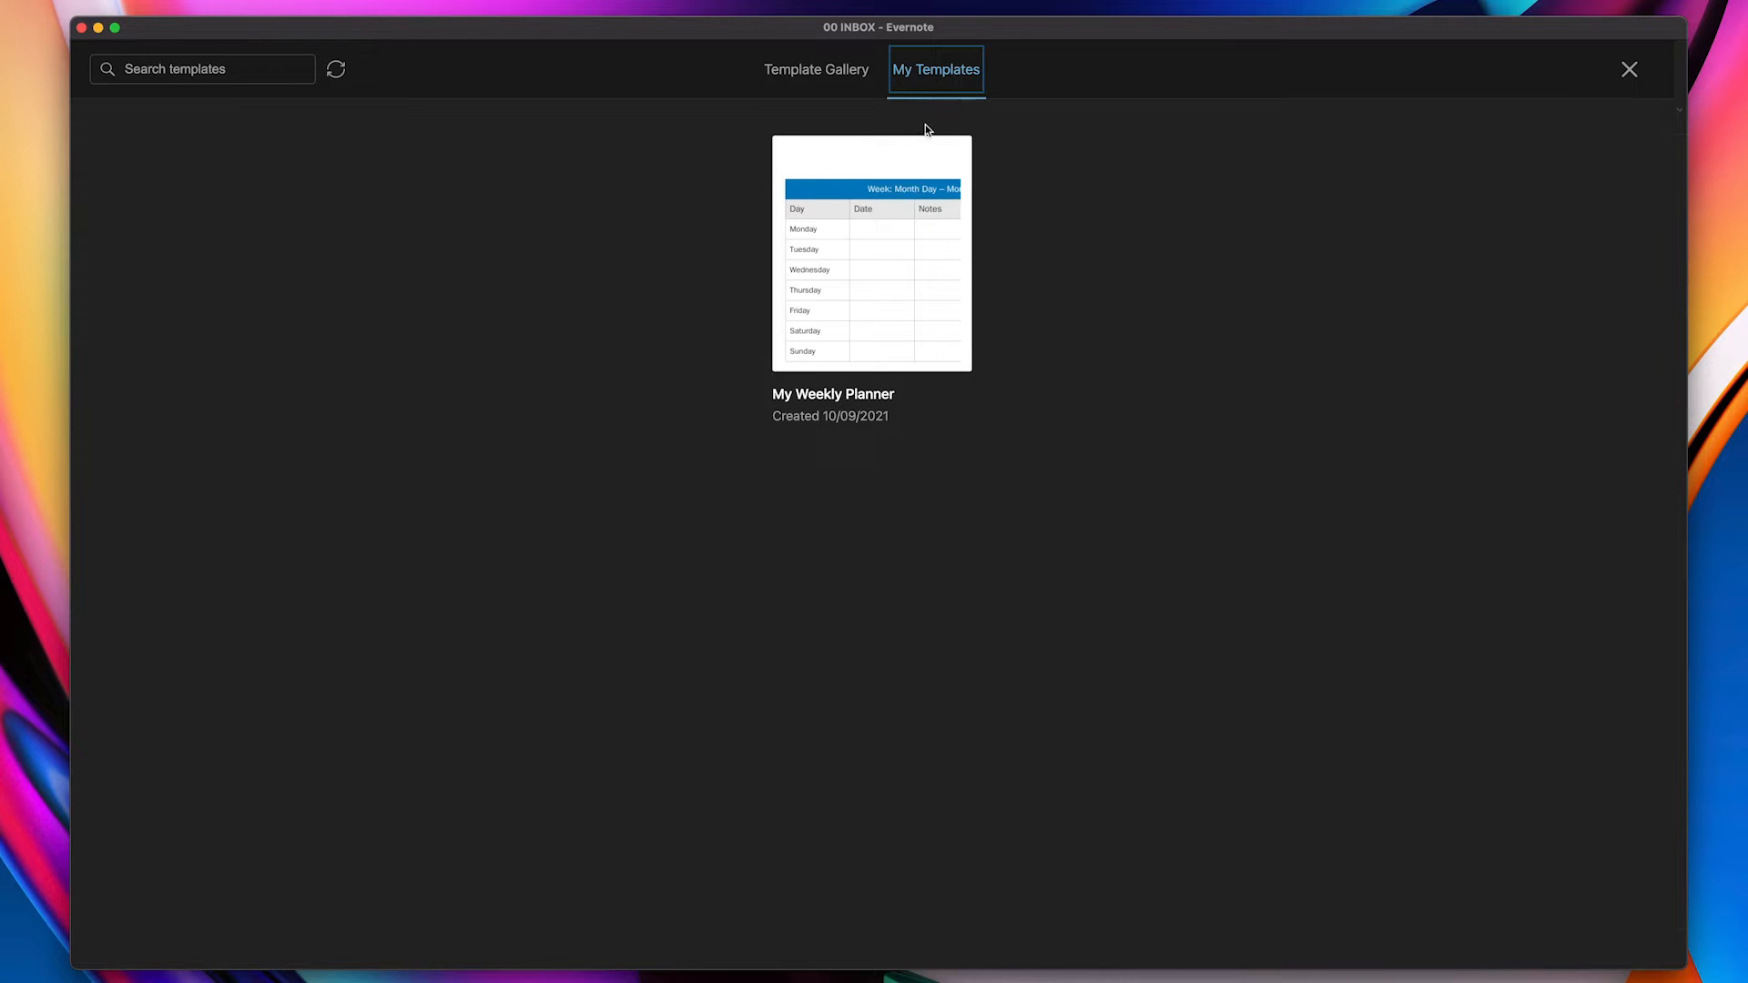
{"action": "mouse_move", "coordinate": [886, 314]}
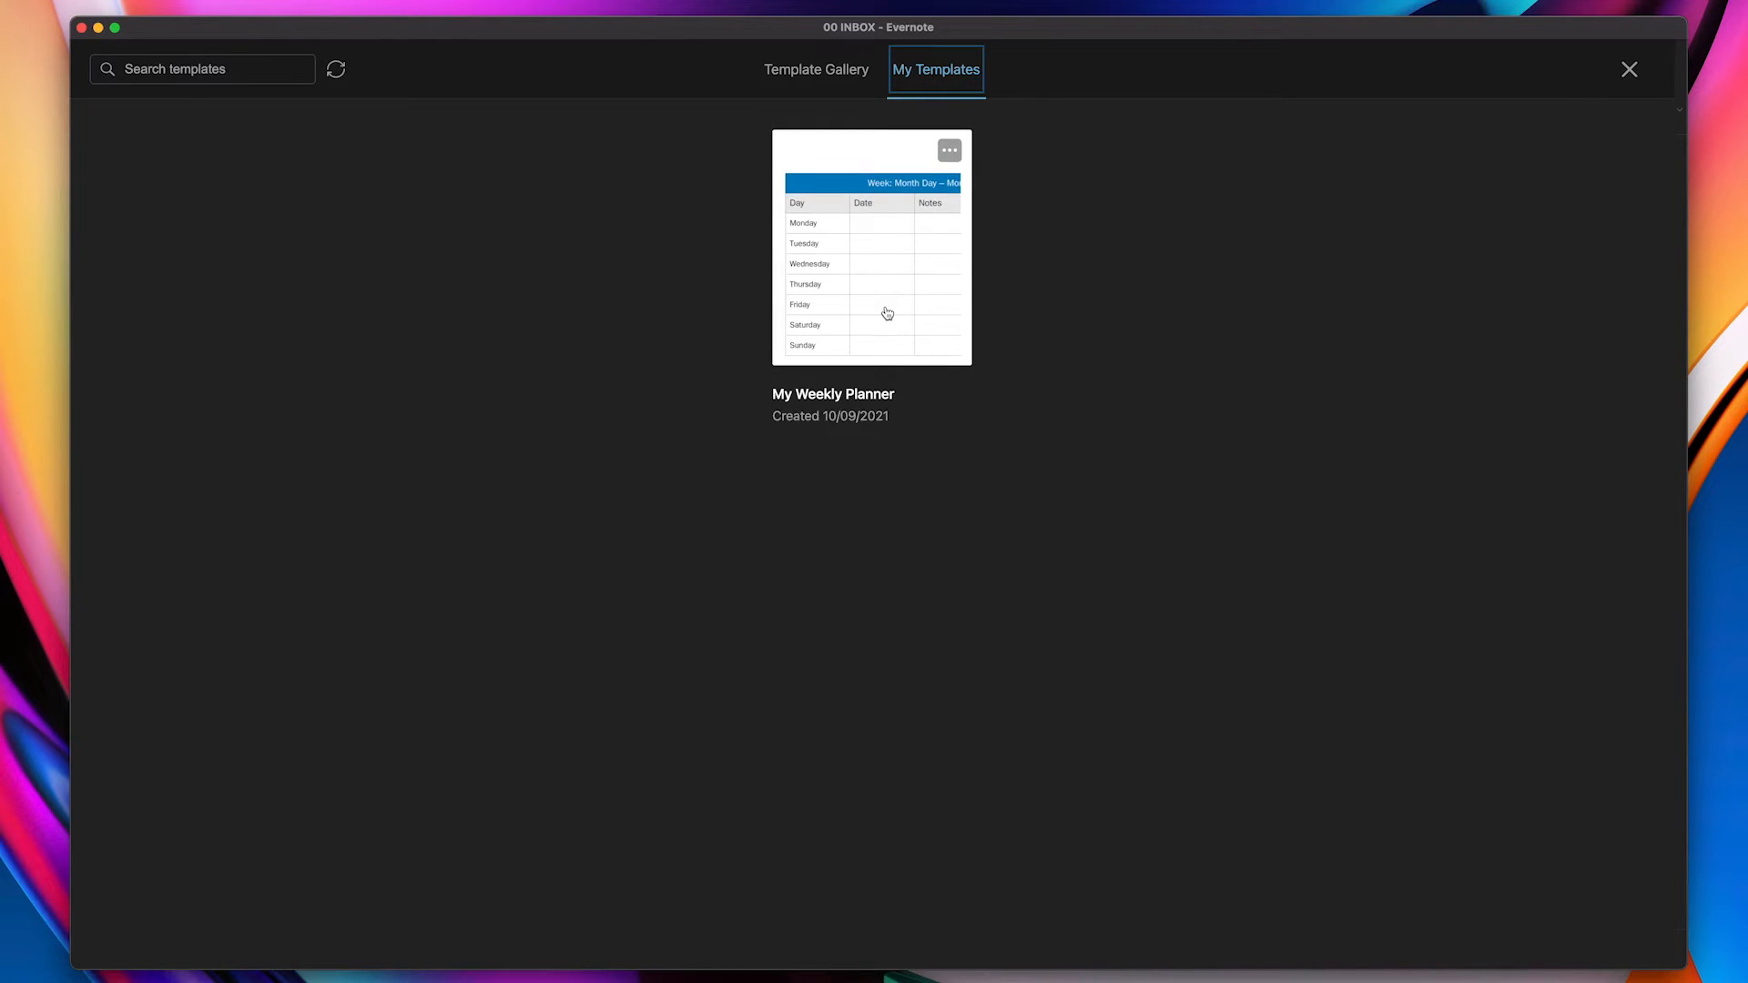
{"action": "left_click", "coordinate": [874, 246]}
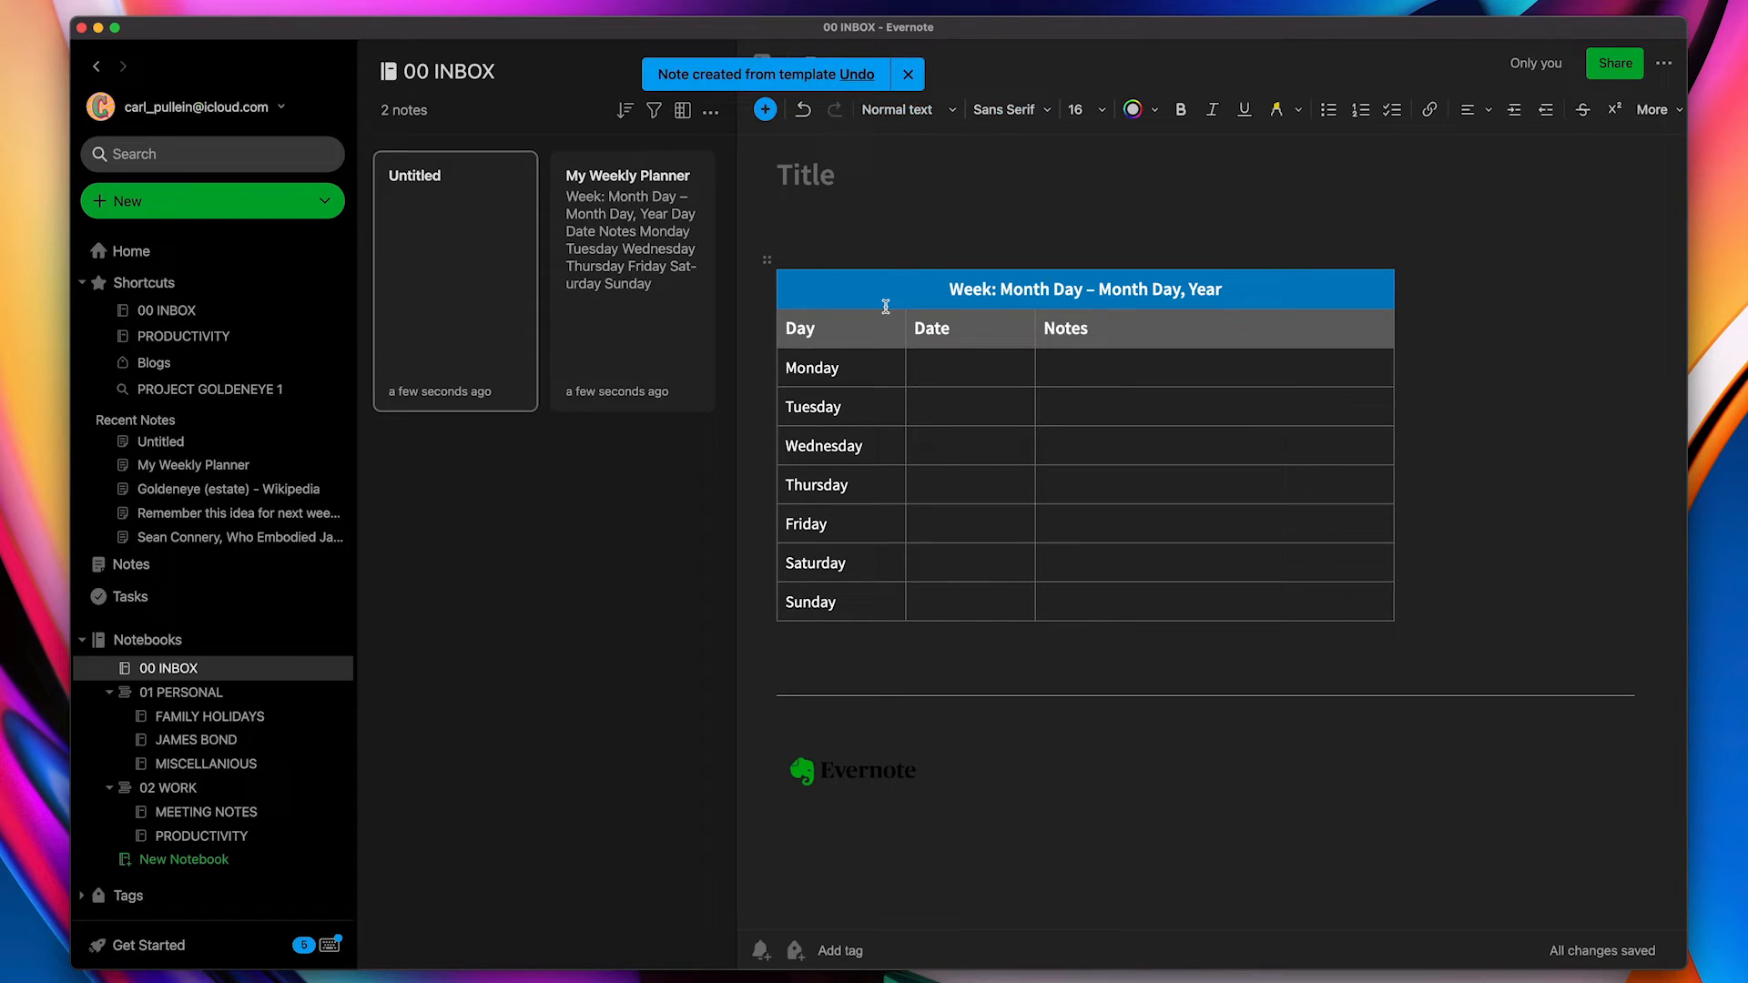
{"action": "left_click", "coordinate": [805, 174]}
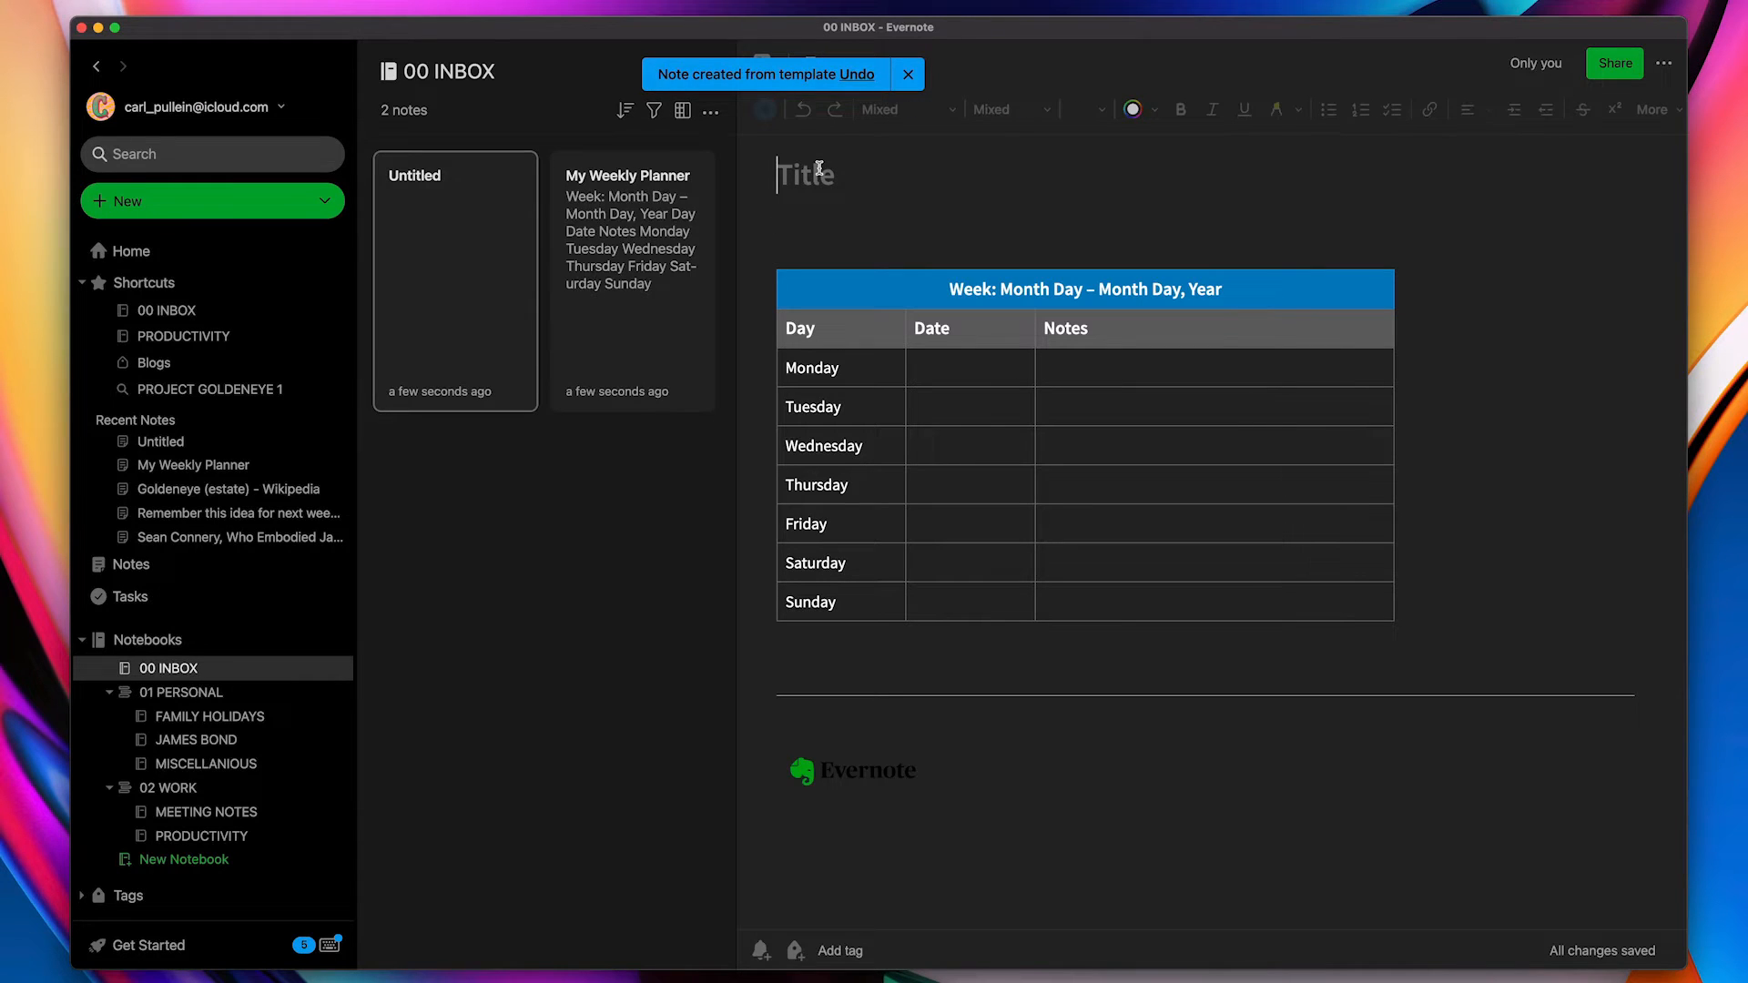
{"action": "type", "text": "10 September 2021"}
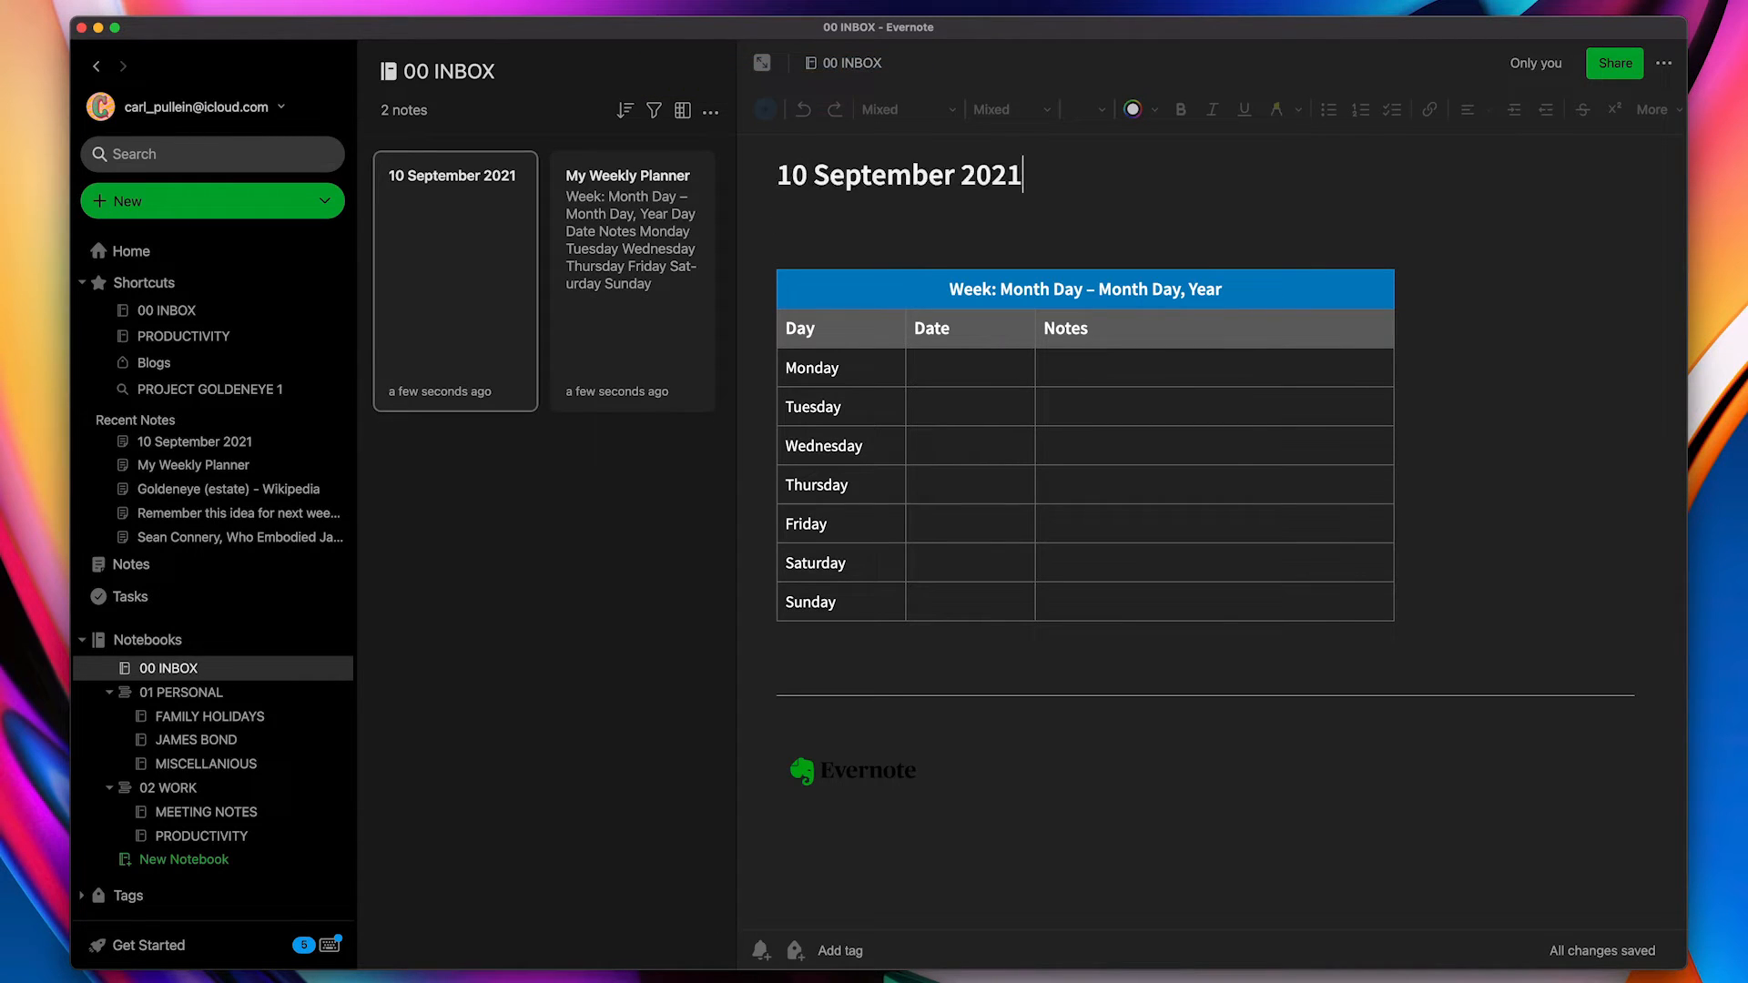
{"action": "mouse_move", "coordinate": [1482, 505]}
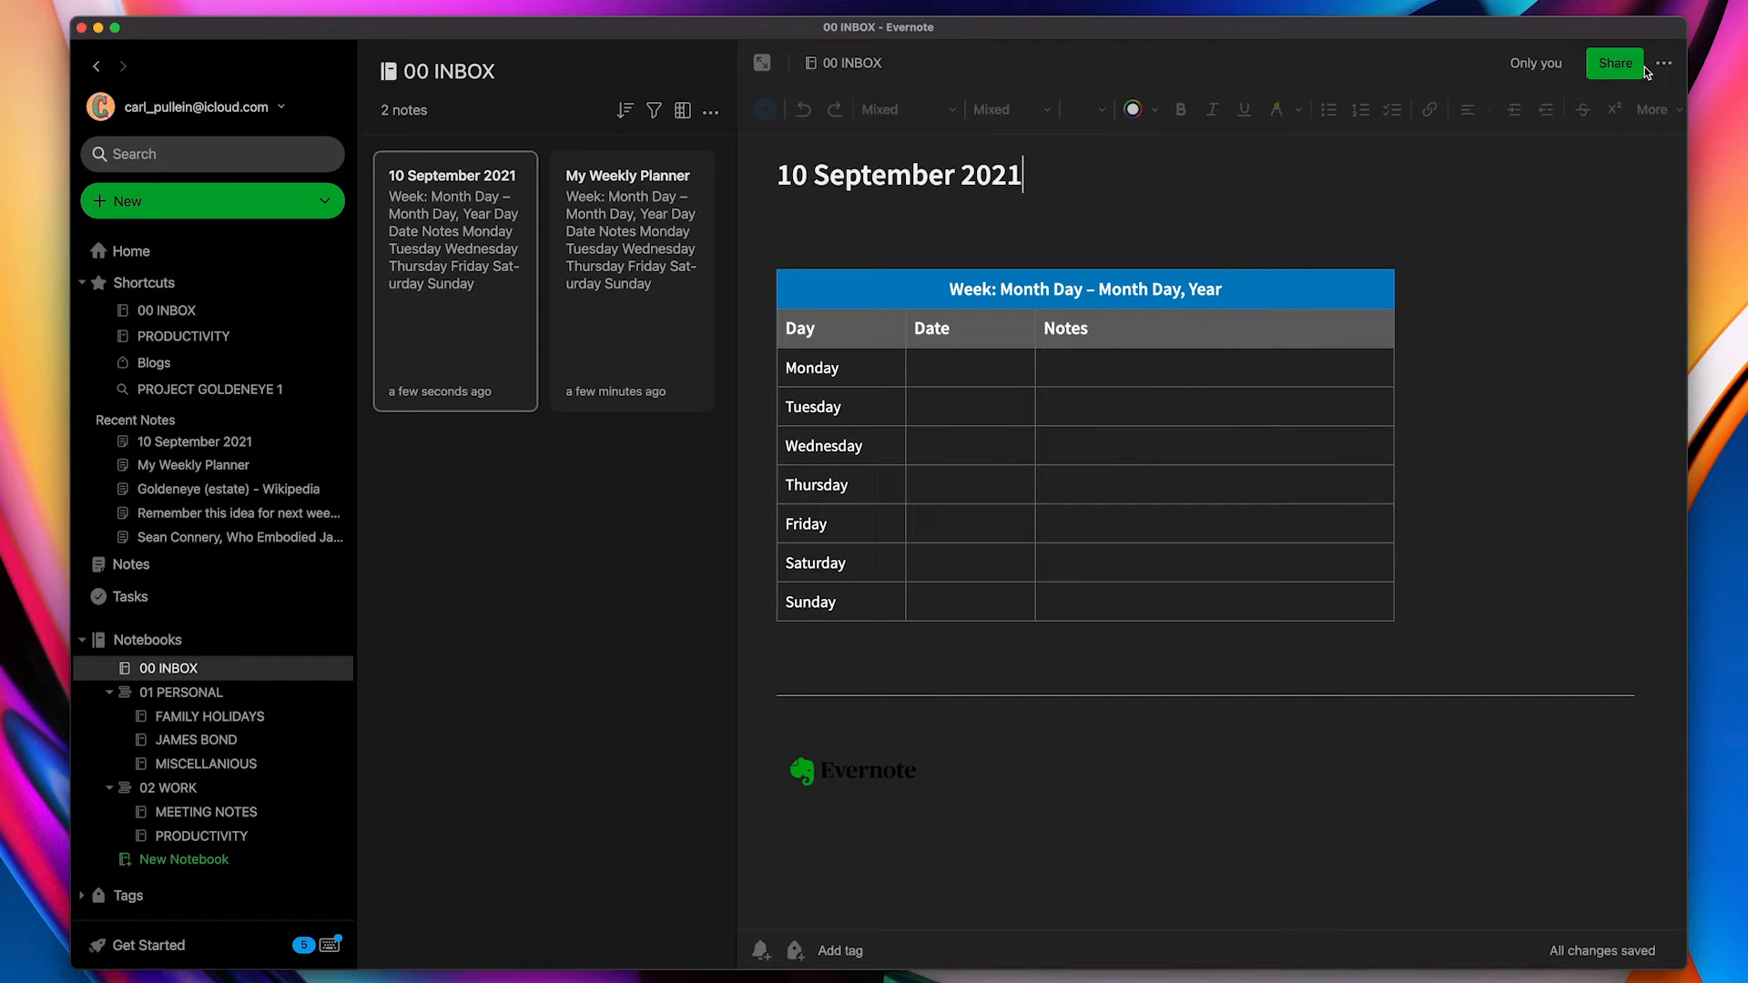
{"action": "left_click", "coordinate": [1665, 64]}
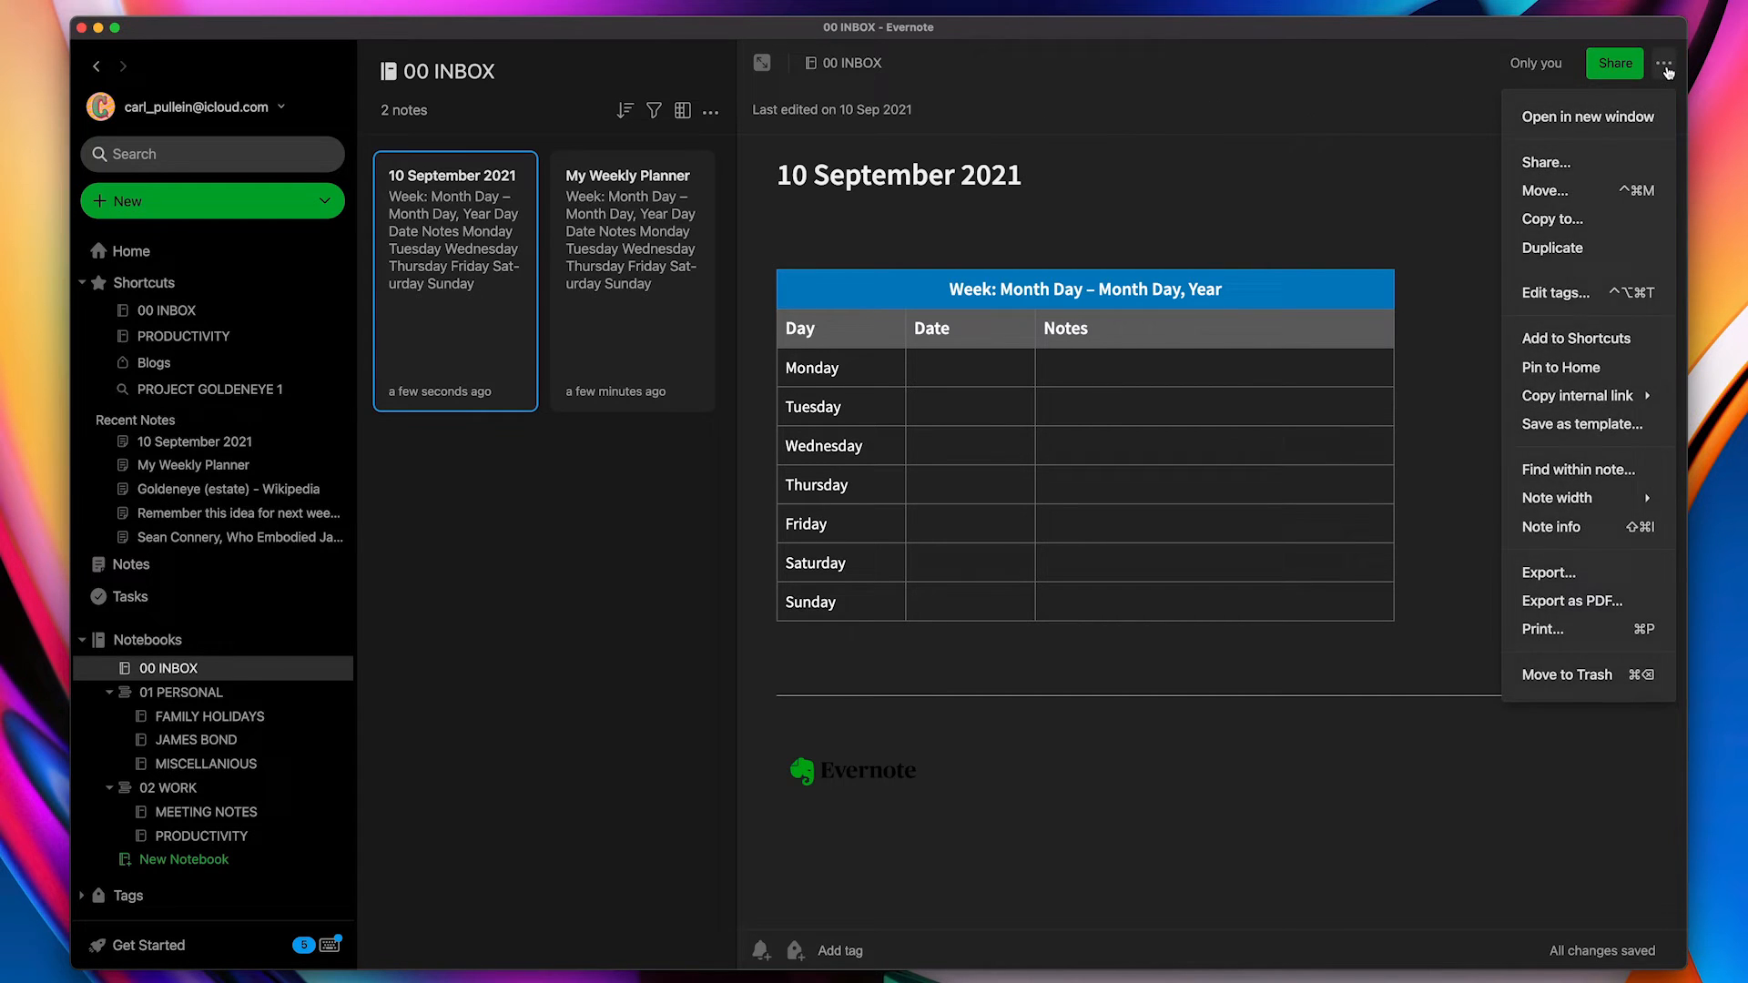
{"action": "mouse_move", "coordinate": [1582, 424]}
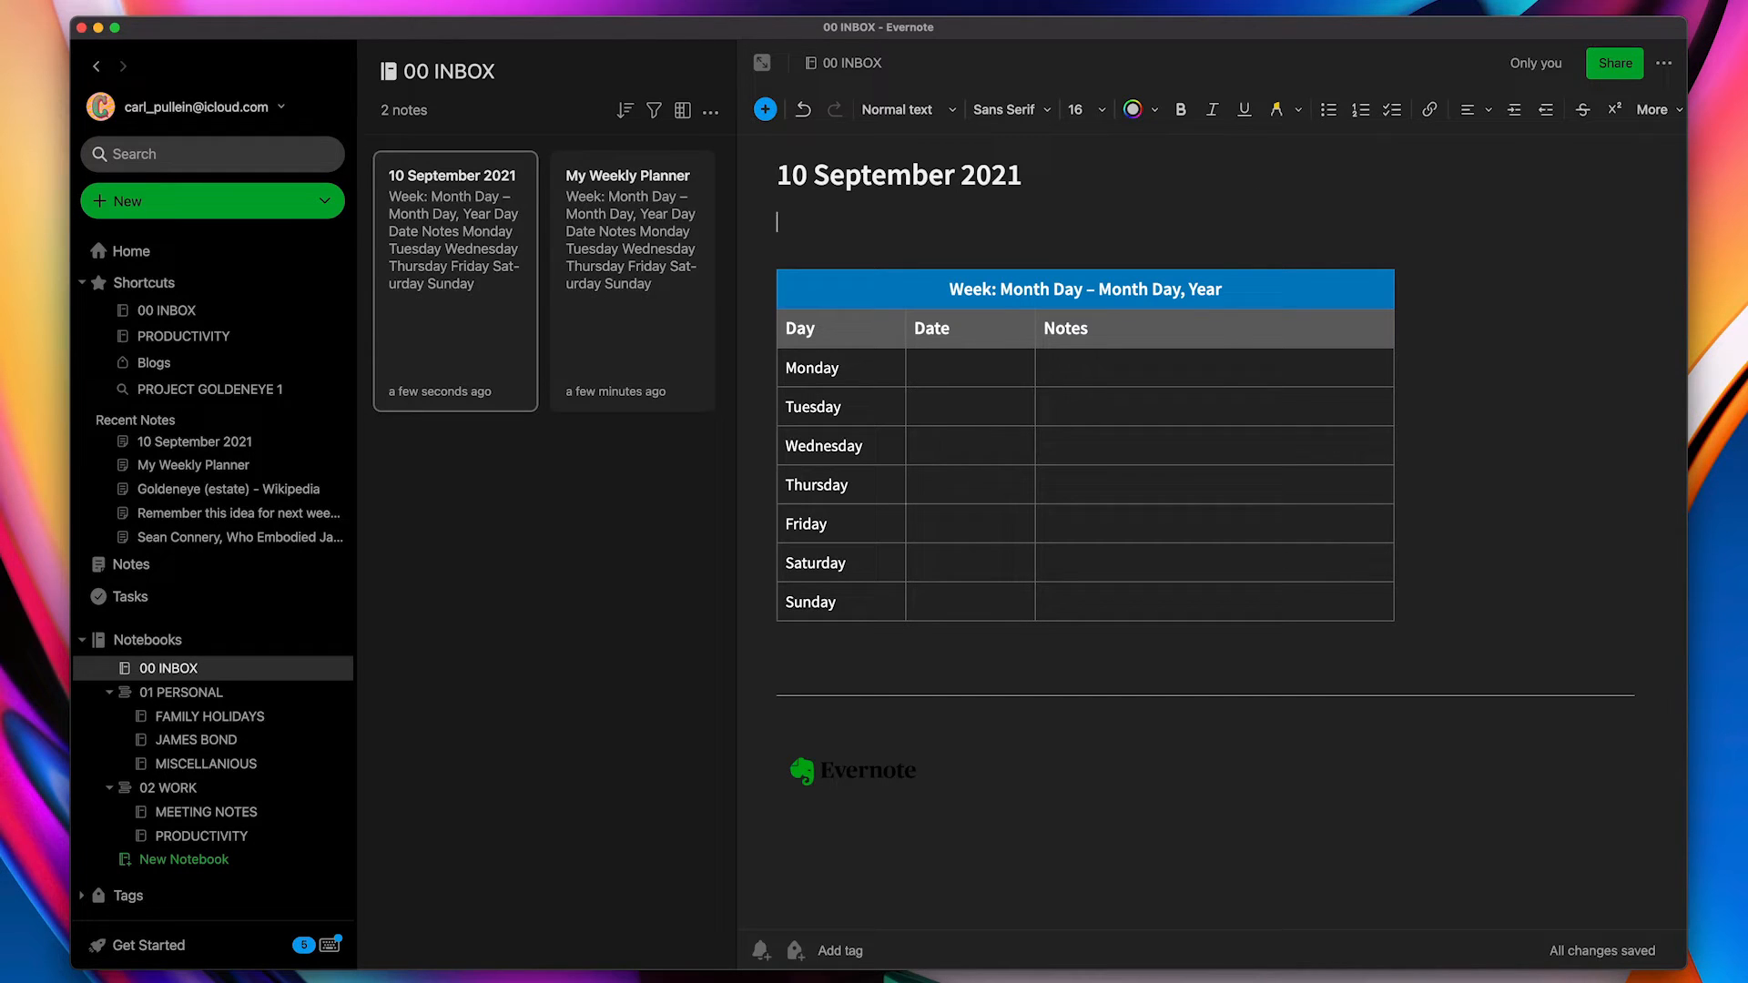
{"action": "left_click", "coordinate": [113, 26]}
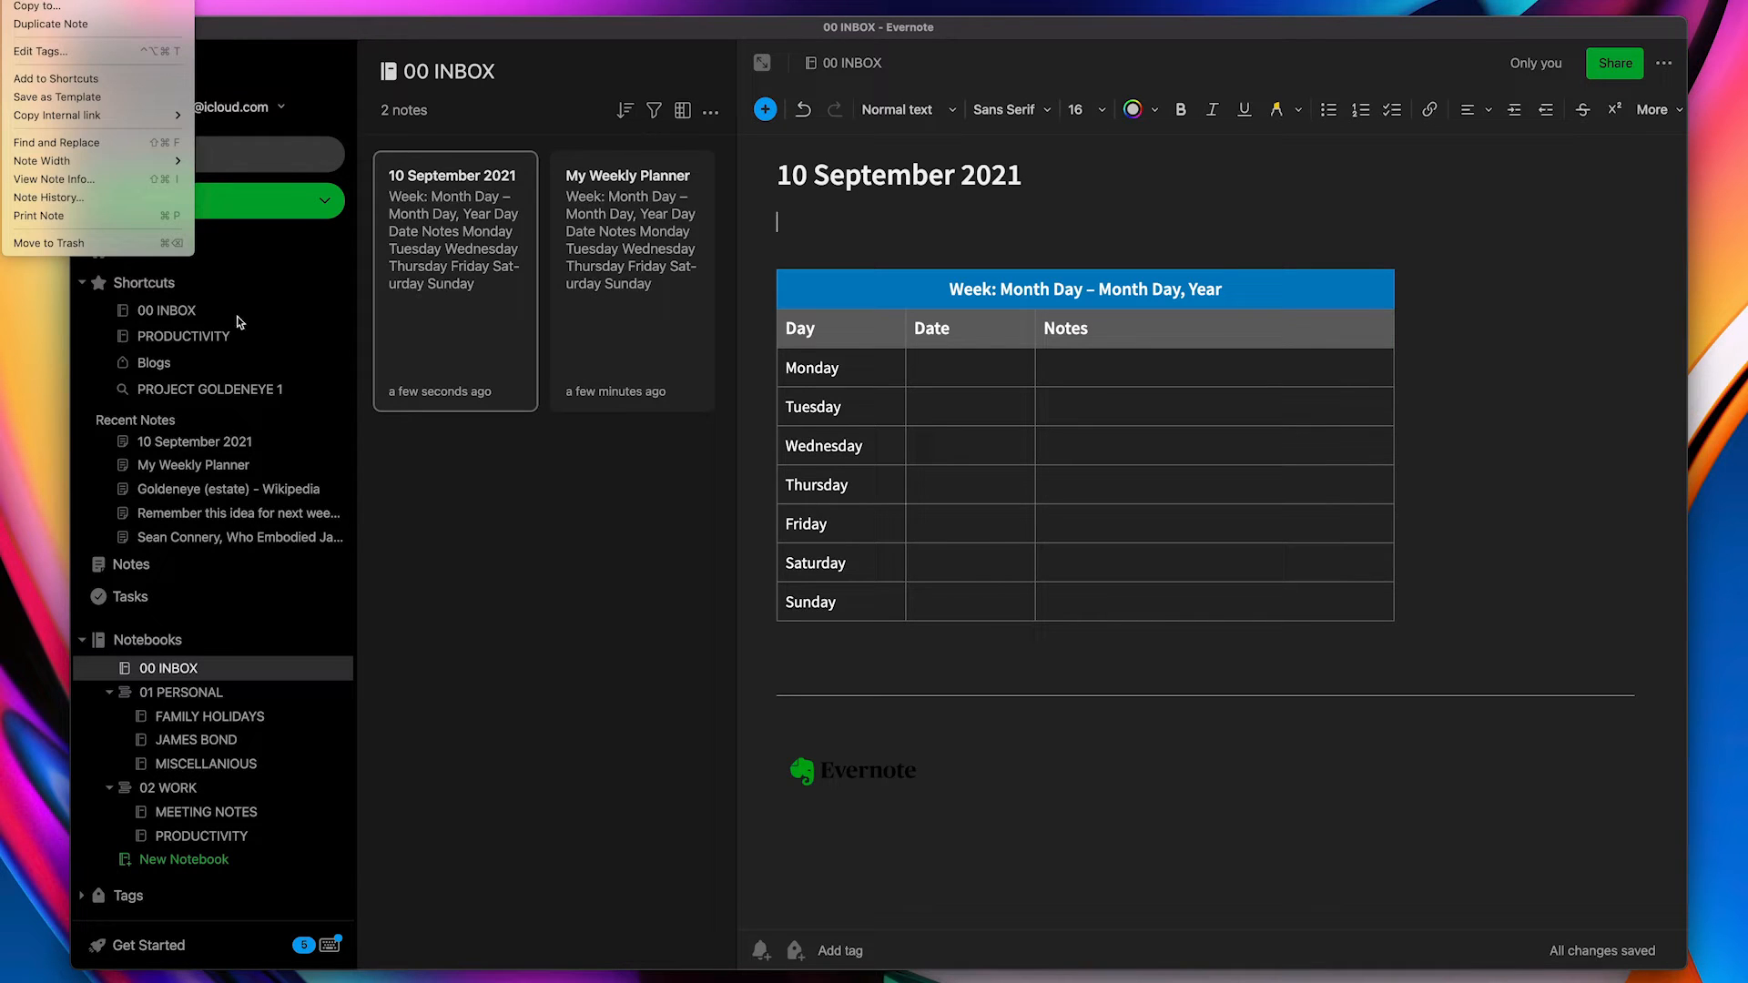
{"action": "left_click", "coordinate": [516, 634]}
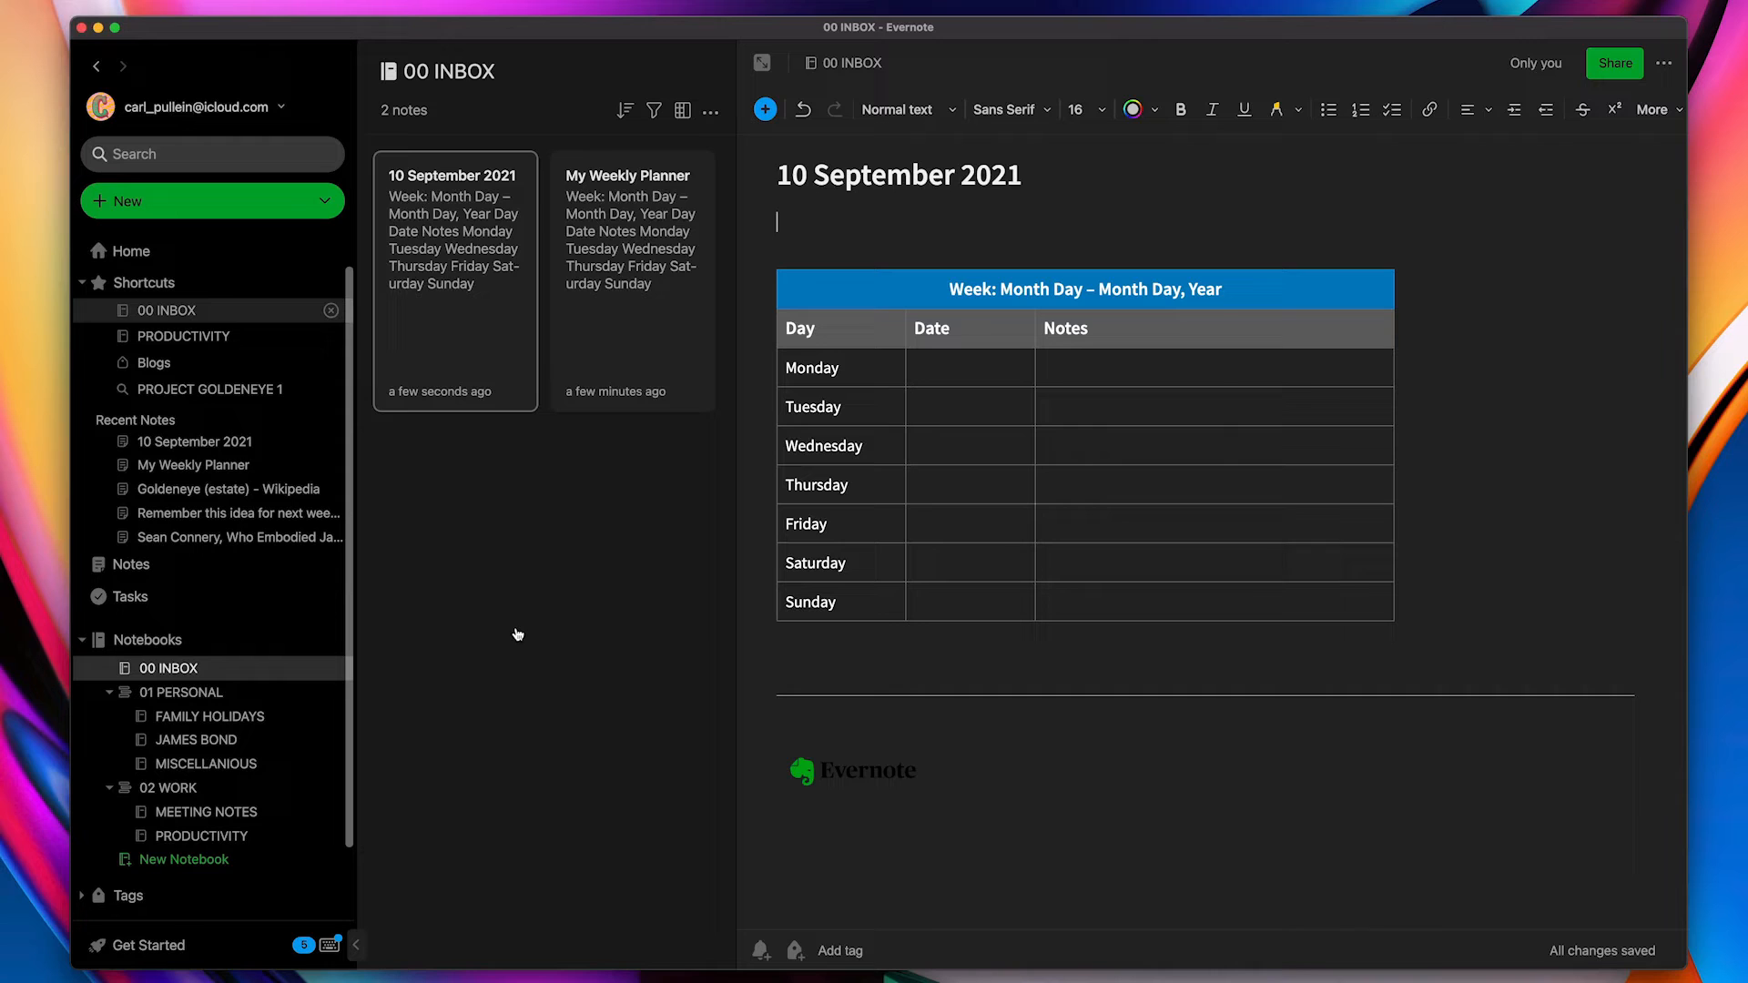
{"action": "mouse_move", "coordinate": [515, 631]}
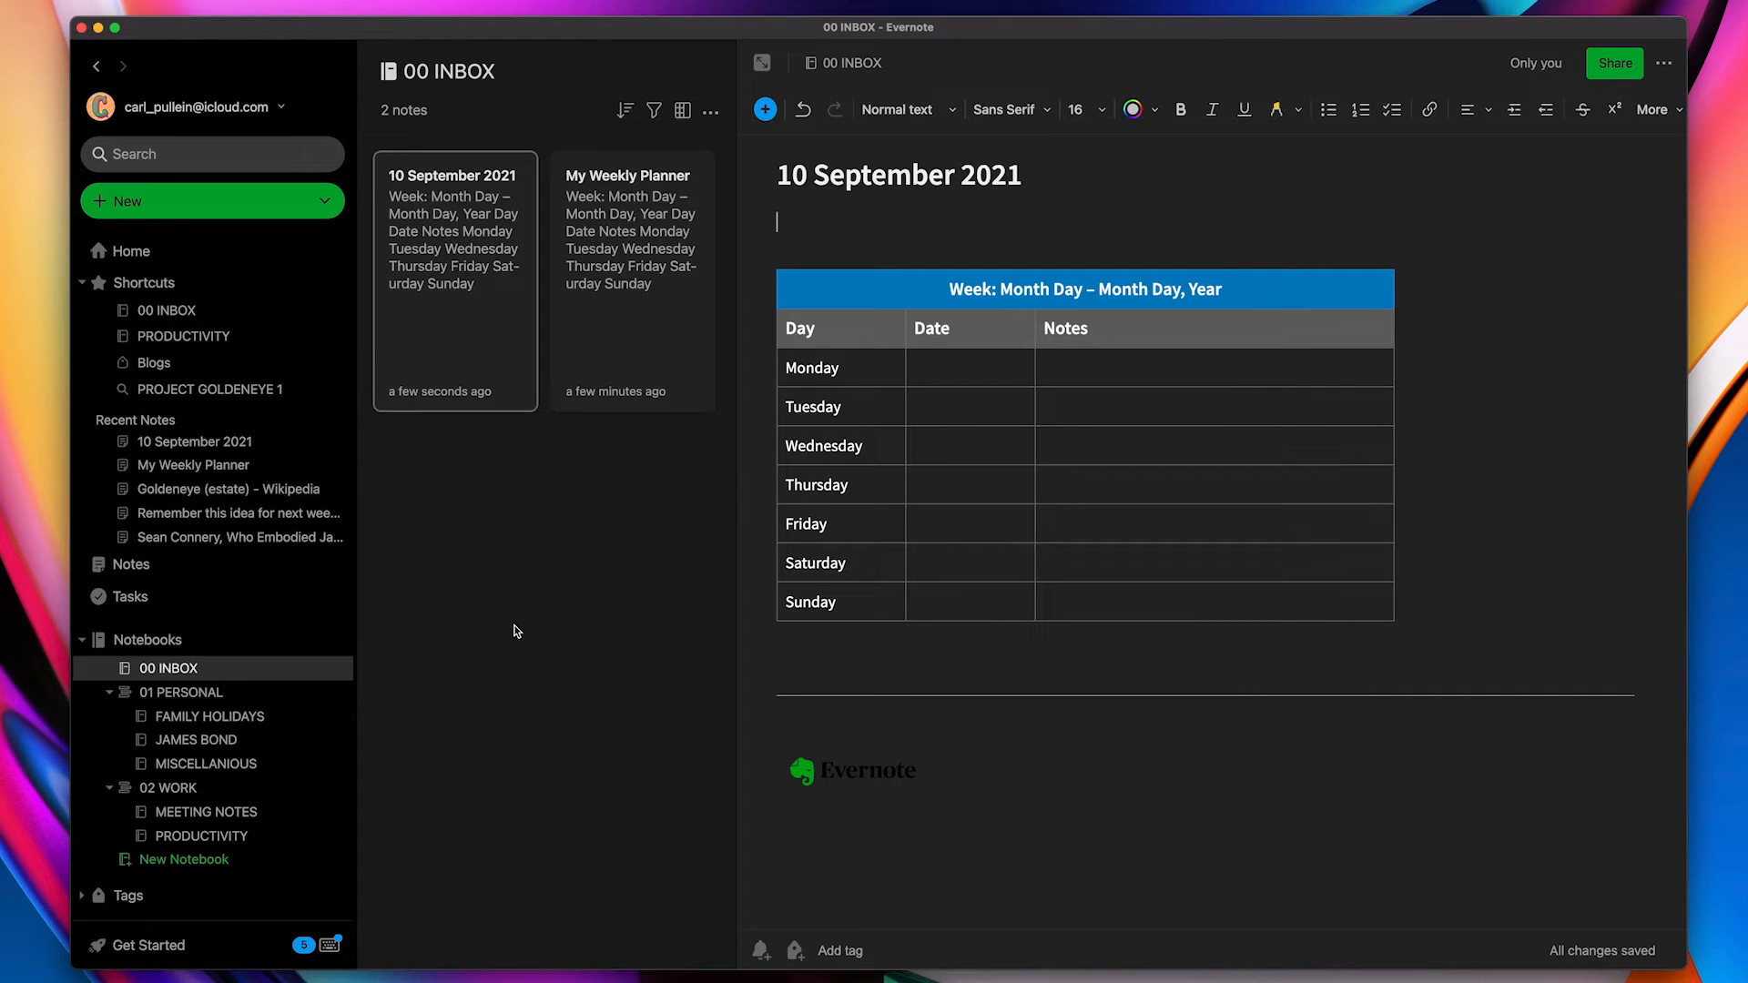
{"action": "mouse_move", "coordinate": [214, 201]}
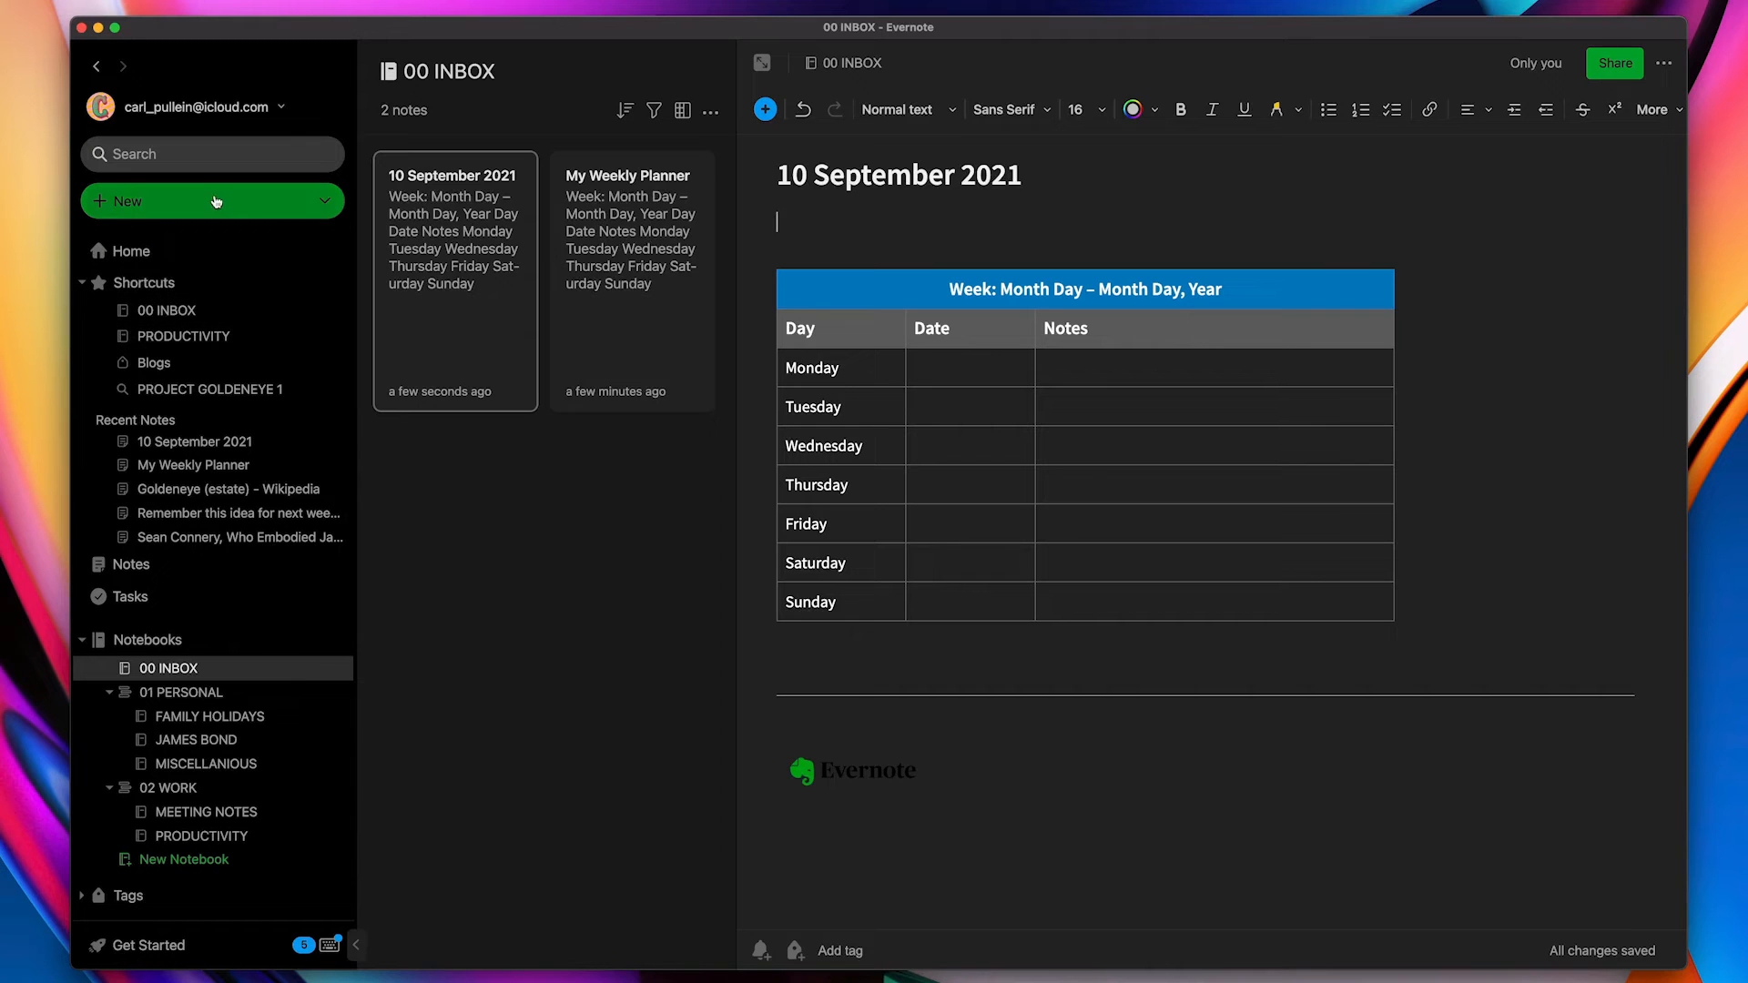
Focus the new untitled note and open 'Add more' in its template suggestion bar
{"action": "left_click", "coordinate": [212, 201]}
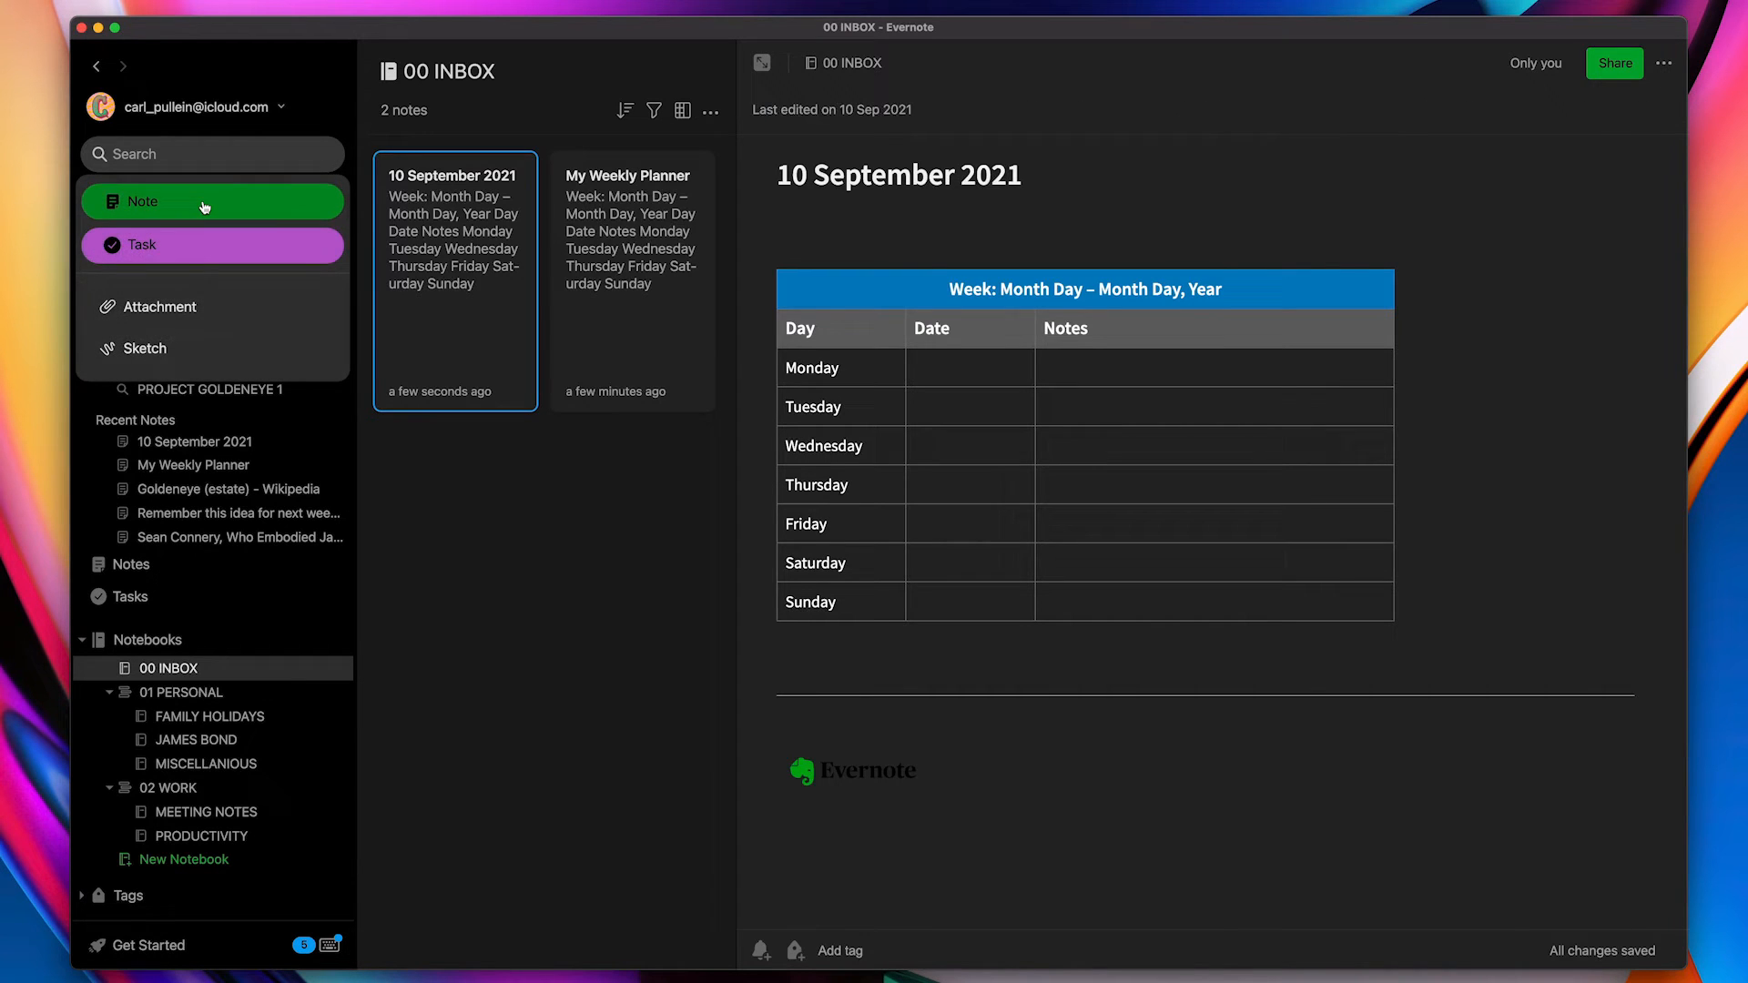
{"action": "left_click", "coordinate": [210, 202]}
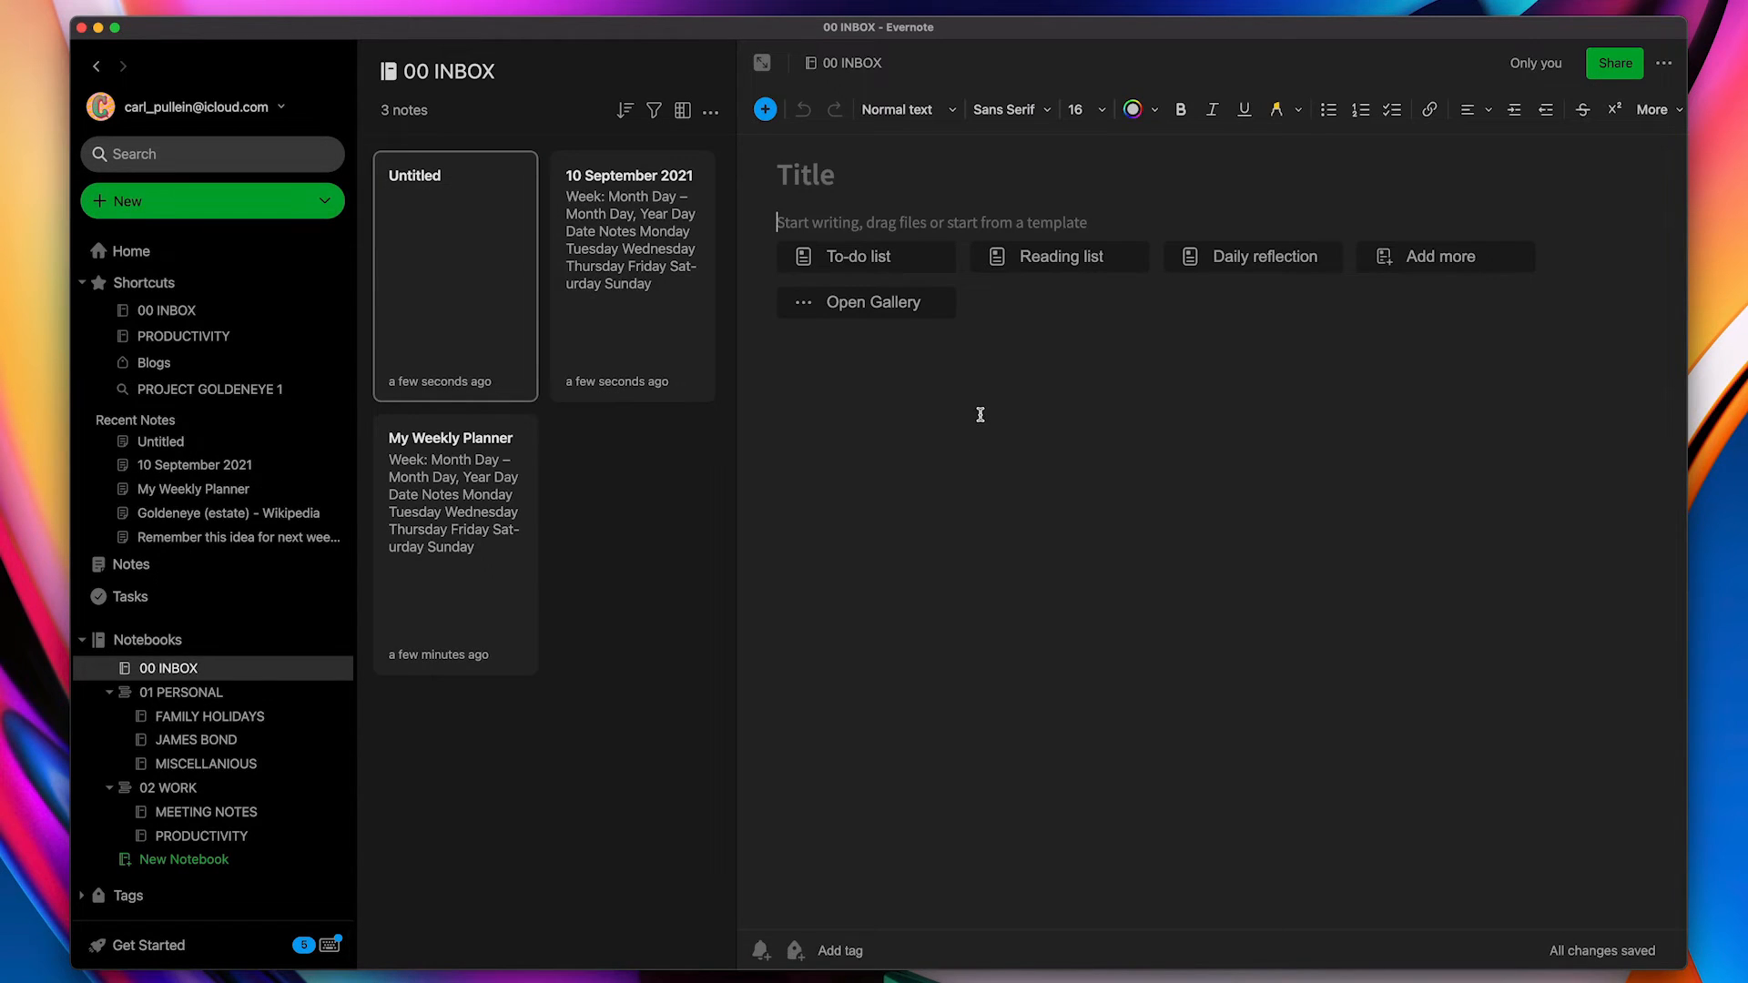
{"action": "mouse_move", "coordinate": [1087, 324]}
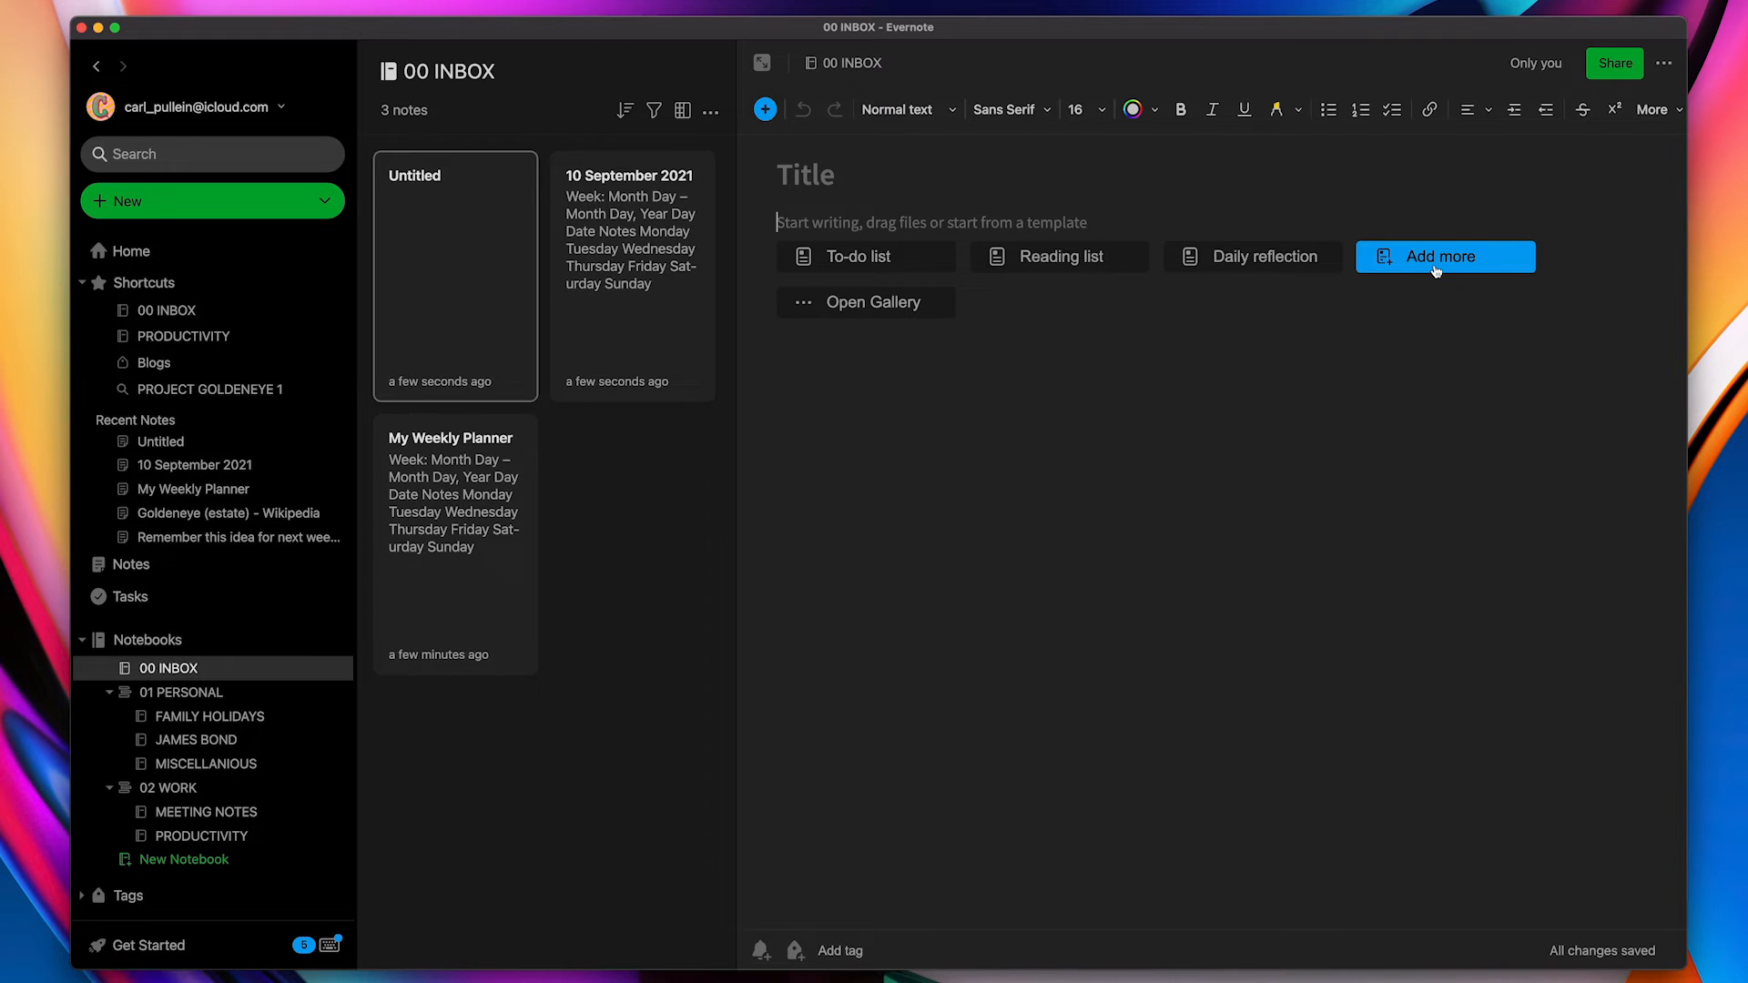
{"action": "left_click", "coordinate": [1439, 257]}
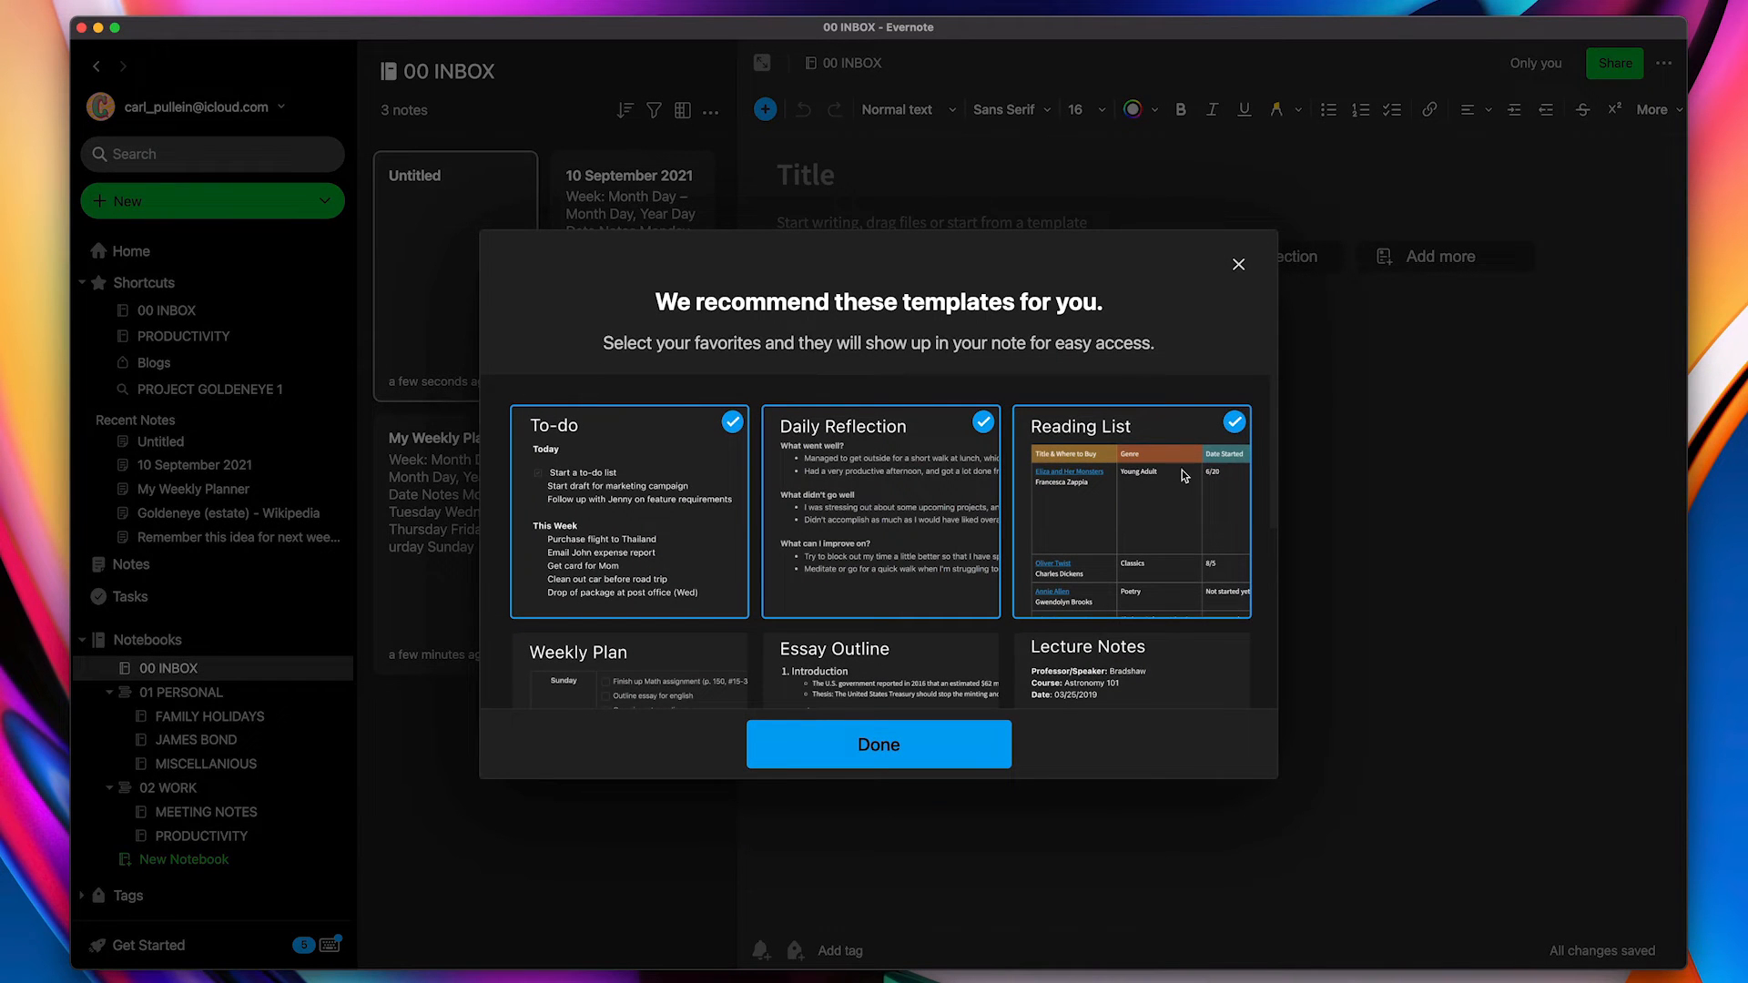
Uncheck Daily Reflection, Reading List and To-do in the recommended templates
{"action": "scroll", "scroll_direction": "down", "scroll_amount": 3}
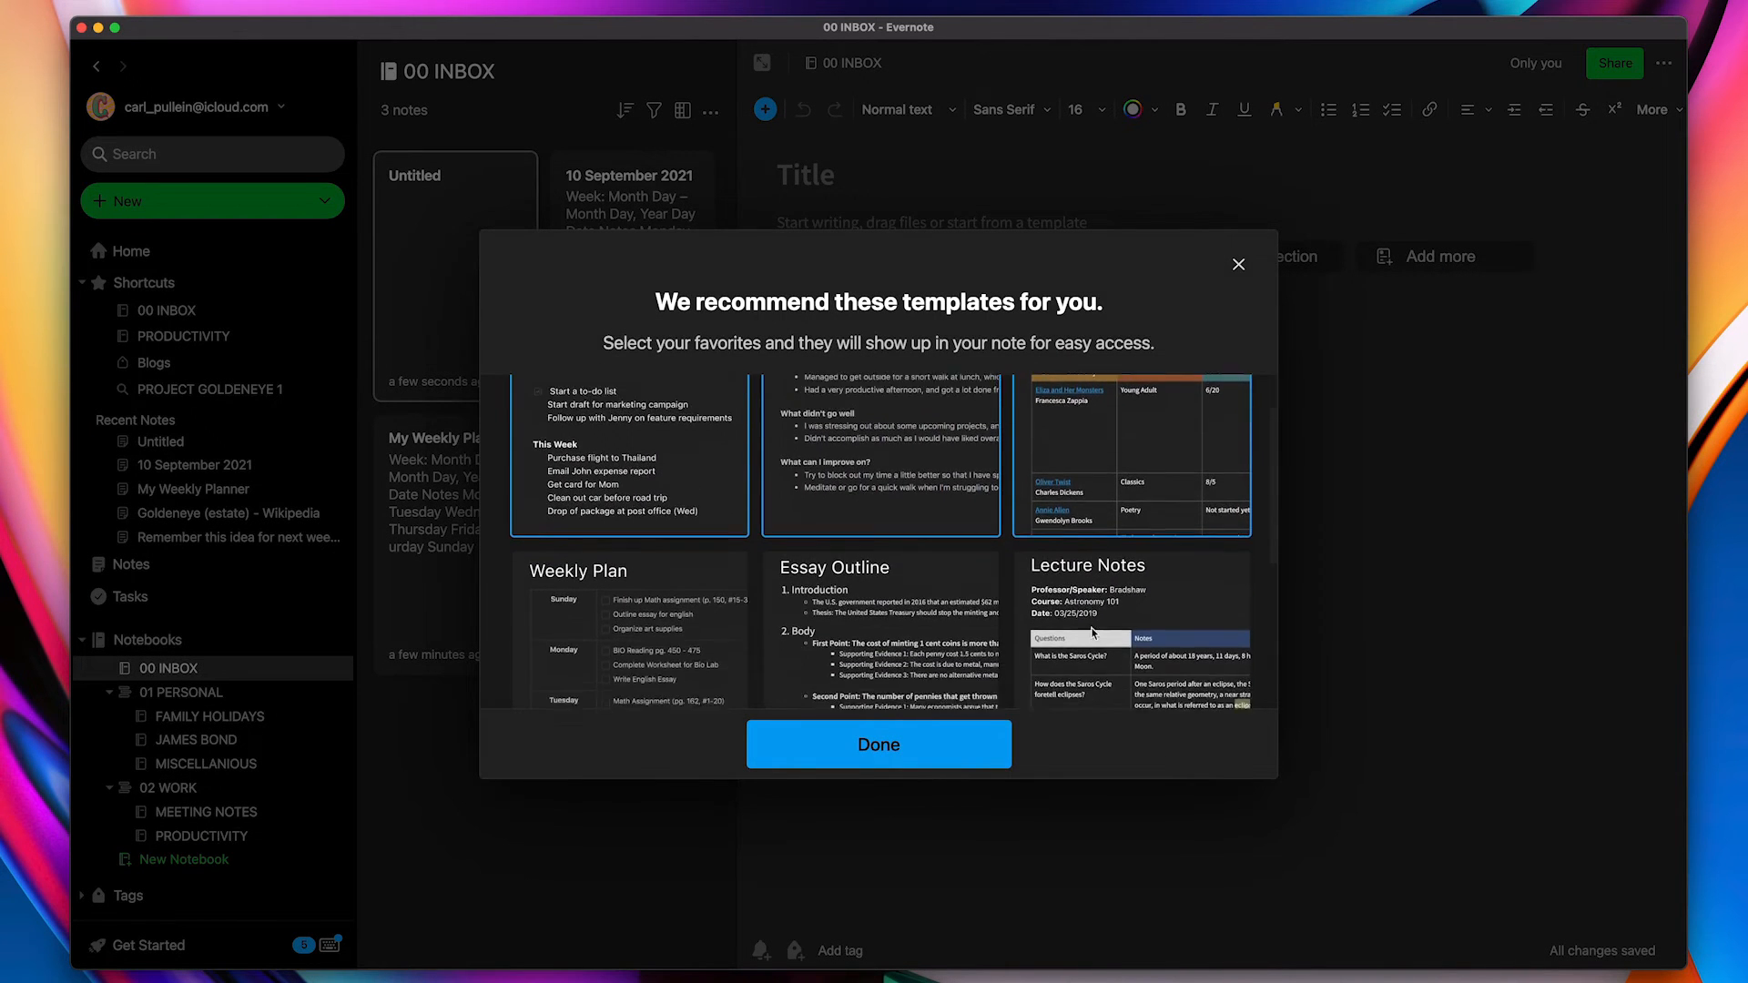
{"action": "scroll", "scroll_direction": "down", "scroll_amount": 3}
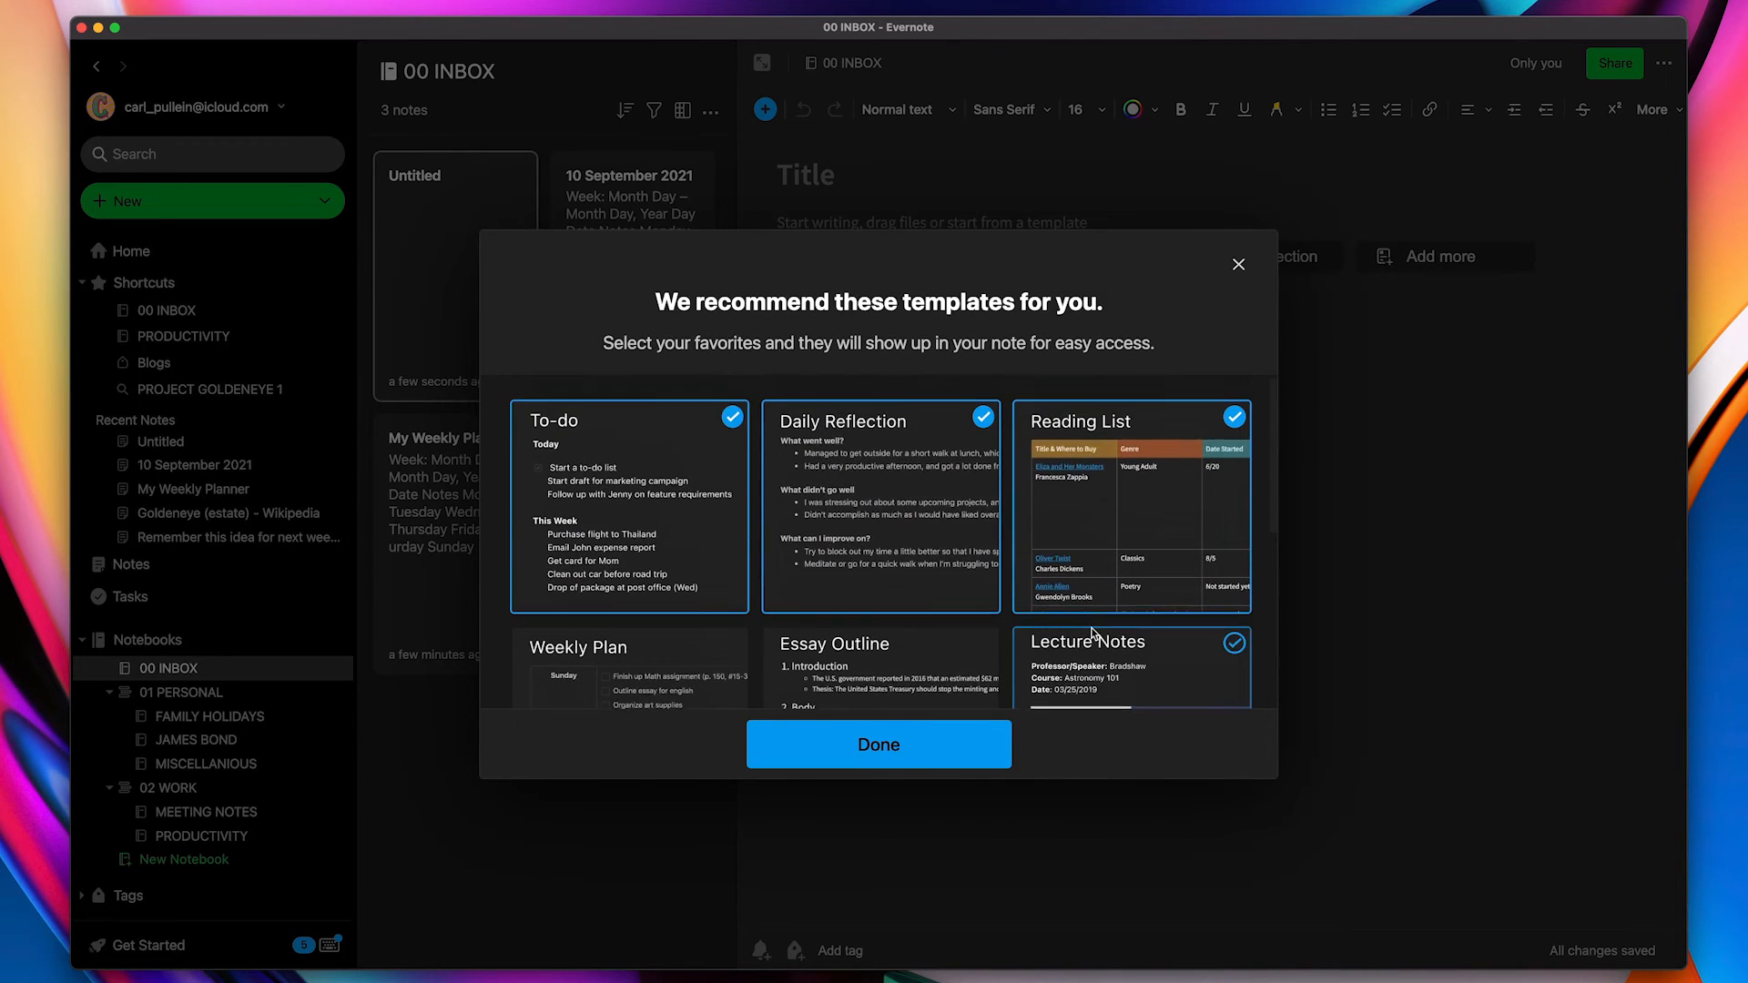
{"action": "left_click", "coordinate": [1233, 644]}
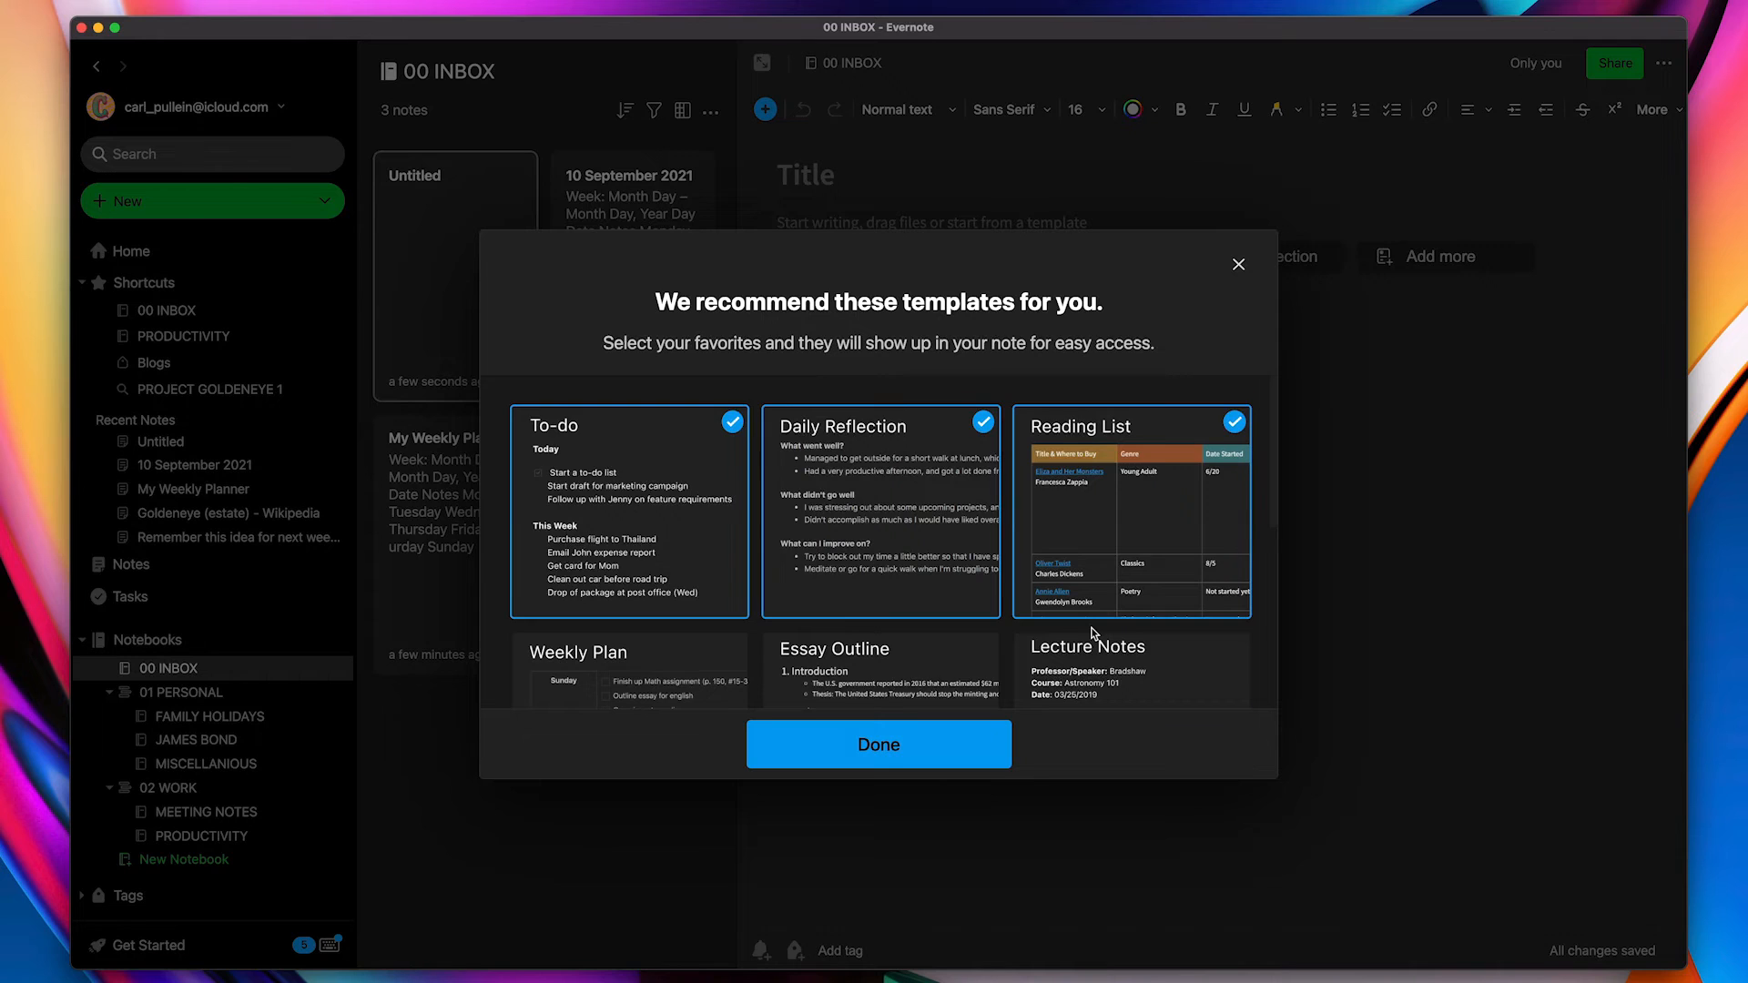
{"action": "scroll", "scroll_direction": "down", "scroll_amount": 3}
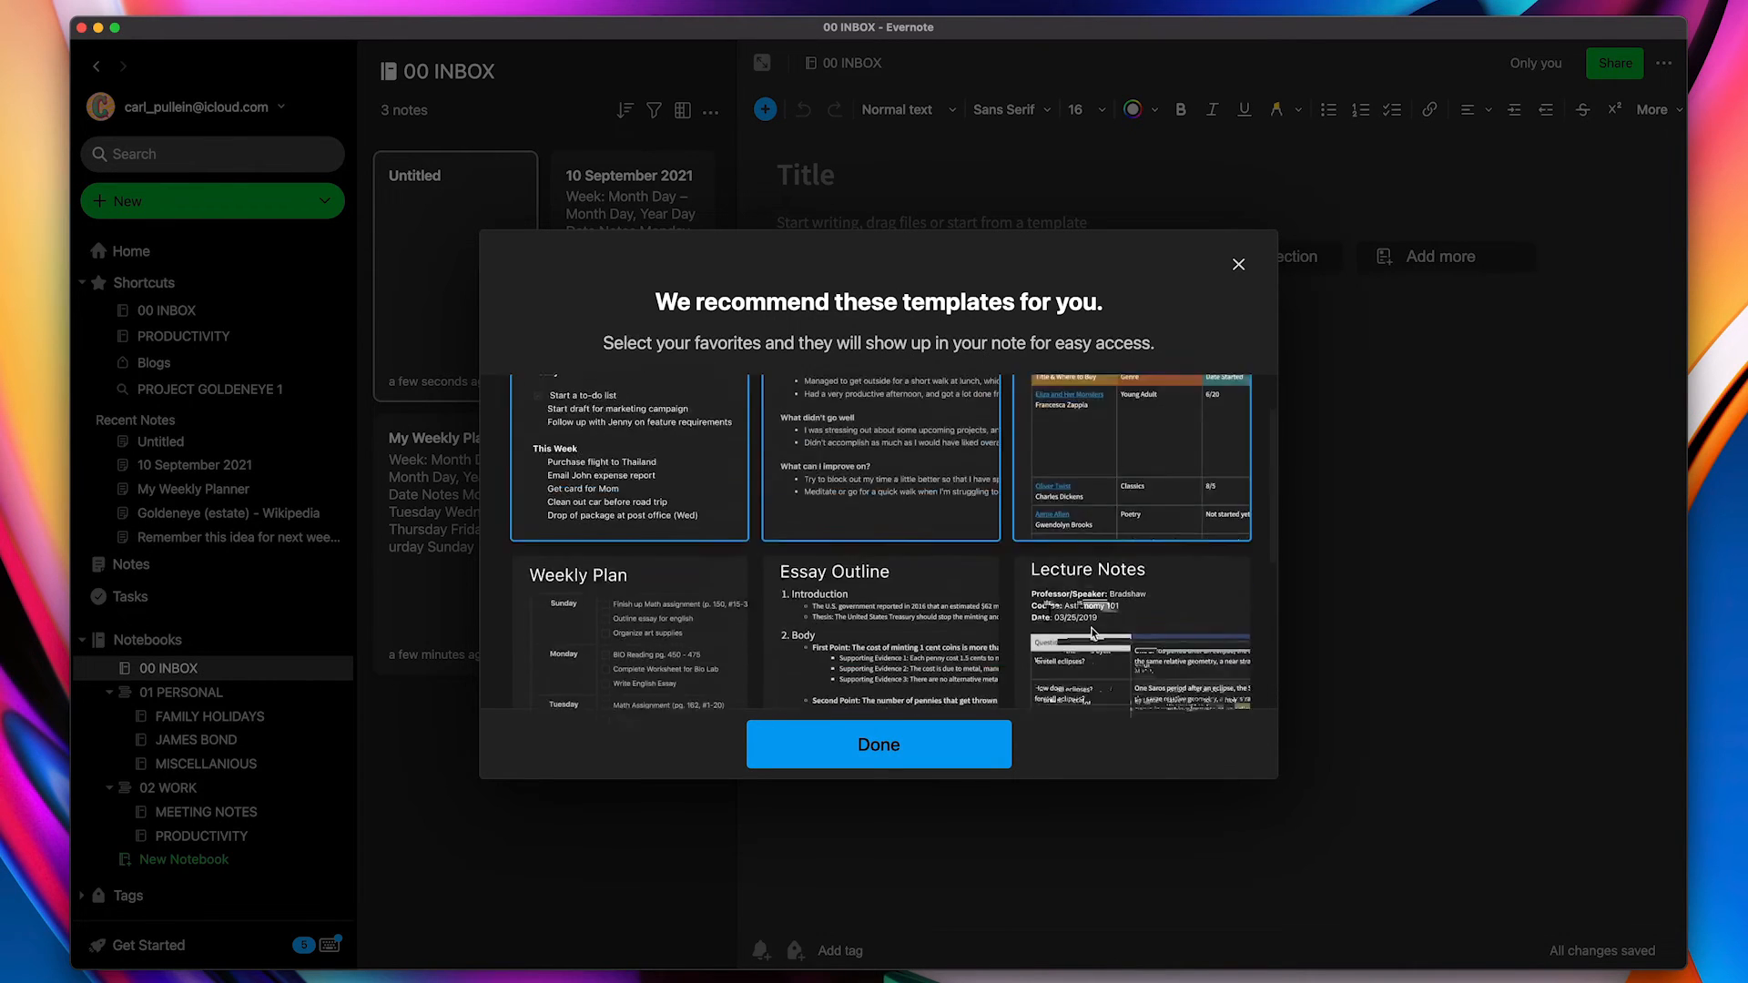
{"action": "scroll", "scroll_direction": "up", "scroll_amount": 3}
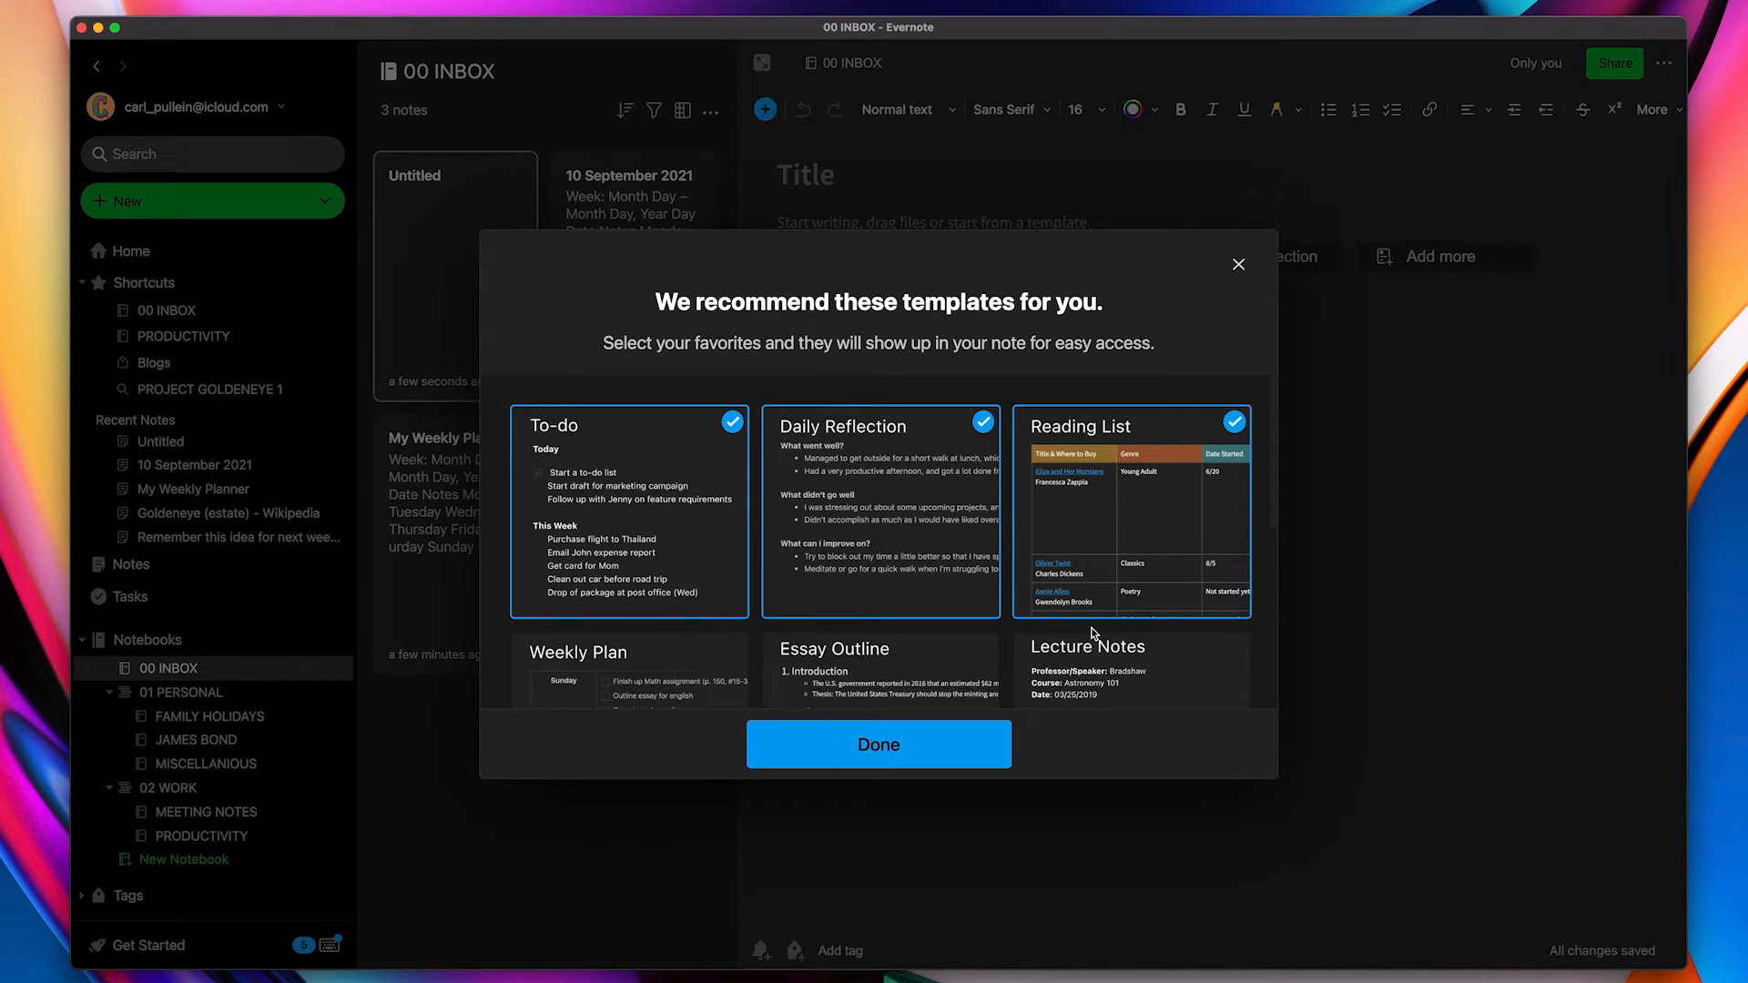
{"action": "left_click", "coordinate": [1132, 669]}
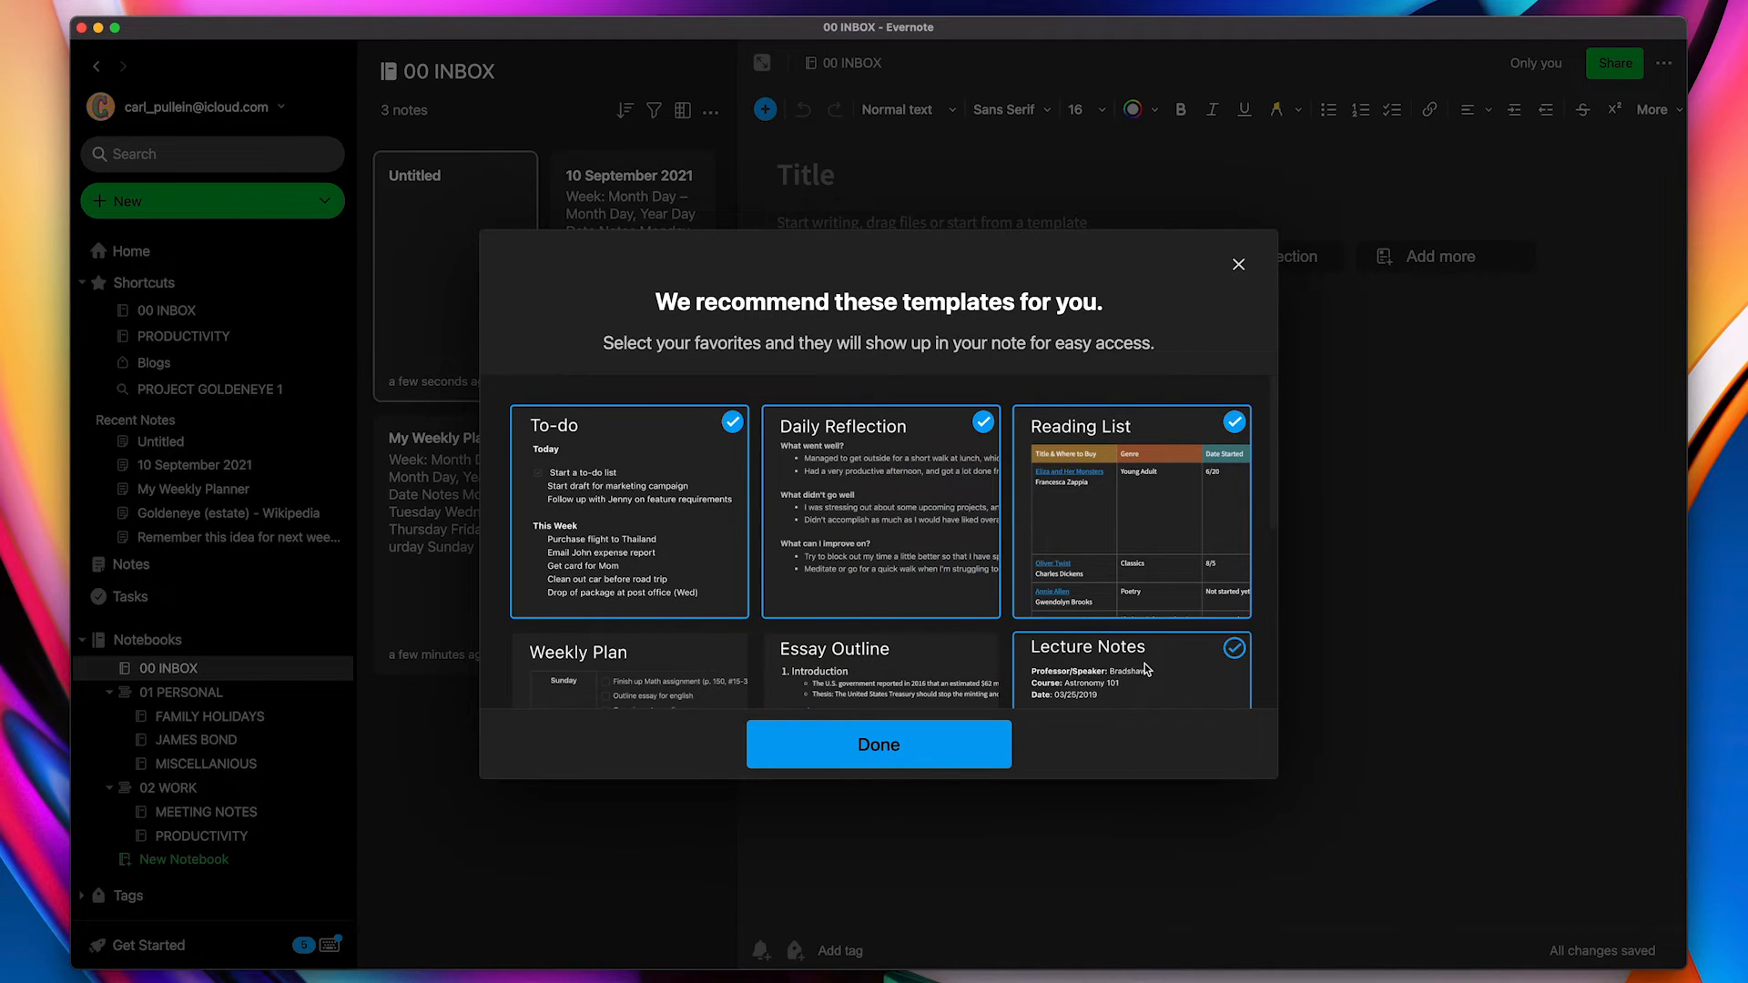
{"action": "left_click", "coordinate": [1232, 646]}
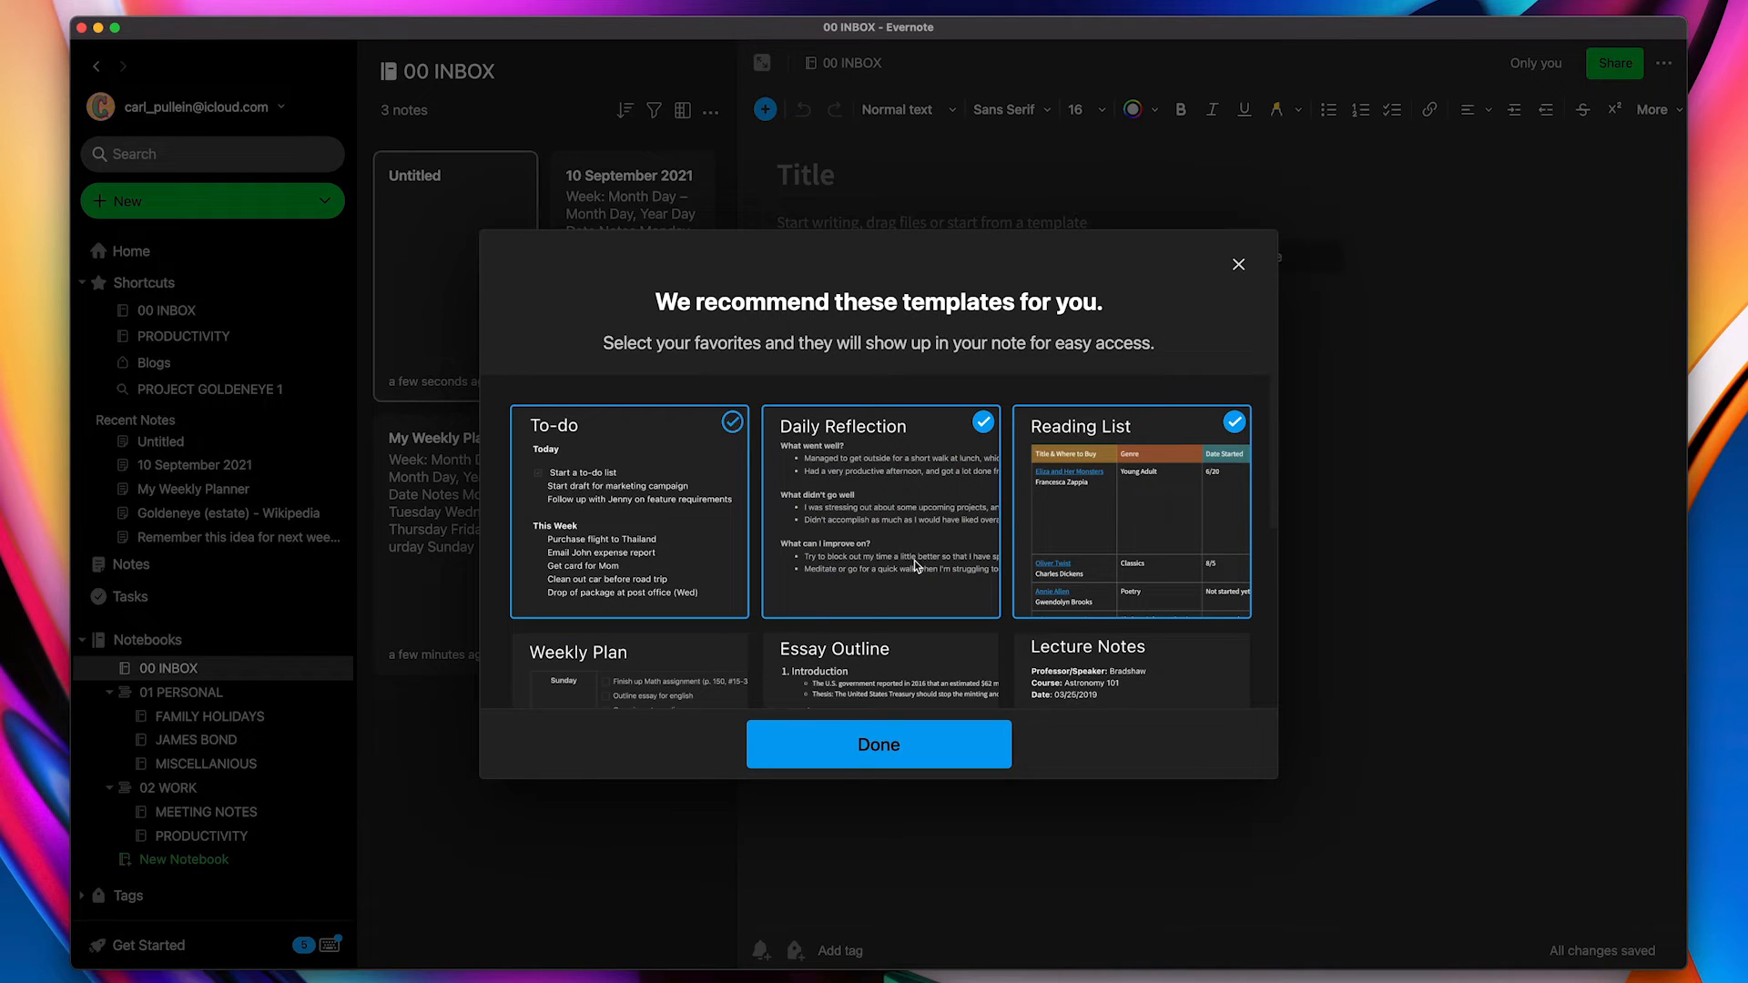
{"action": "left_click", "coordinate": [732, 422]}
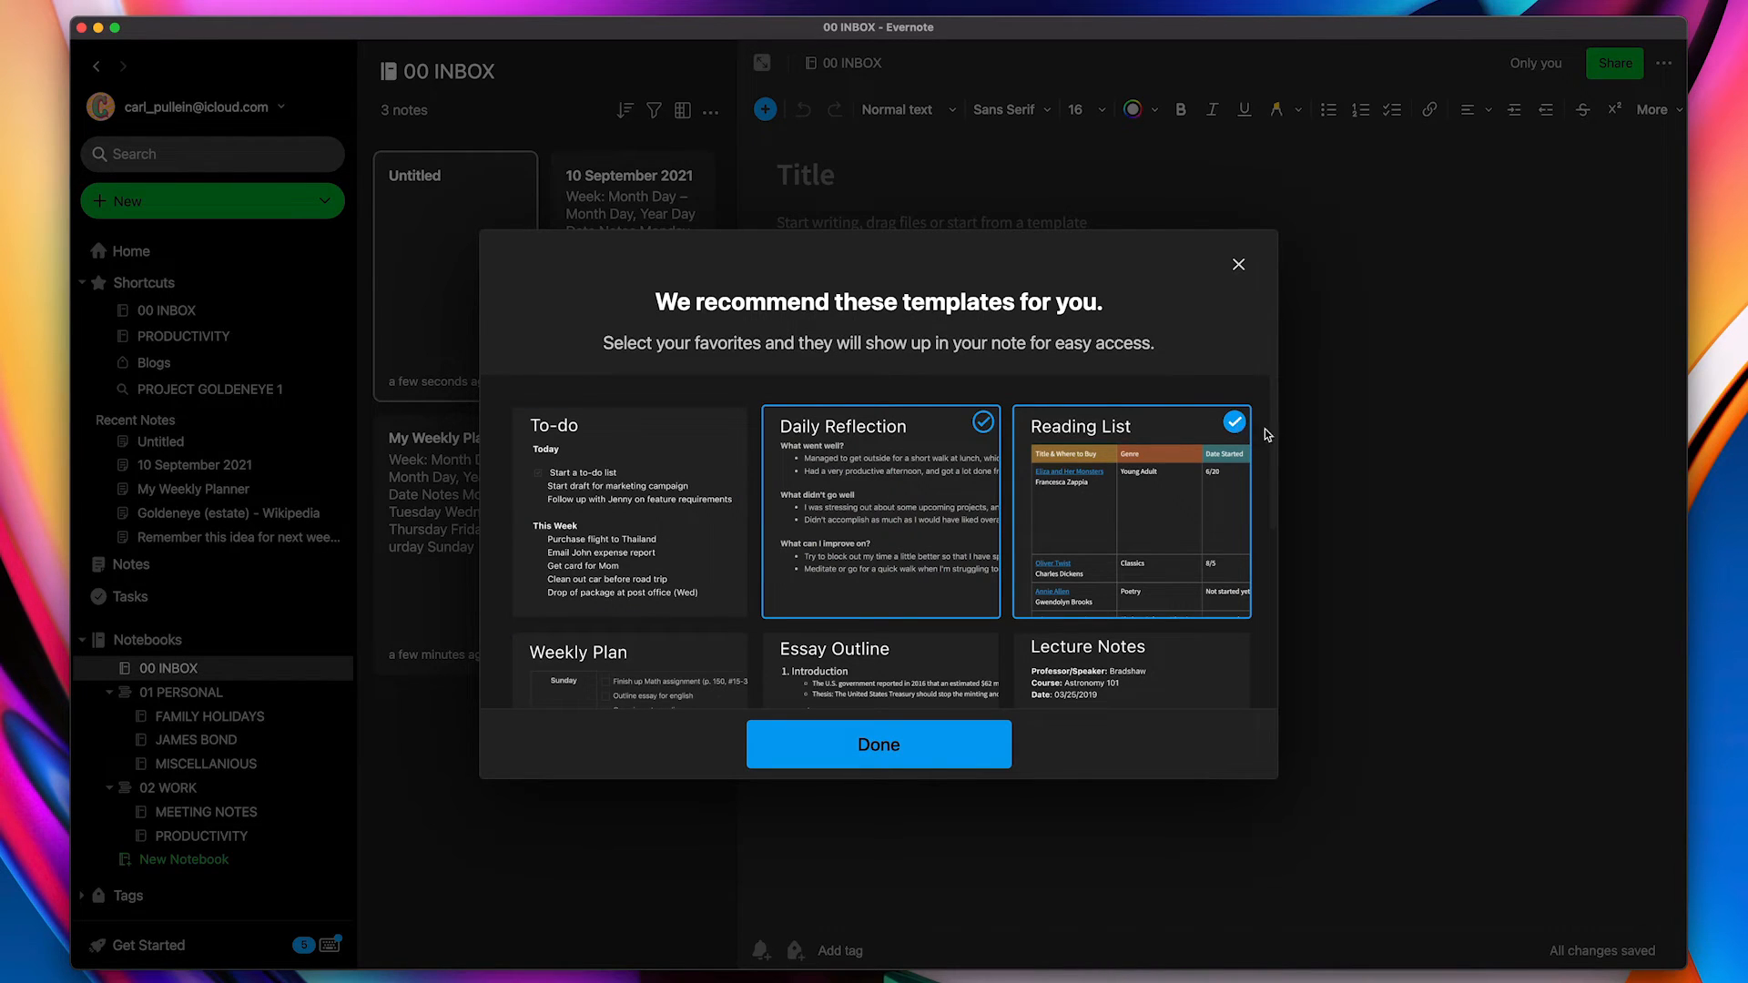
Check Weekly Plan, Meeting Notes 5/10 and Project Plan, then confirm with Done
{"action": "scroll", "scroll_direction": "down", "scroll_amount": 3}
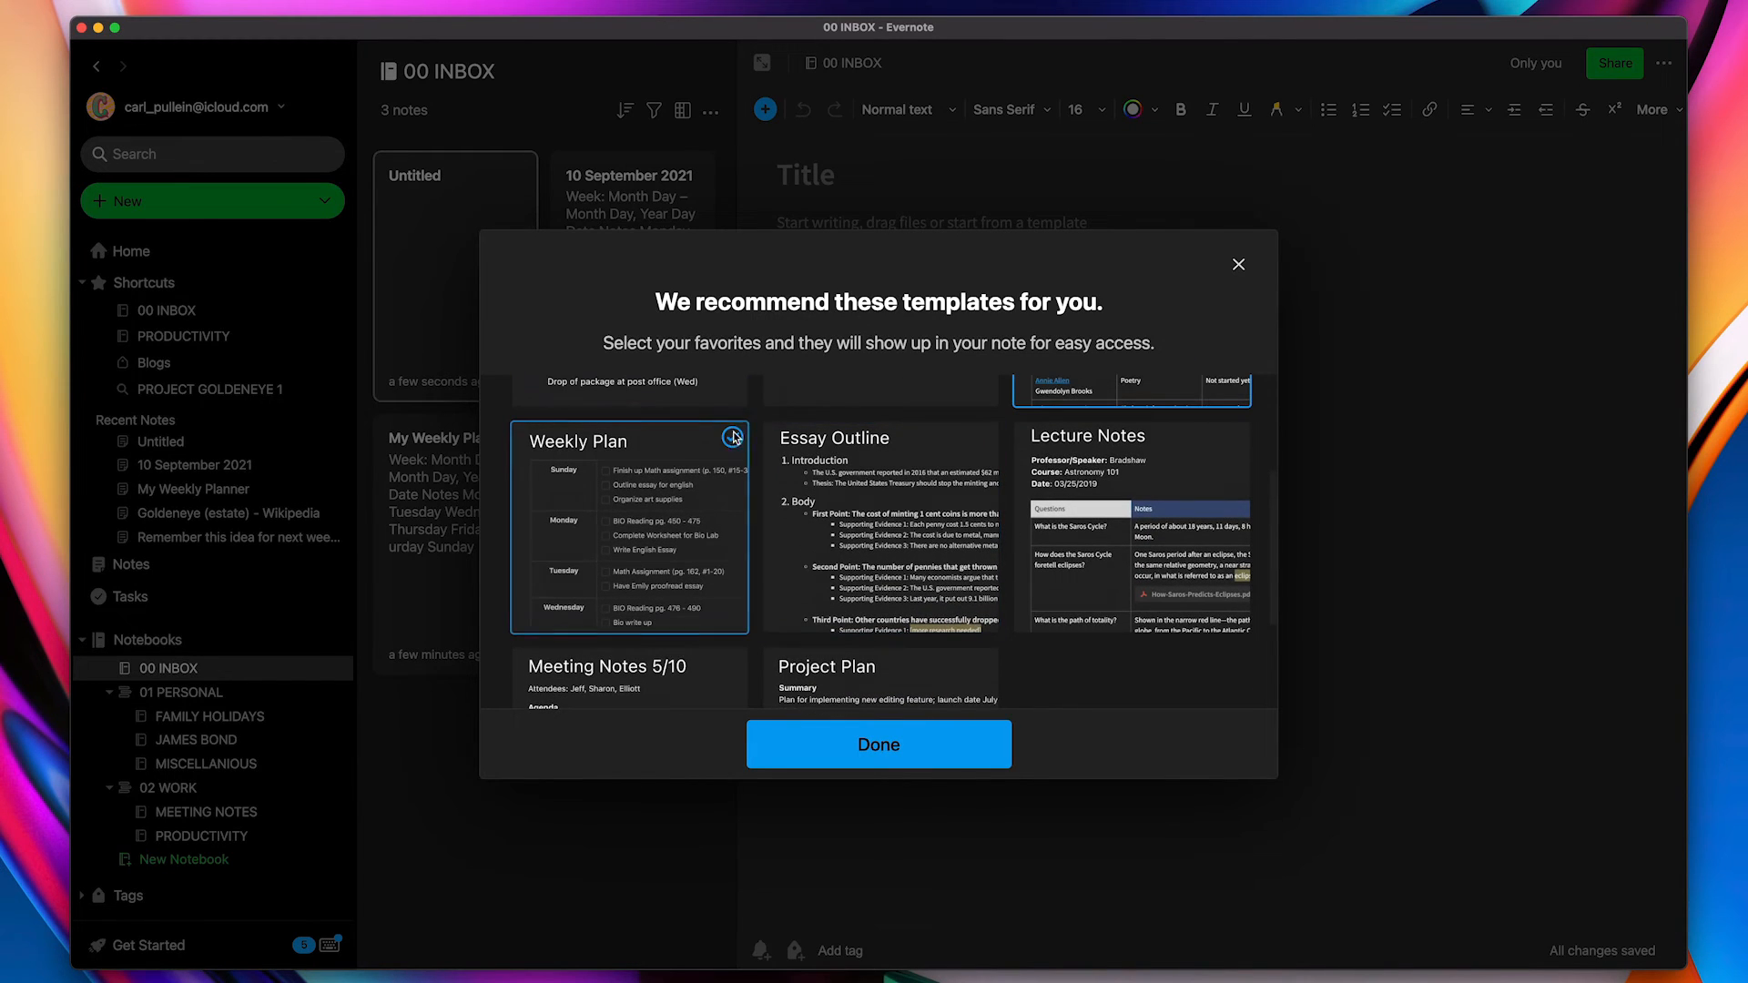
{"action": "left_click", "coordinate": [732, 437]}
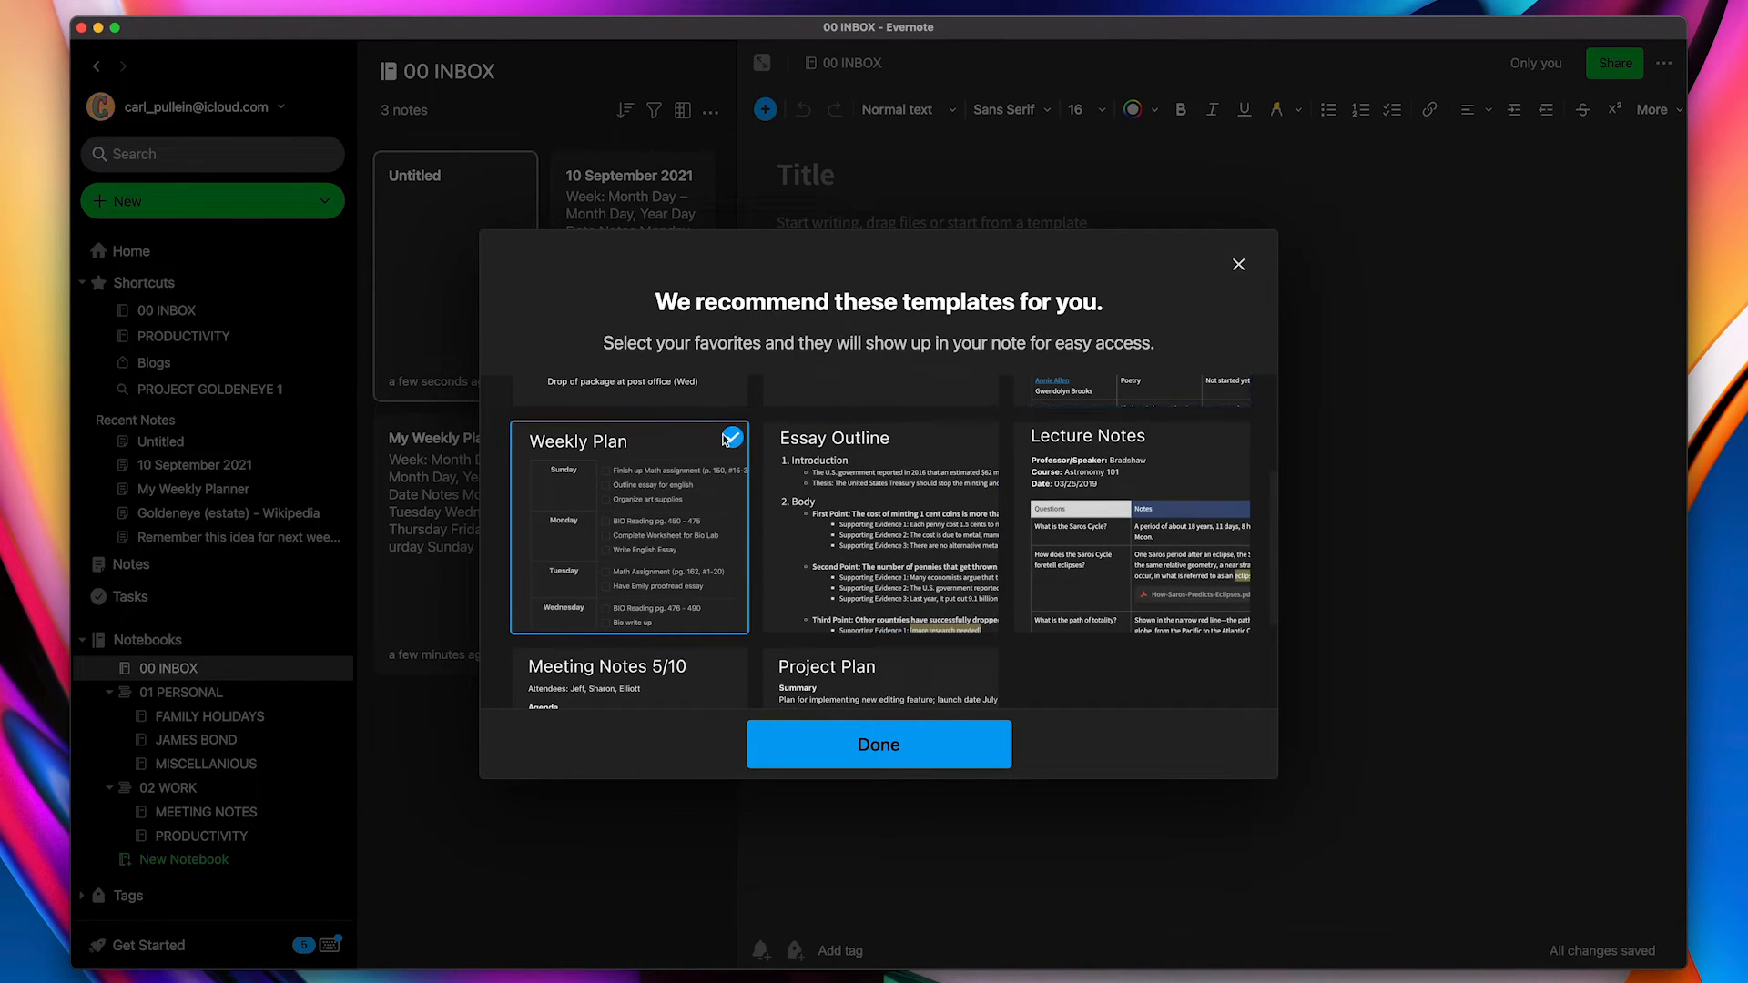
{"action": "scroll", "scroll_direction": "down", "scroll_amount": 3}
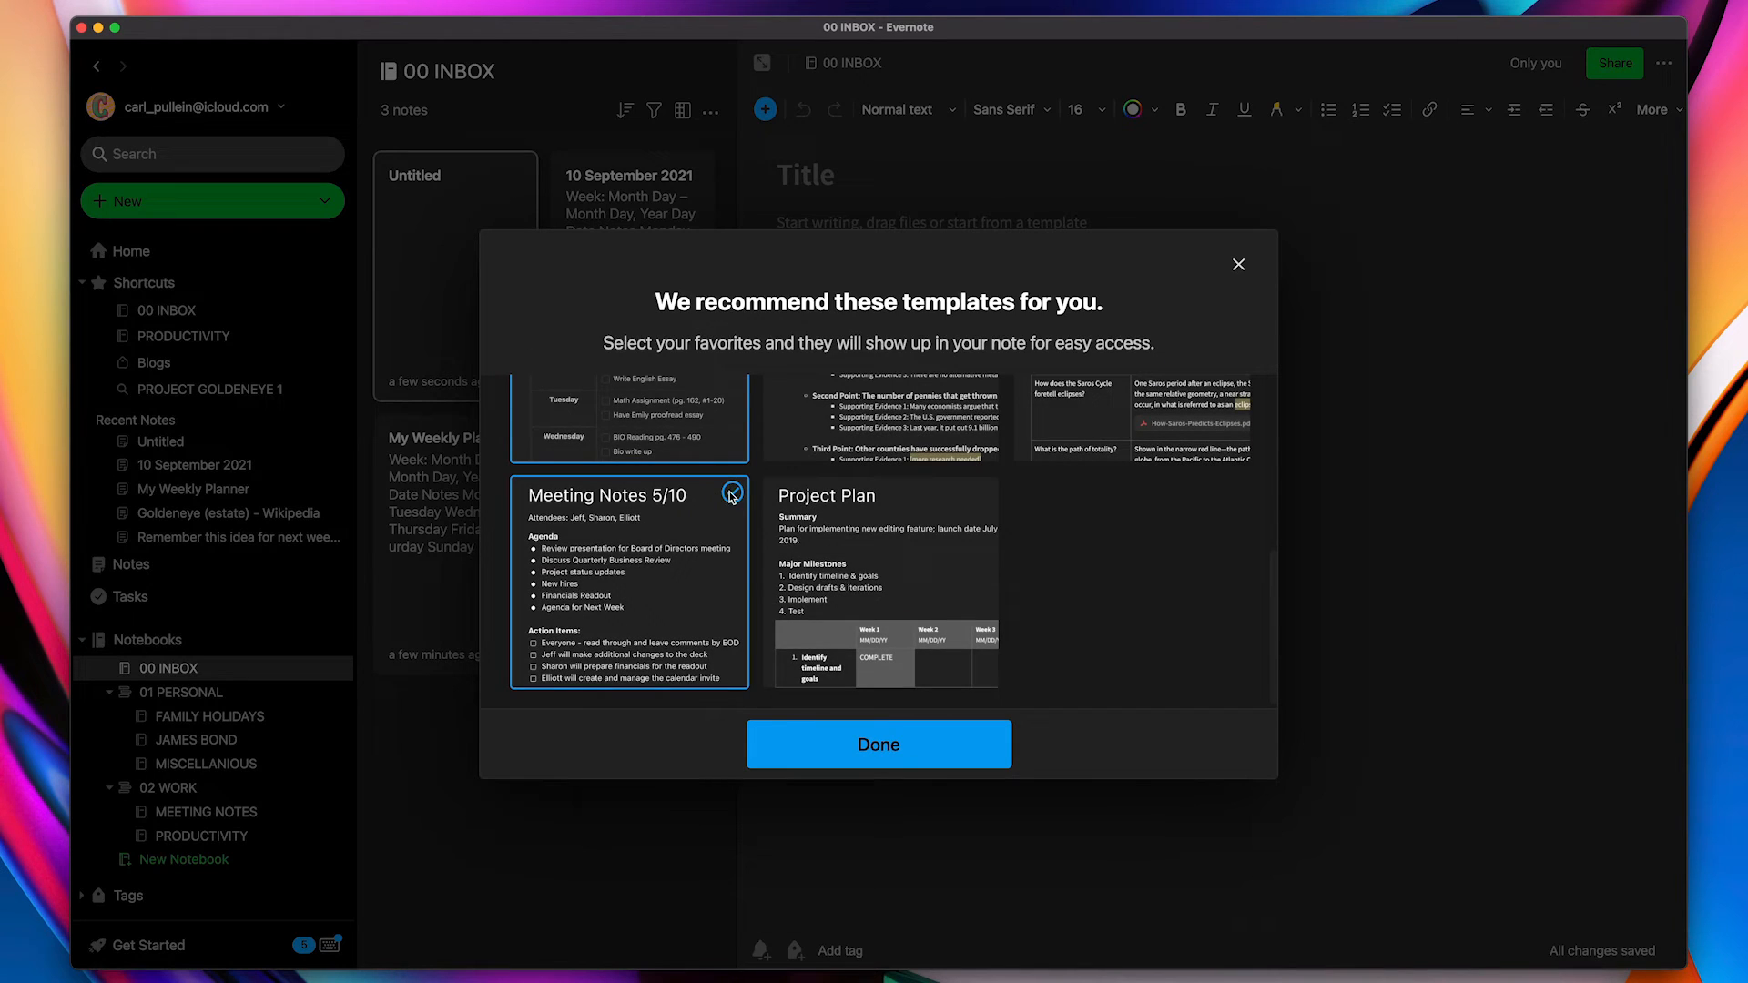
{"action": "left_click", "coordinate": [734, 491]}
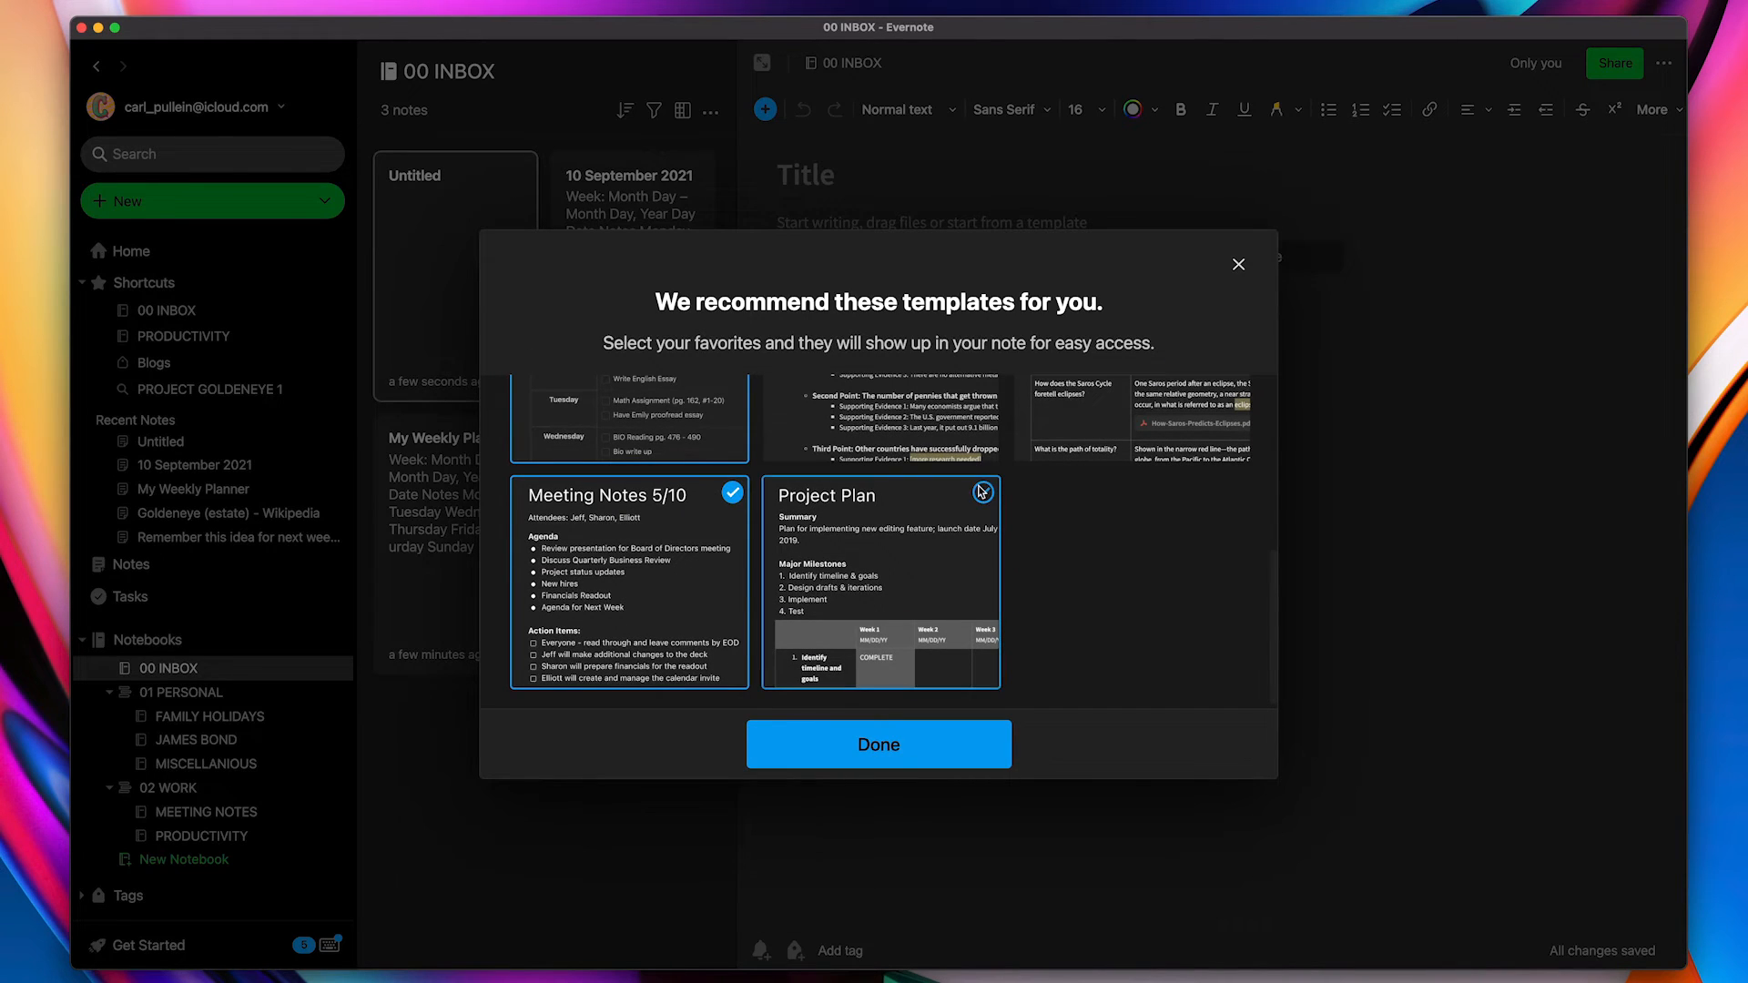
{"action": "left_click", "coordinate": [982, 491]}
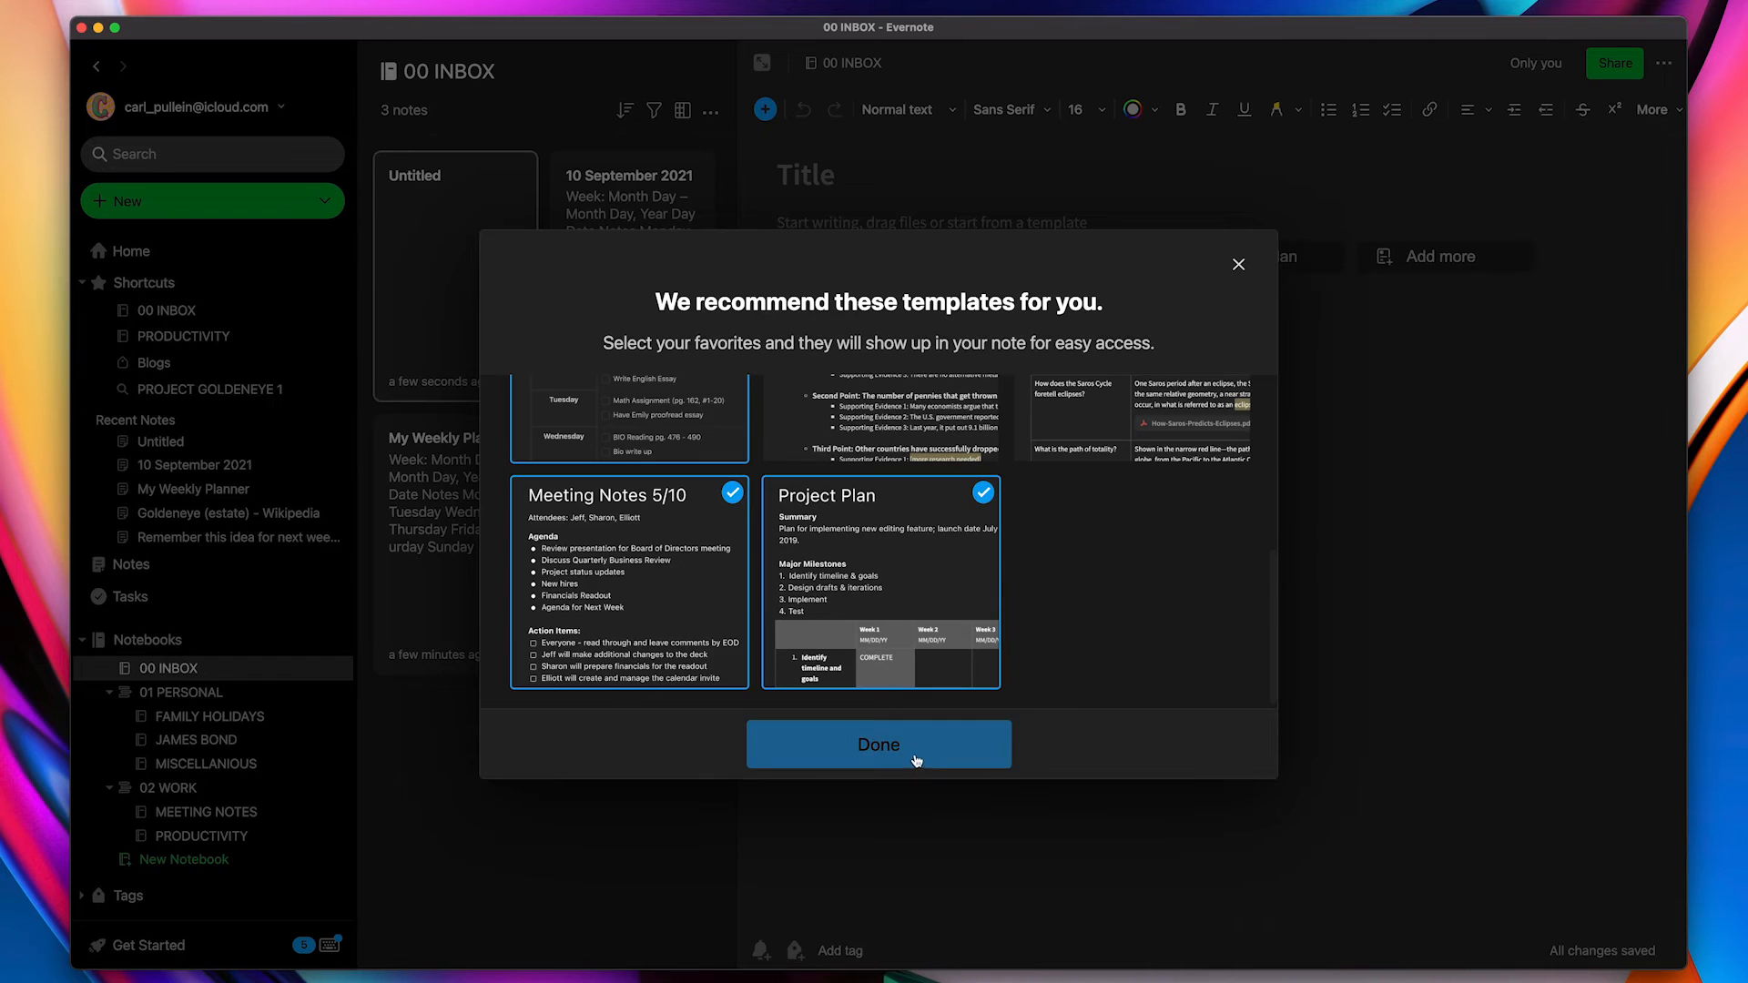
{"action": "left_click", "coordinate": [879, 744]}
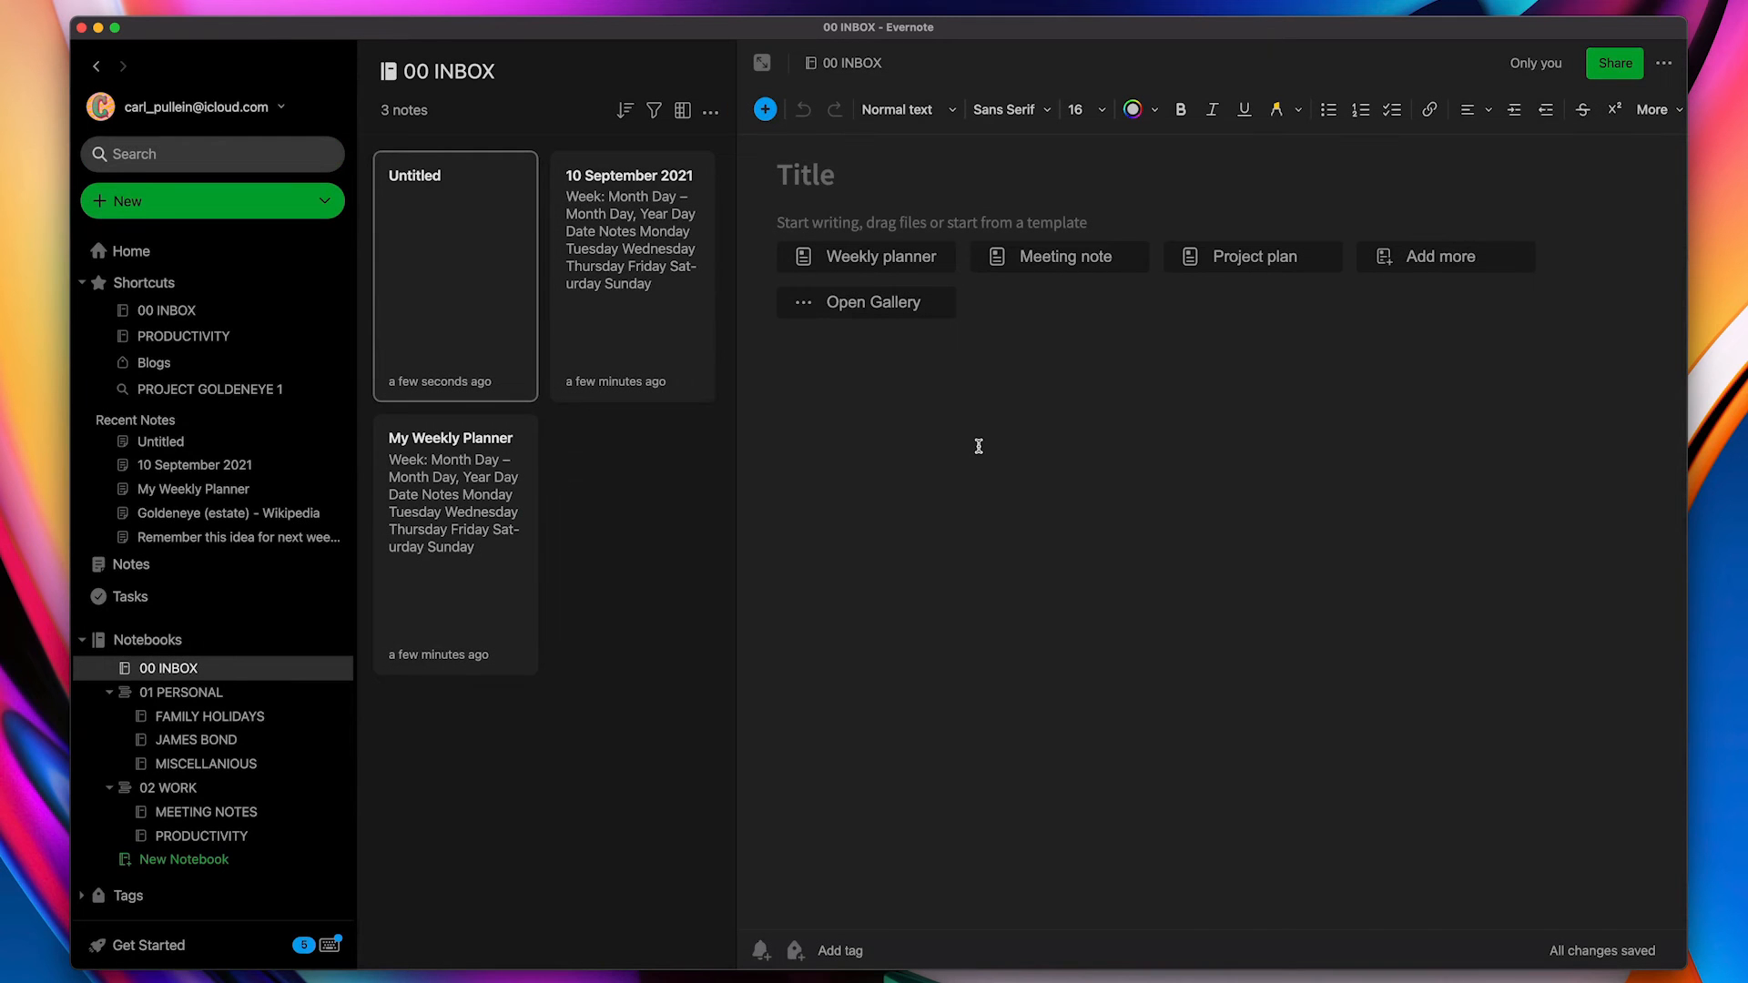
{"action": "left_click", "coordinate": [865, 257]}
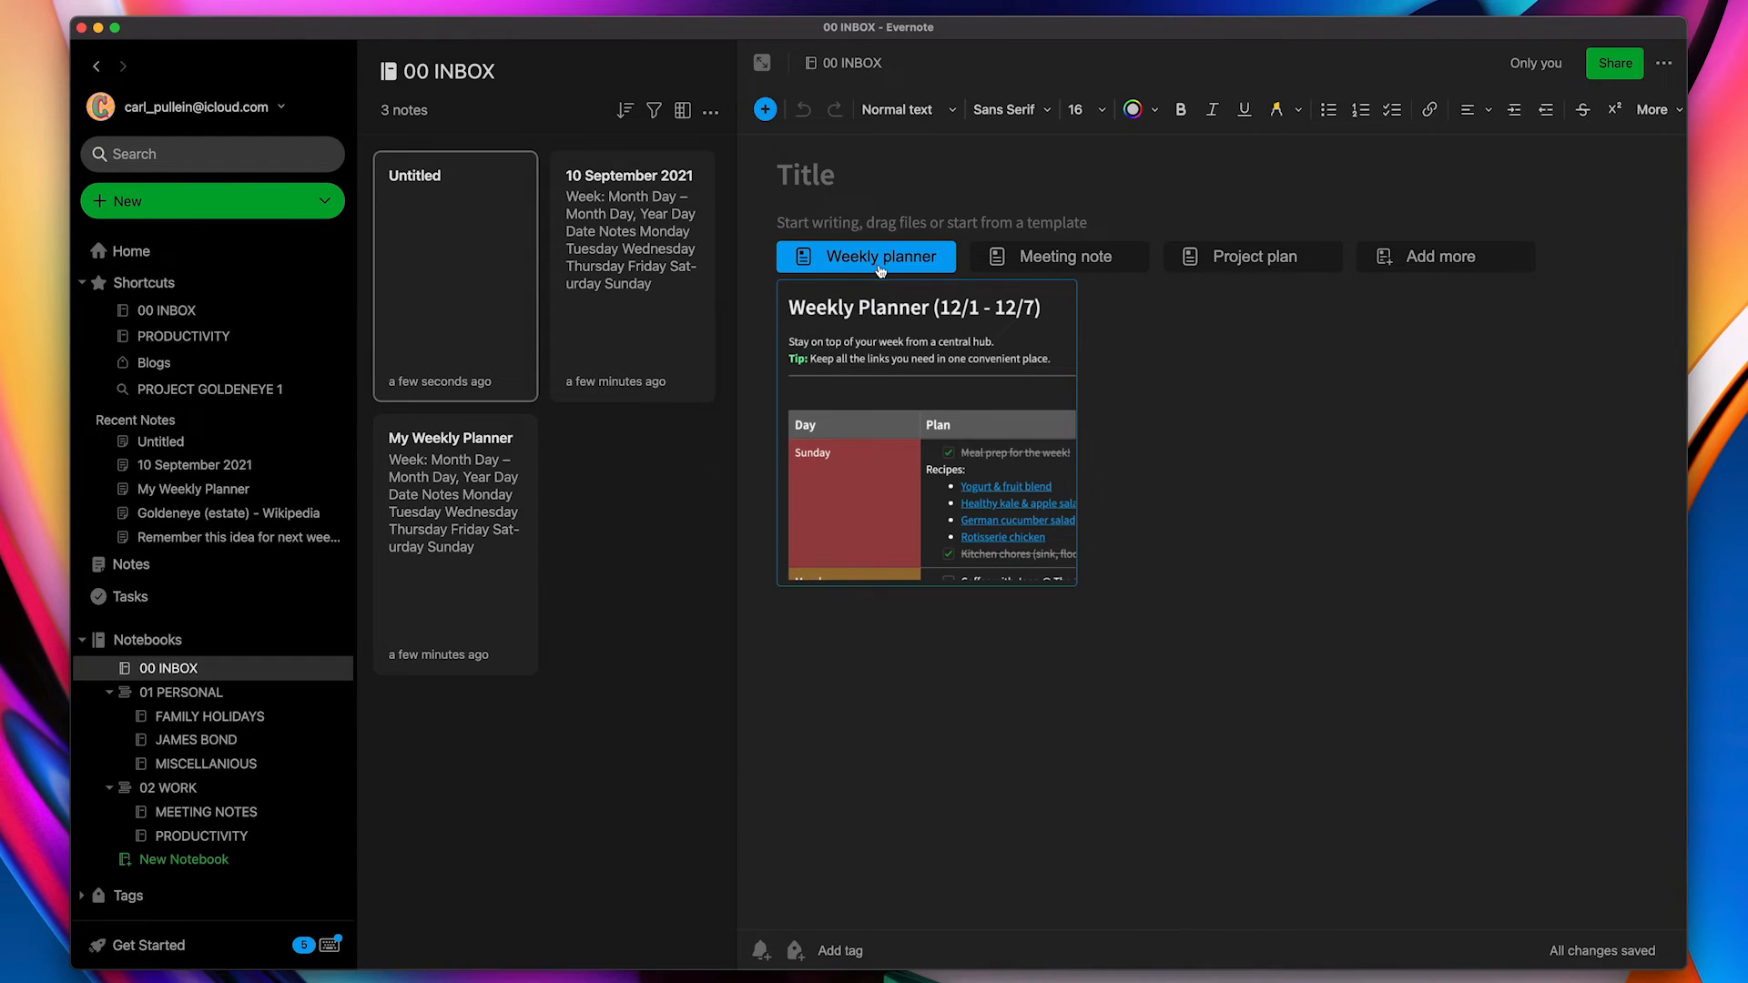
{"action": "left_click", "coordinate": [1057, 257]}
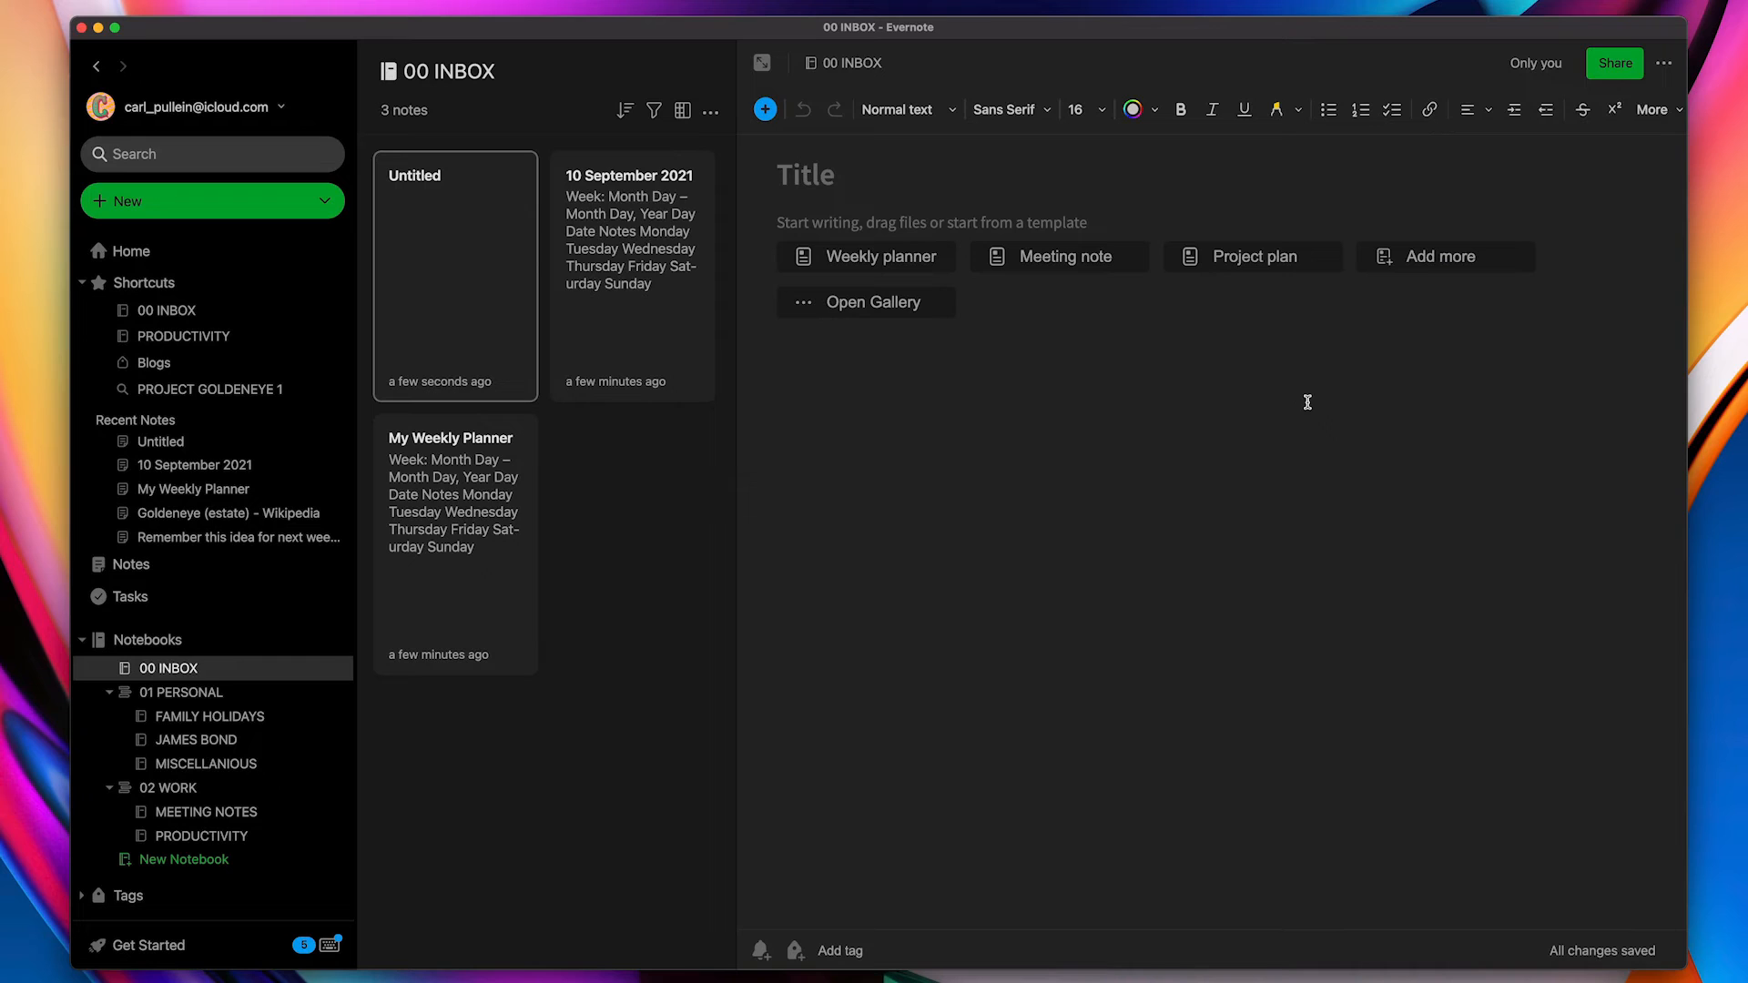
{"action": "left_click", "coordinate": [1058, 257]}
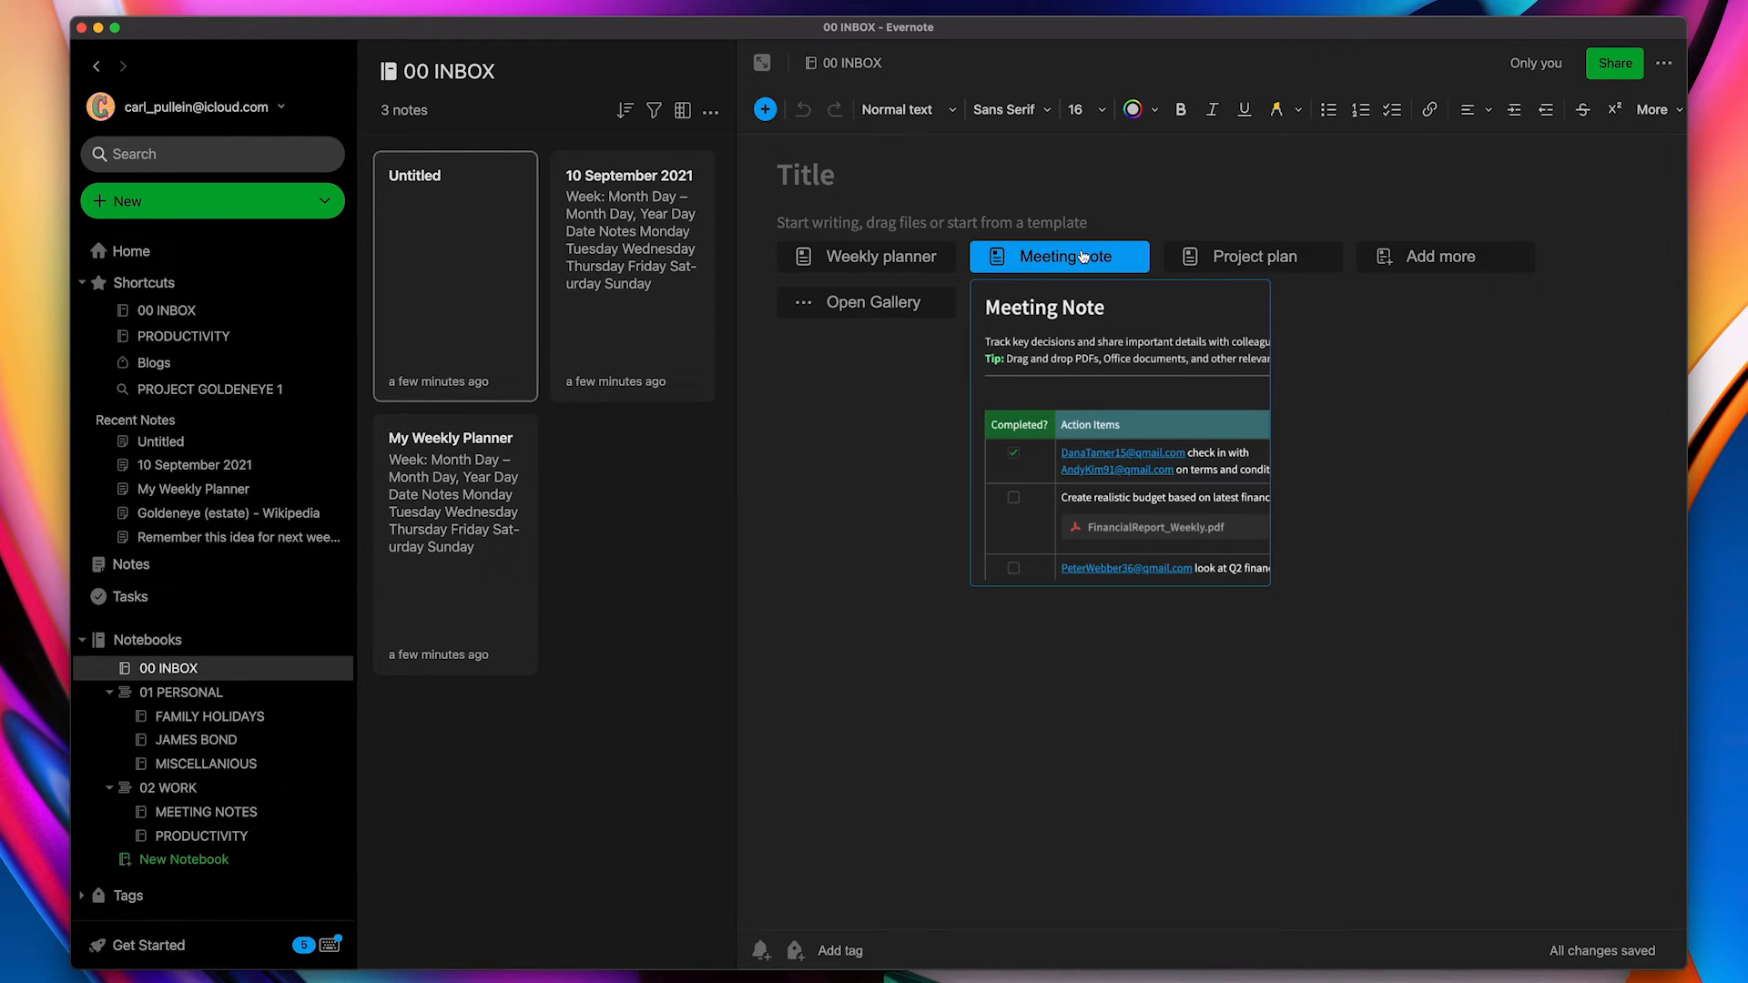
Apply the 'Meeting note' suggestion from the template bar to the empty note
{"action": "left_click", "coordinate": [1058, 256]}
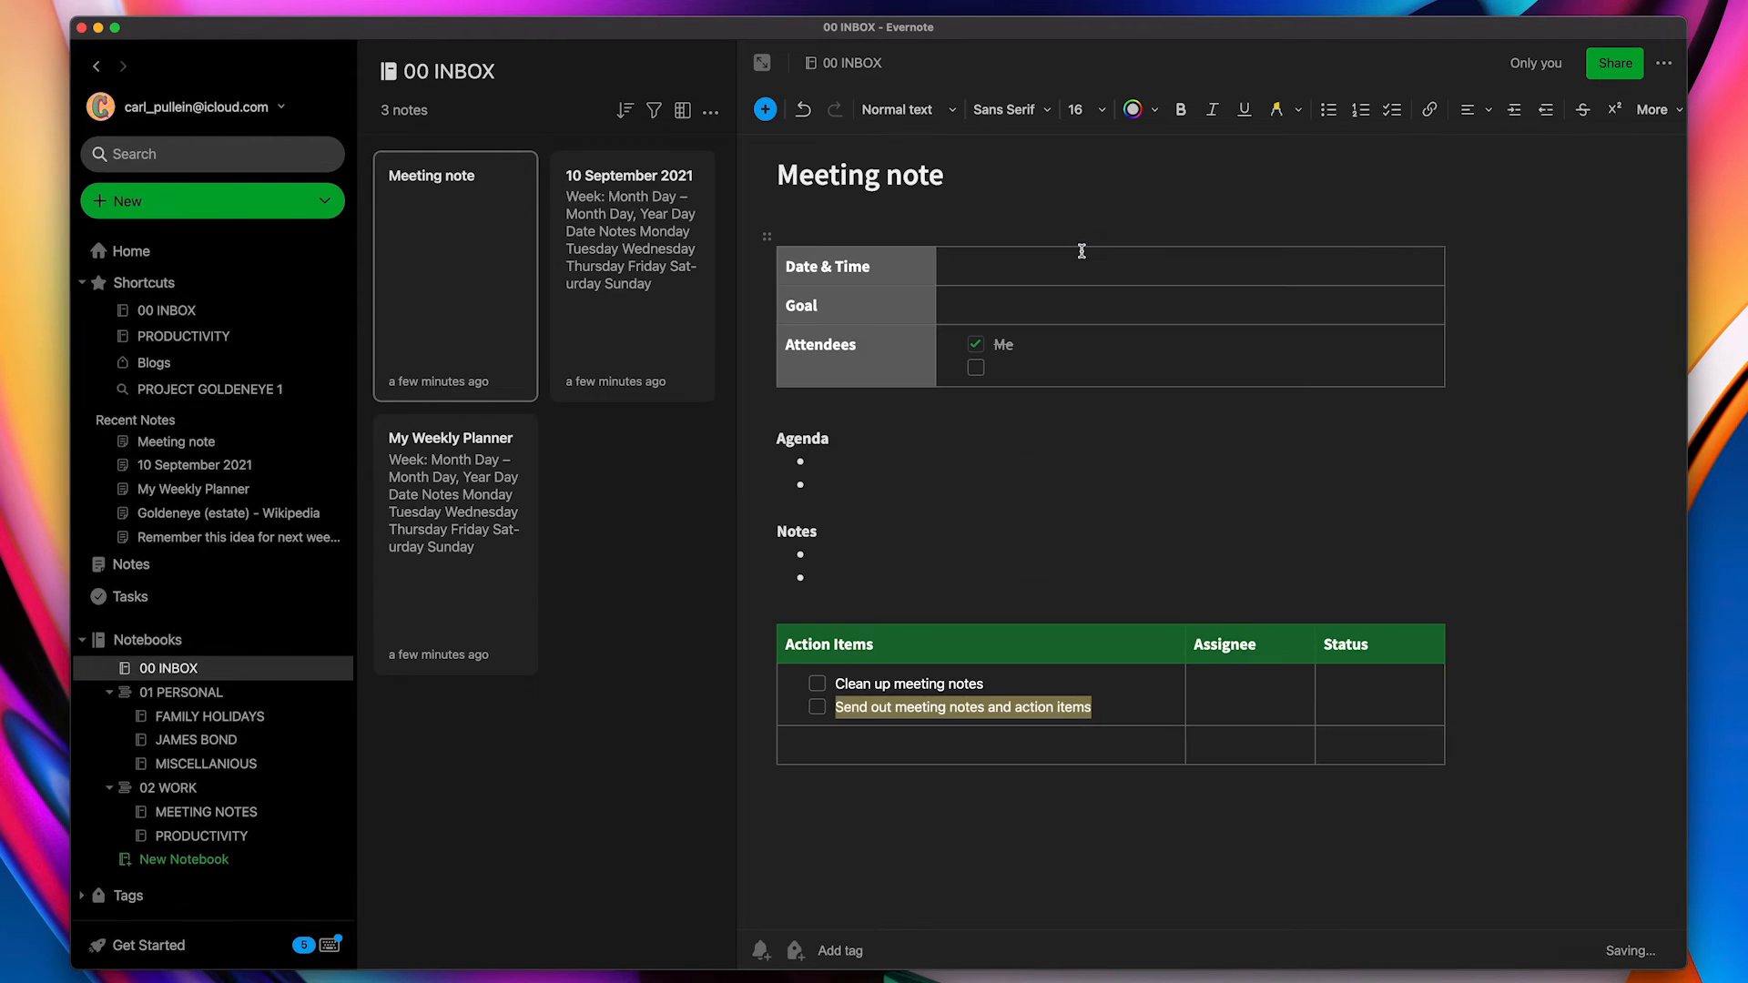
{"action": "mouse_move", "coordinate": [1252, 701]}
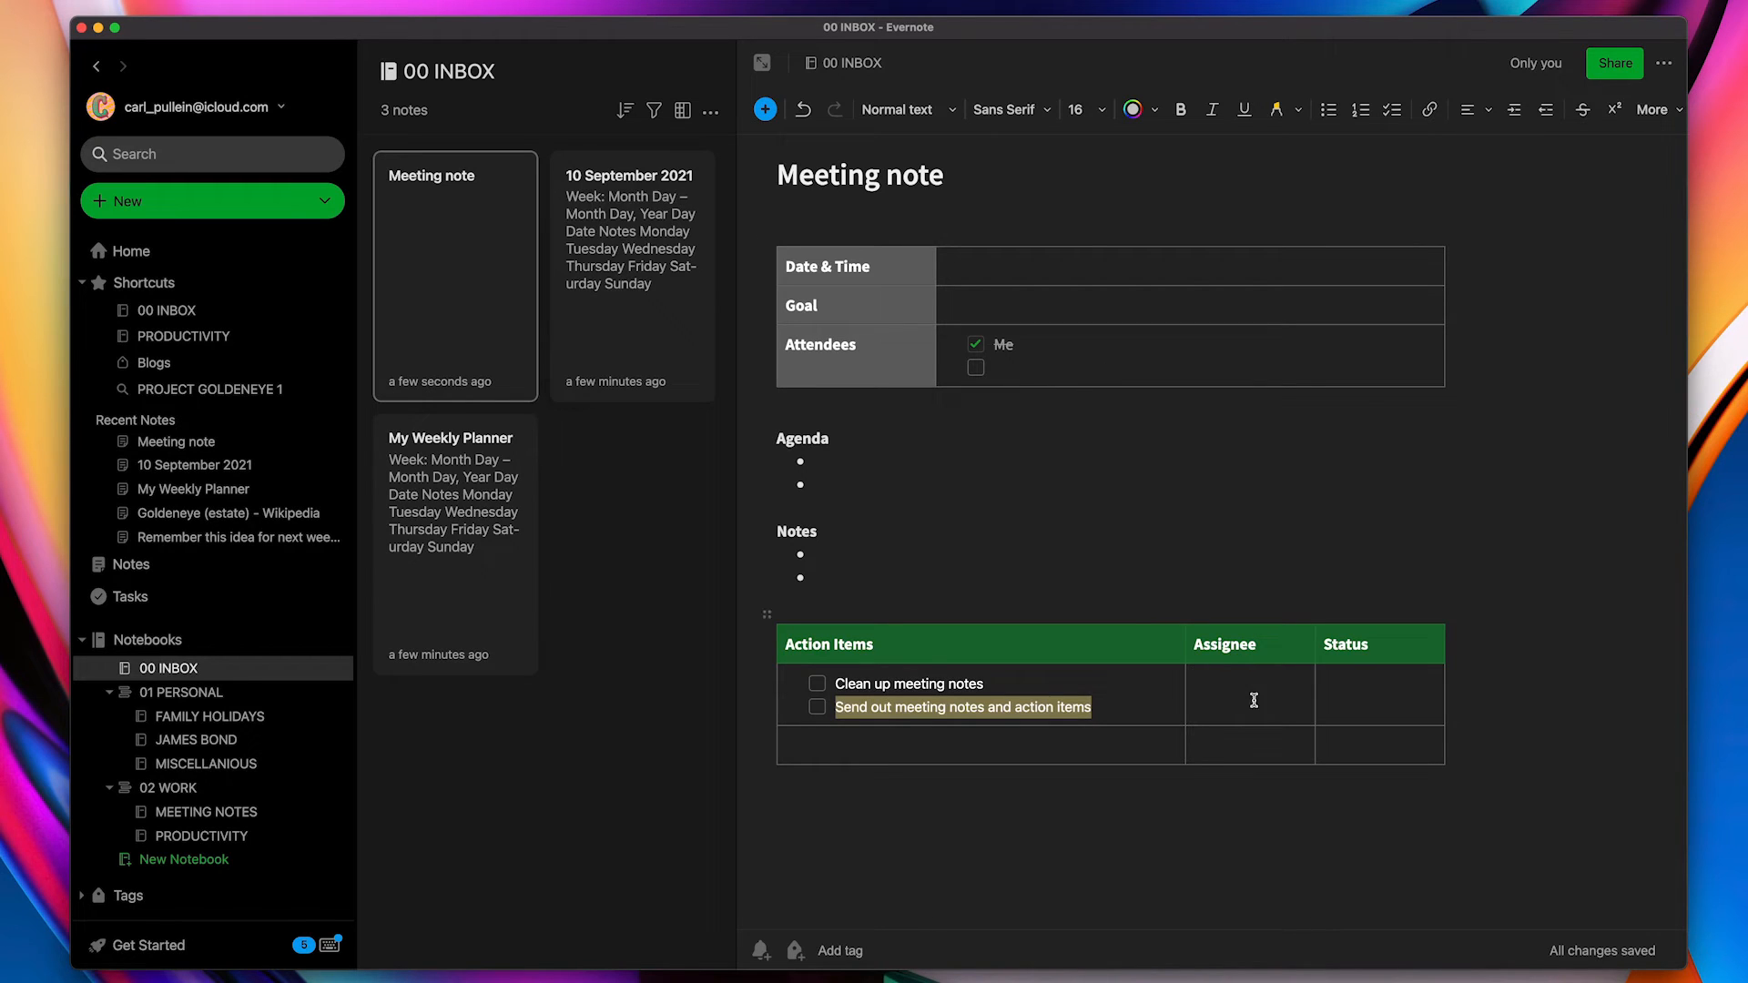
{"action": "mouse_move", "coordinate": [1094, 467]}
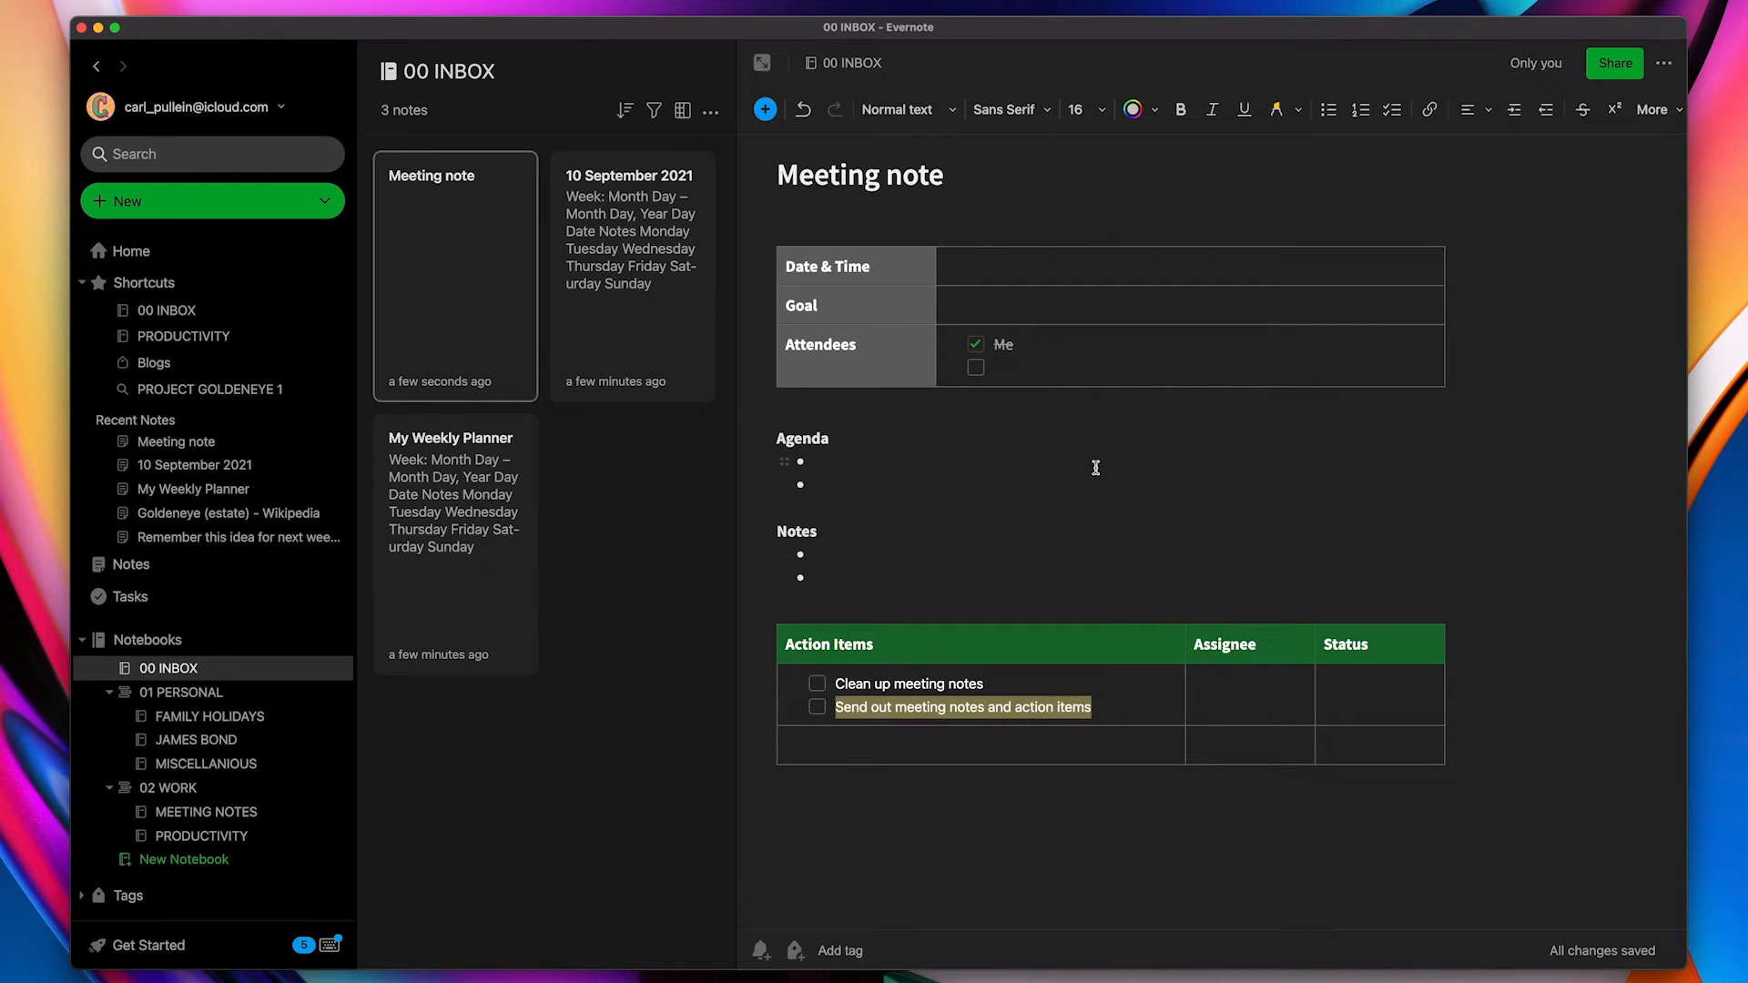